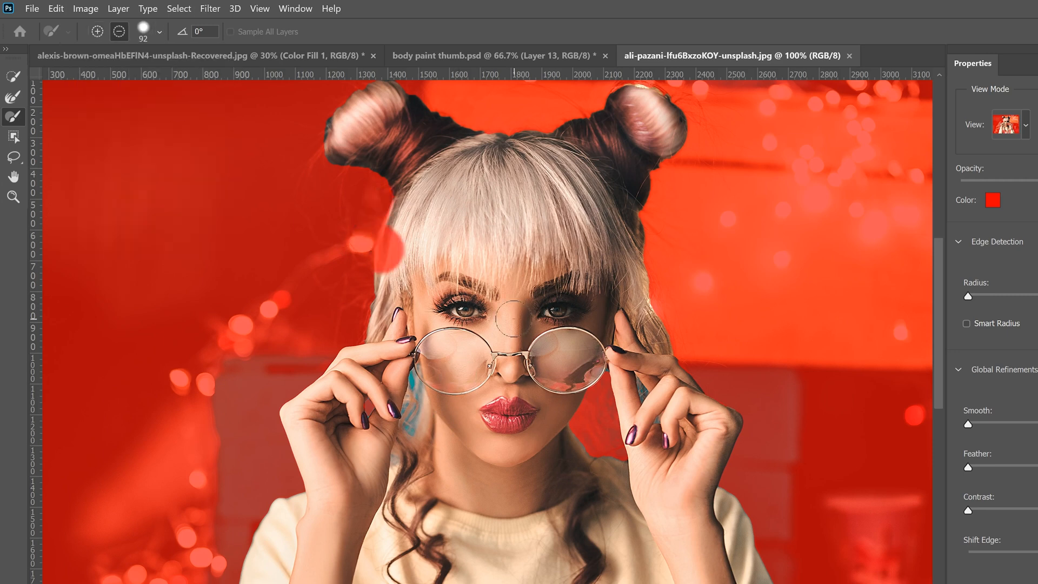
Step: Refine the mask edge around the woman's left hand with the Refine Edge Brush
{"action": "left_click", "coordinate": [144, 32]}
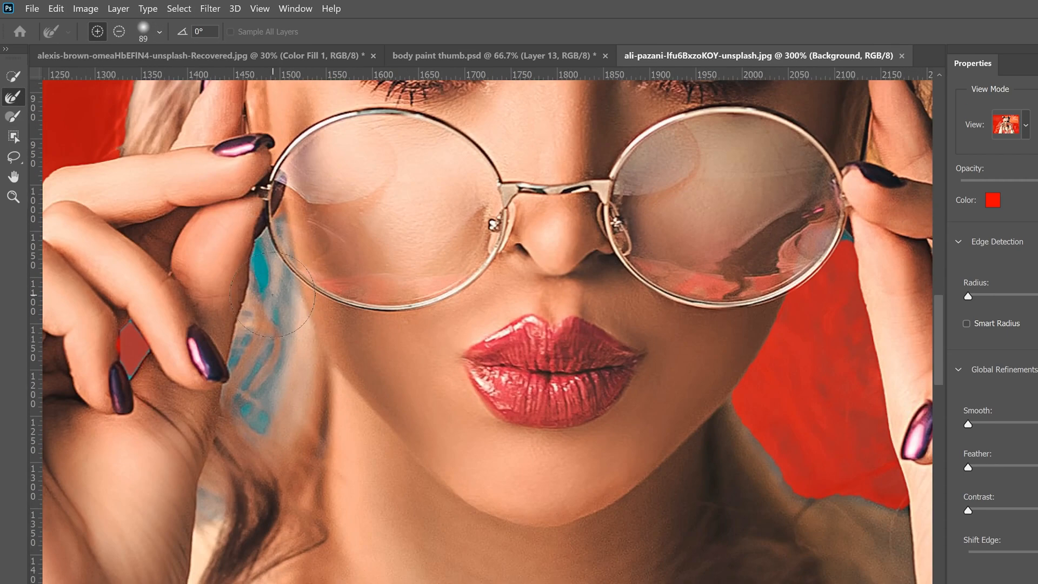
{"action": "left_click_drag", "start_coordinate": [284, 311], "coordinate": [228, 262]}
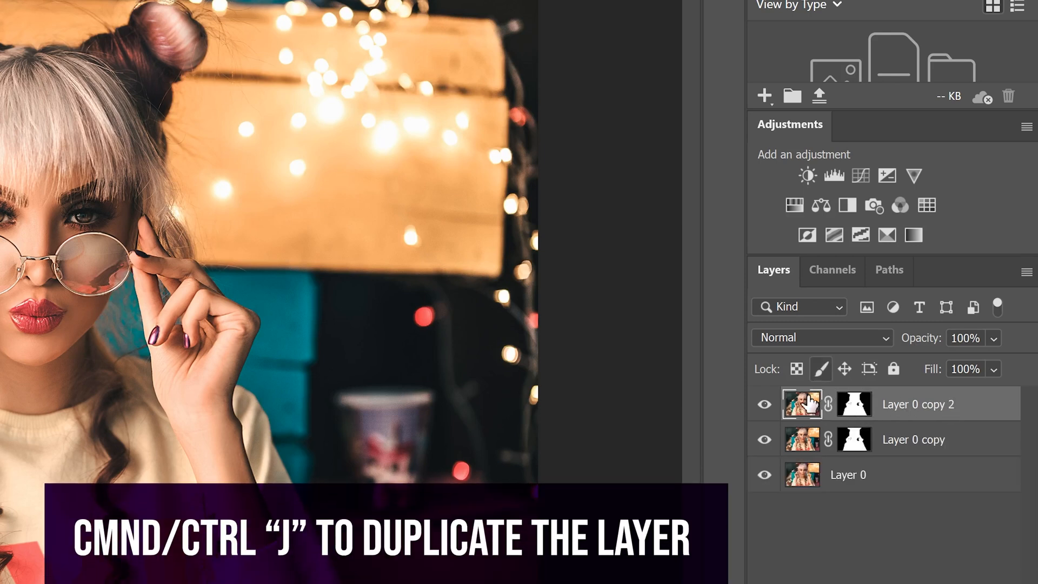
Step: Hide Layer 0 copy and convert Layer 0 copy 2 into a smart object
{"action": "left_click", "coordinate": [765, 439]}
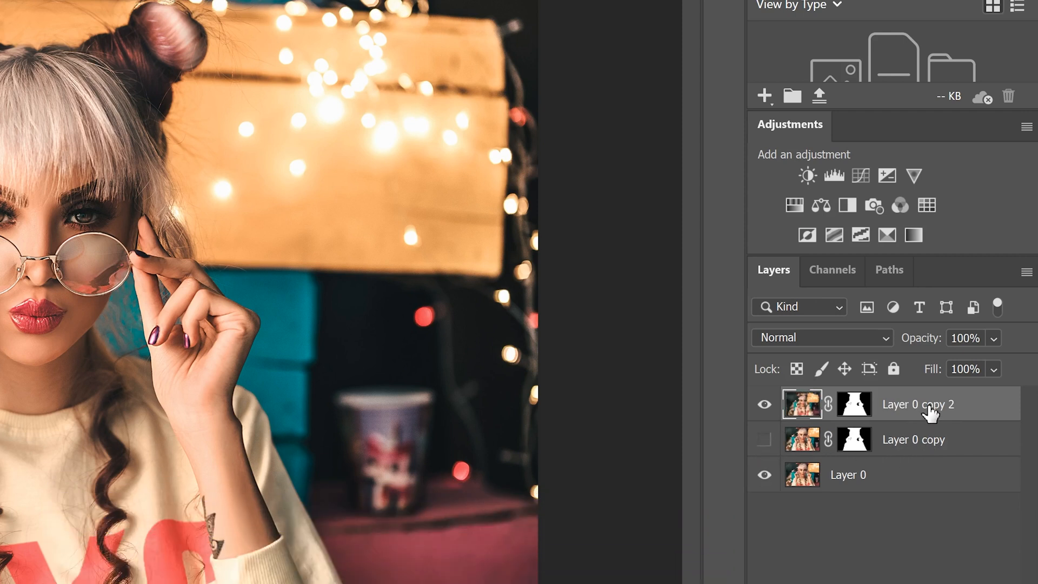
{"action": "right_click", "coordinate": [918, 405]}
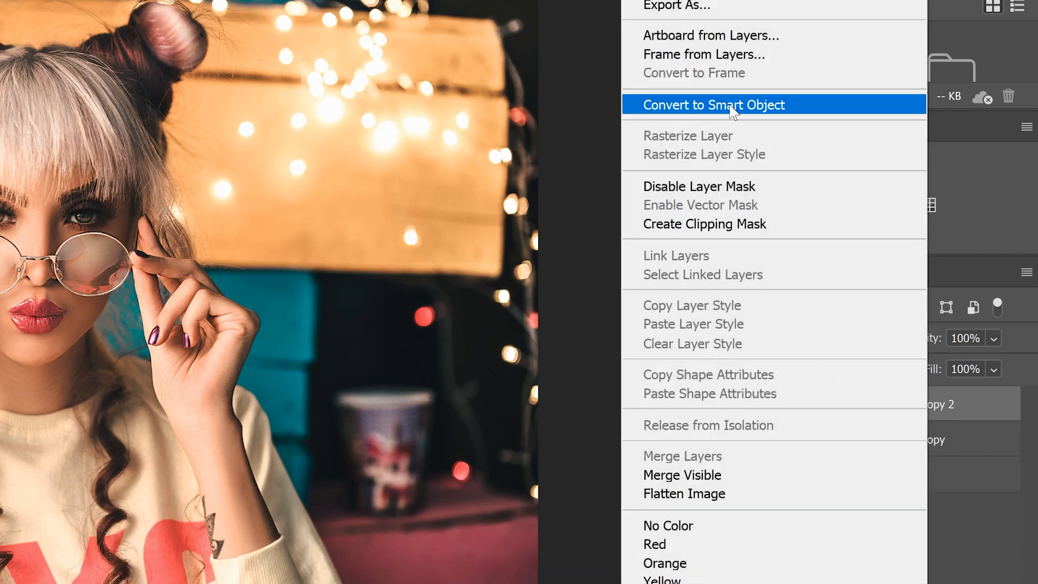
{"action": "left_click", "coordinate": [714, 105]}
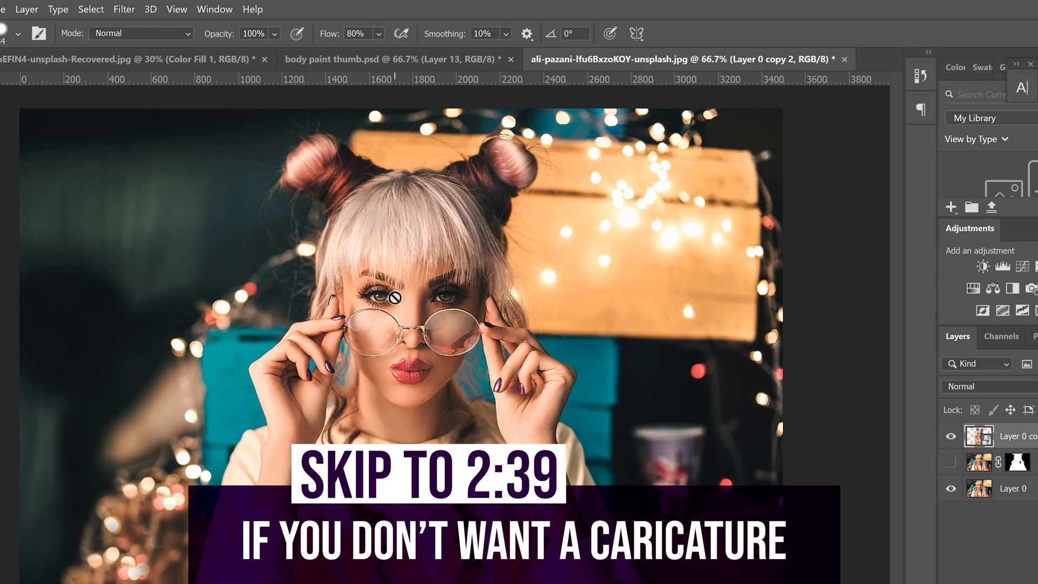
{"action": "left_click", "coordinate": [124, 10]}
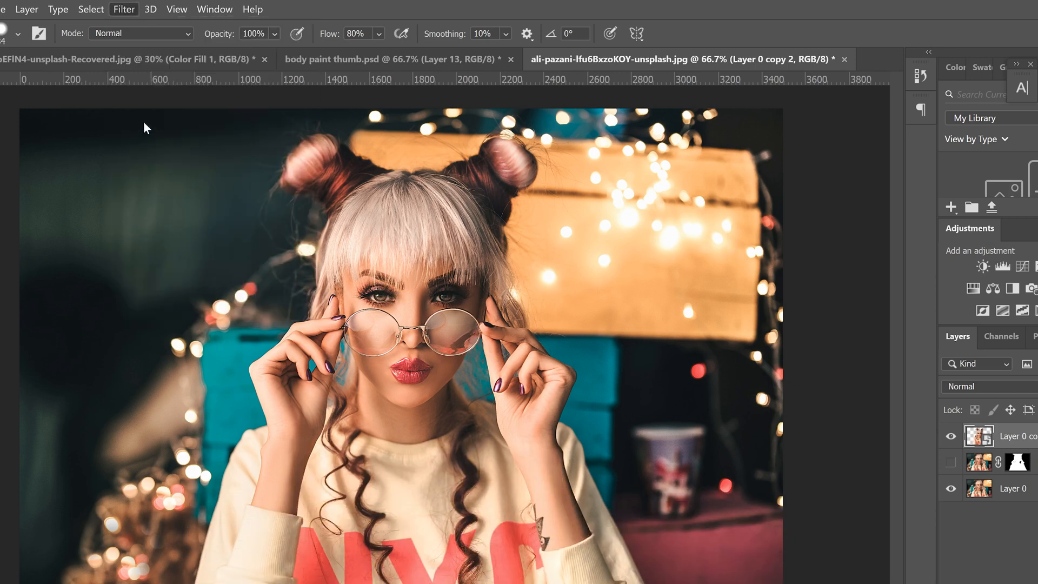
Step: Start Liquify and enlarge the eyes to maximum size, height and width, set further apart
{"action": "left_click", "coordinate": [124, 9]}
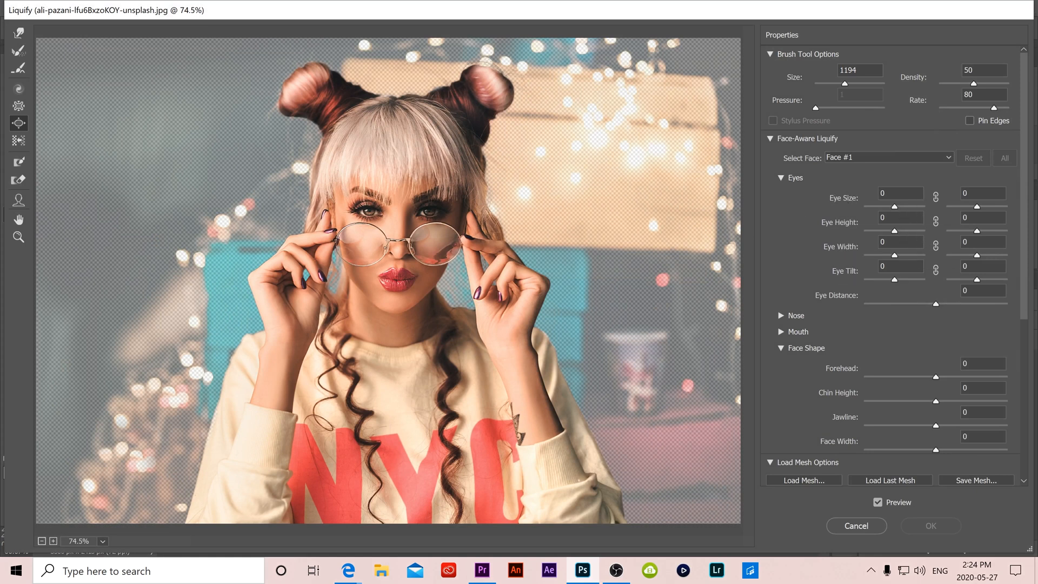
{"action": "mouse_move", "coordinate": [19, 200]}
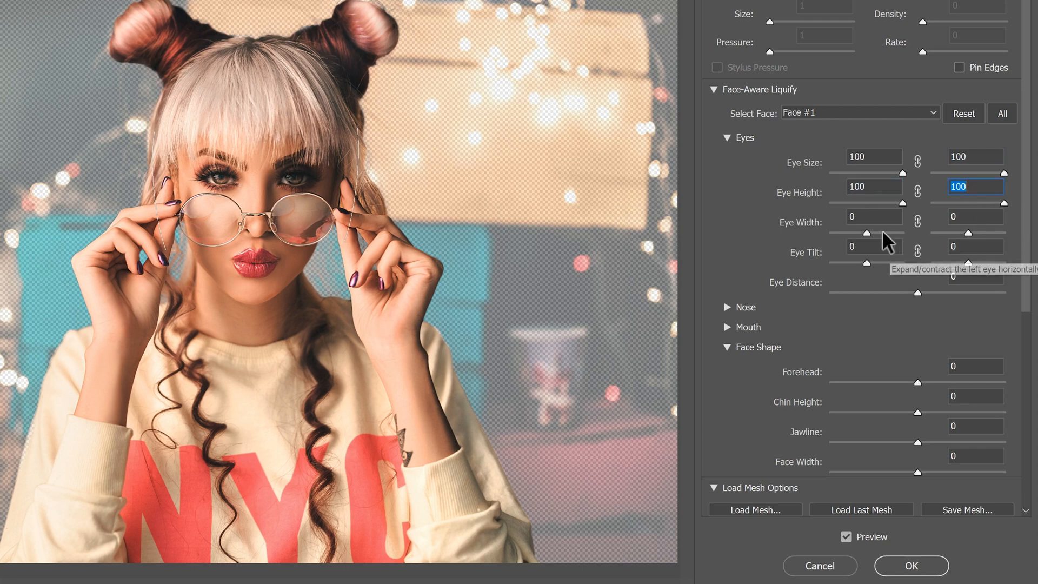
{"action": "left_click", "coordinate": [875, 216]}
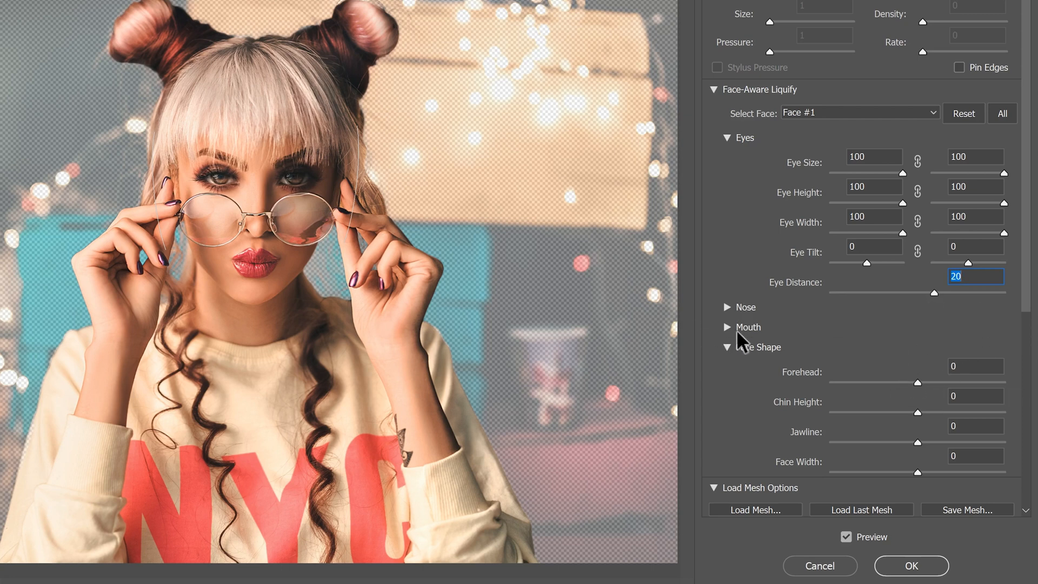
{"action": "scroll", "scroll_direction": "down", "scroll_amount": 3}
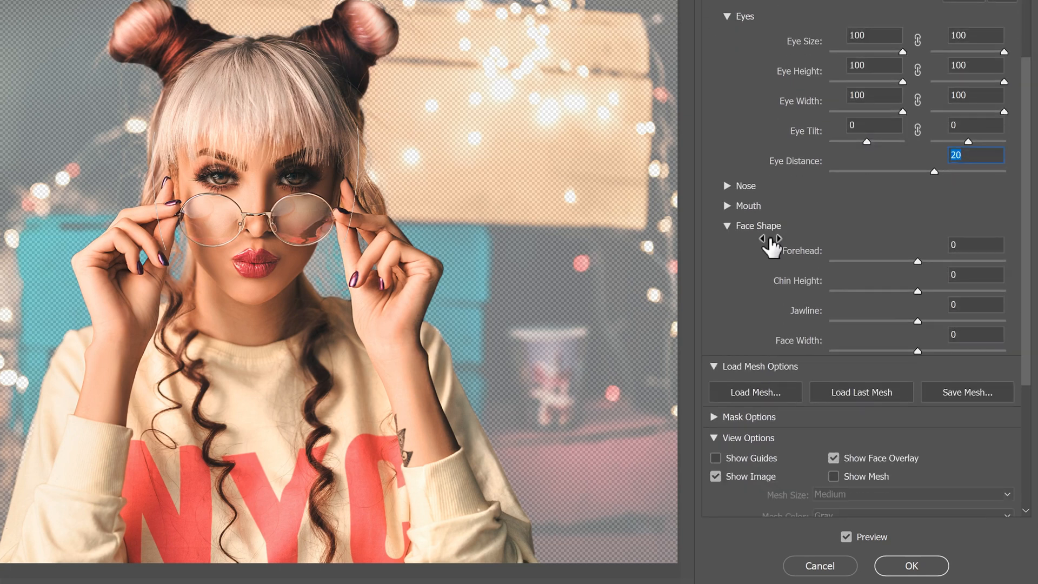
Step: Shape the mouth into a slight smile (8) with a narrower width (-47)
{"action": "left_click", "coordinate": [727, 205]}
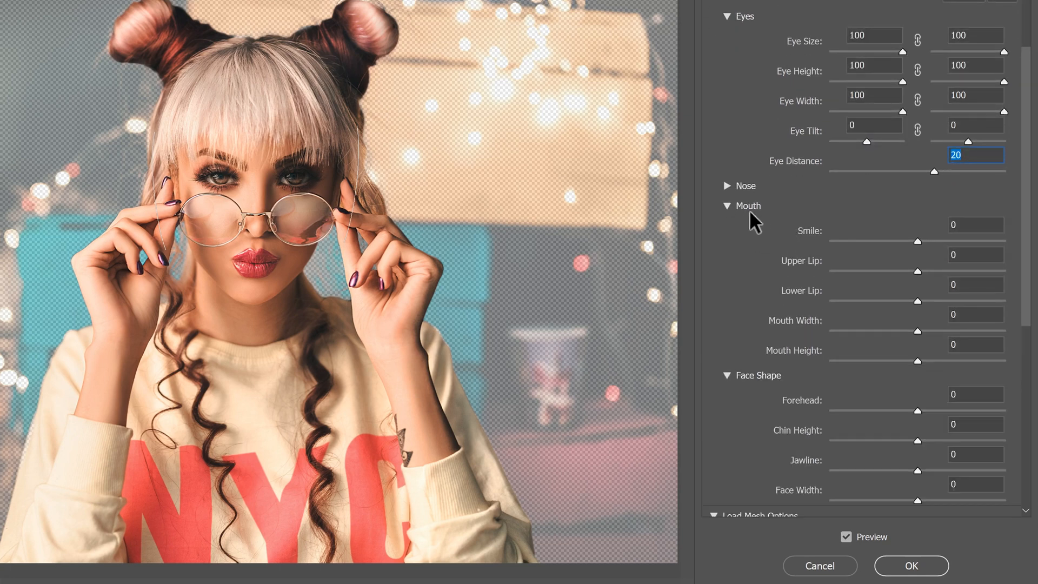
{"action": "mouse_move", "coordinate": [768, 228]}
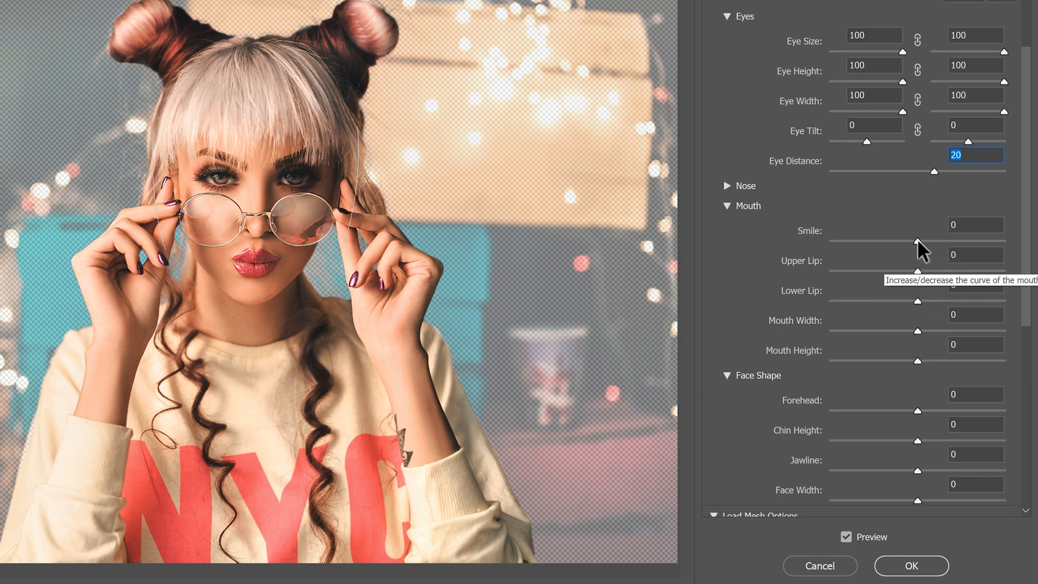
{"action": "left_click_drag", "start_coordinate": [917, 243], "coordinate": [935, 243]}
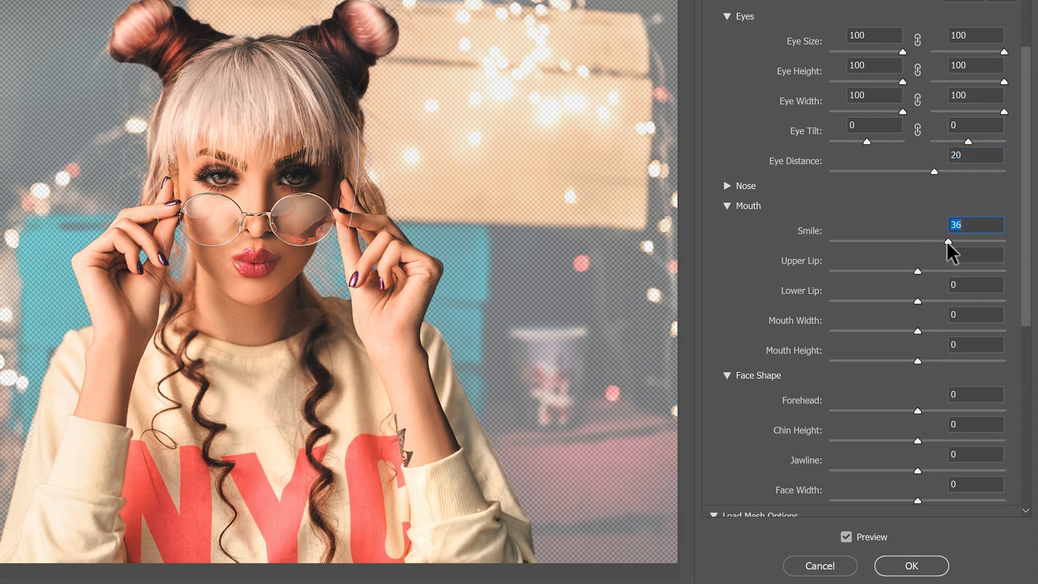
{"action": "left_click_drag", "start_coordinate": [952, 242], "coordinate": [918, 241]}
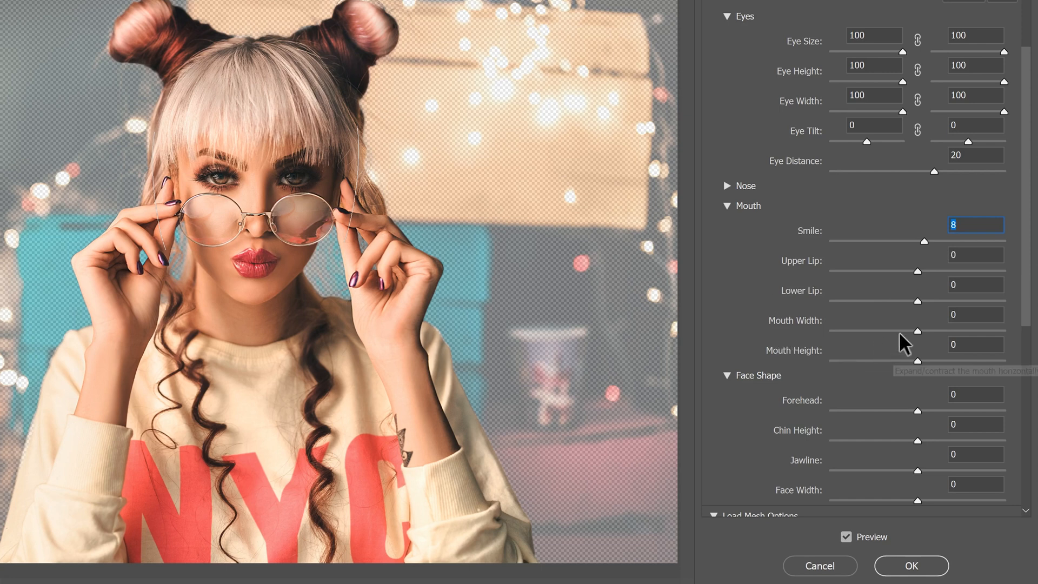
{"action": "left_click_drag", "start_coordinate": [918, 330], "coordinate": [940, 330]}
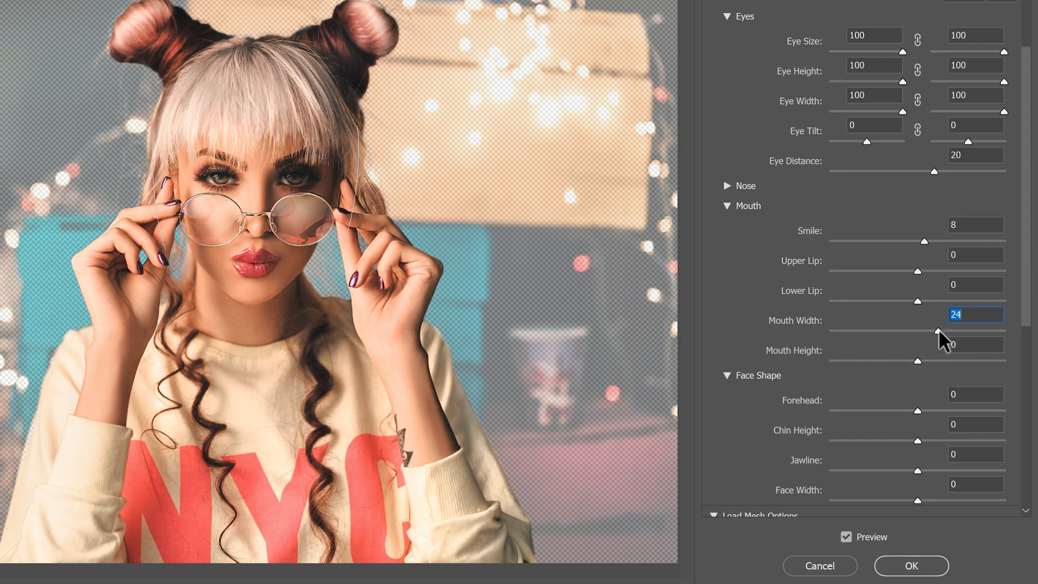
{"action": "left_click_drag", "start_coordinate": [959, 332], "coordinate": [846, 332]}
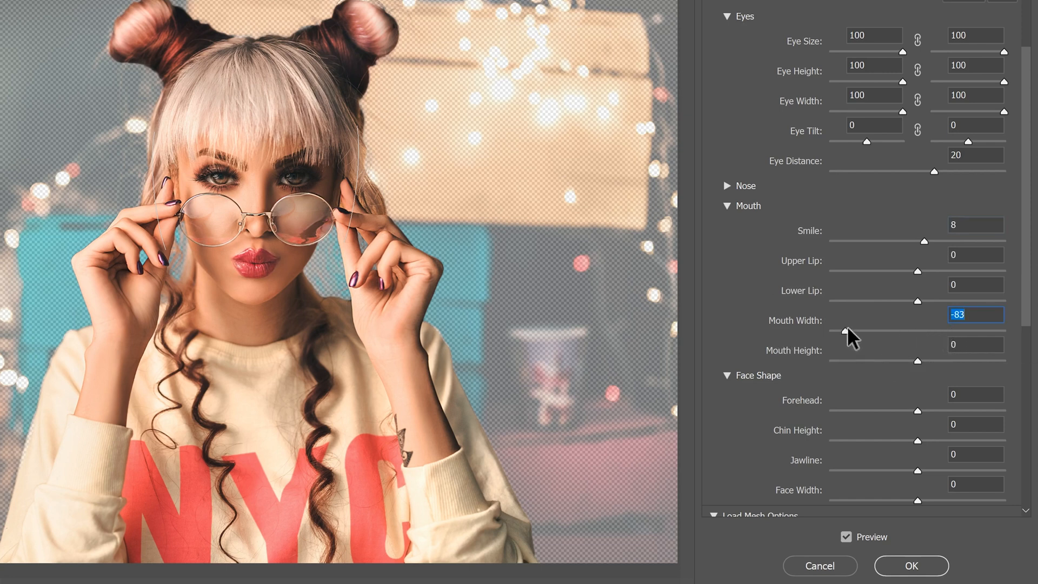
{"action": "left_click_drag", "start_coordinate": [854, 334], "coordinate": [876, 334]}
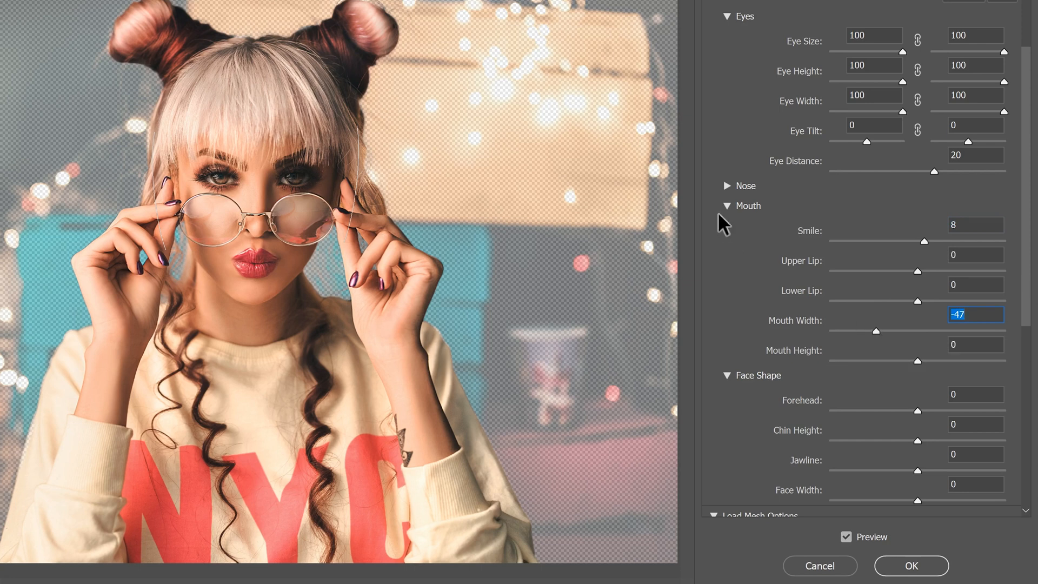
{"action": "left_click", "coordinate": [727, 205]}
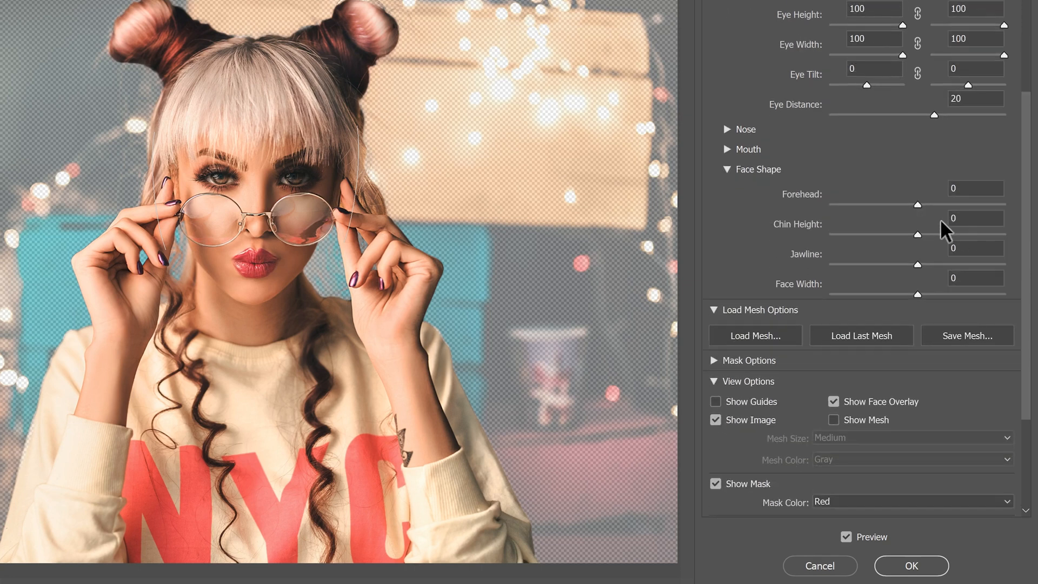
Step: Enlarge the forehead to 59 and slim the jawline to -99
{"action": "left_click_drag", "start_coordinate": [918, 205], "coordinate": [971, 205]}
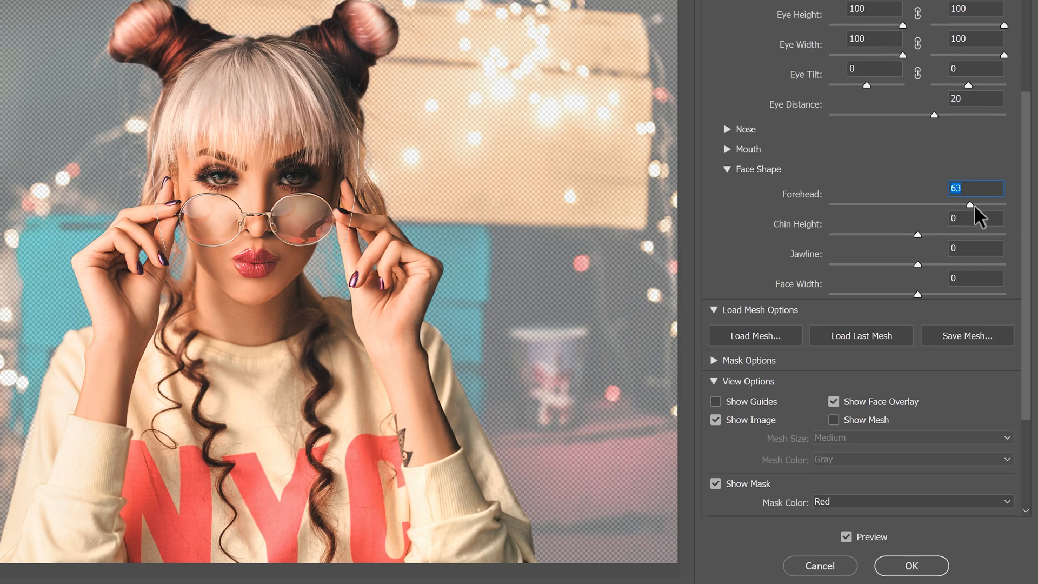
{"action": "left_click_drag", "start_coordinate": [971, 205], "coordinate": [970, 204]}
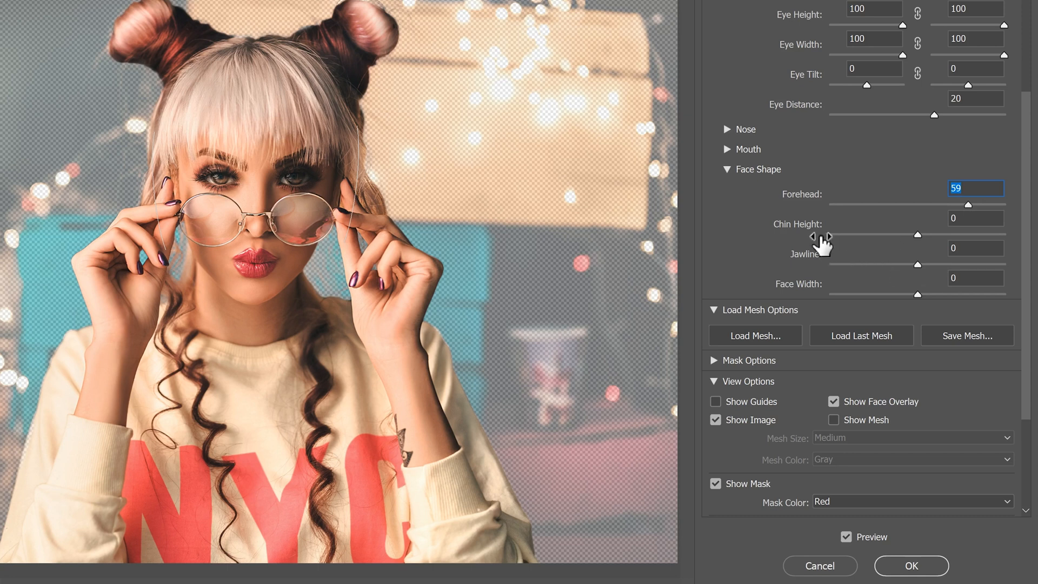
{"action": "mouse_move", "coordinate": [919, 274]}
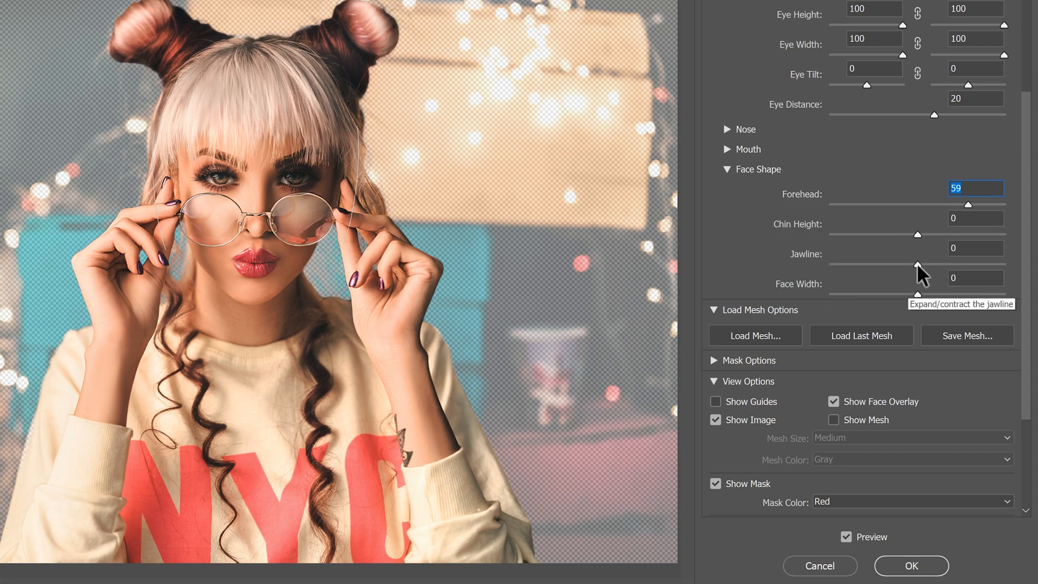
{"action": "type", "text": "-99"}
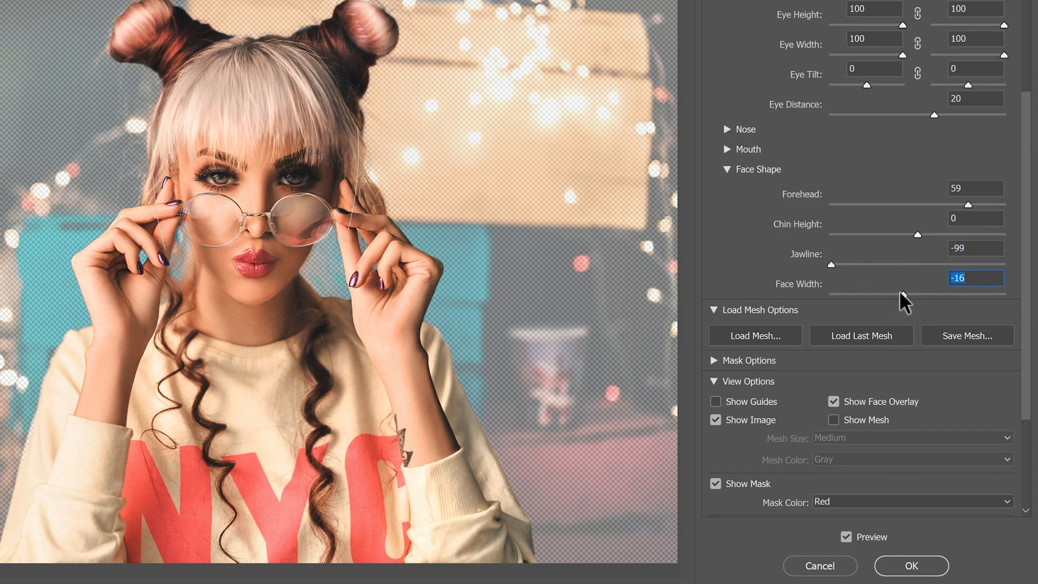
{"action": "mouse_move", "coordinate": [871, 144]}
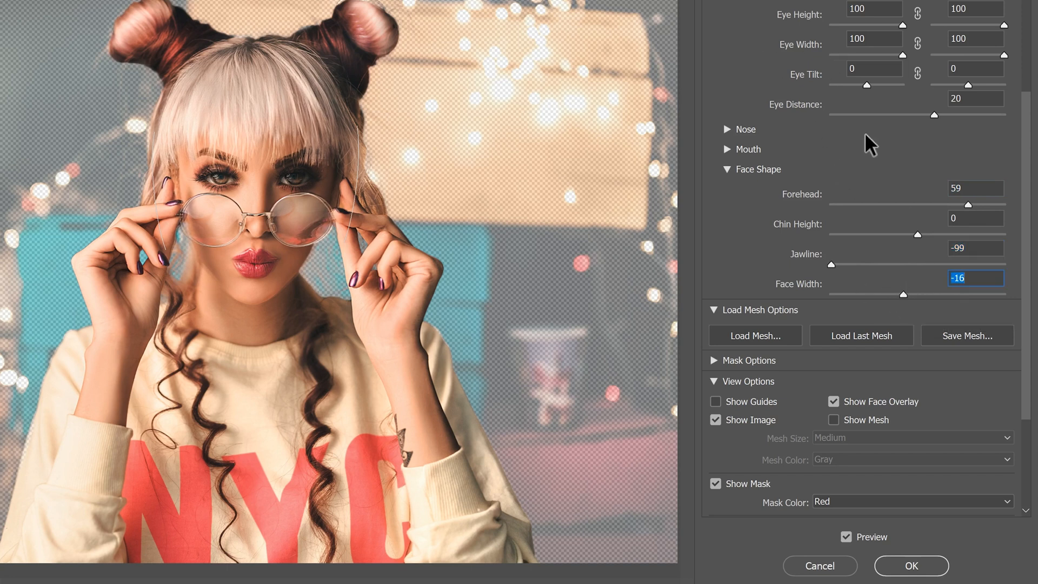
Step: Apply the reshaping, then in a second Liquify pass slim the jawline to -21
{"action": "left_click", "coordinate": [911, 565]}
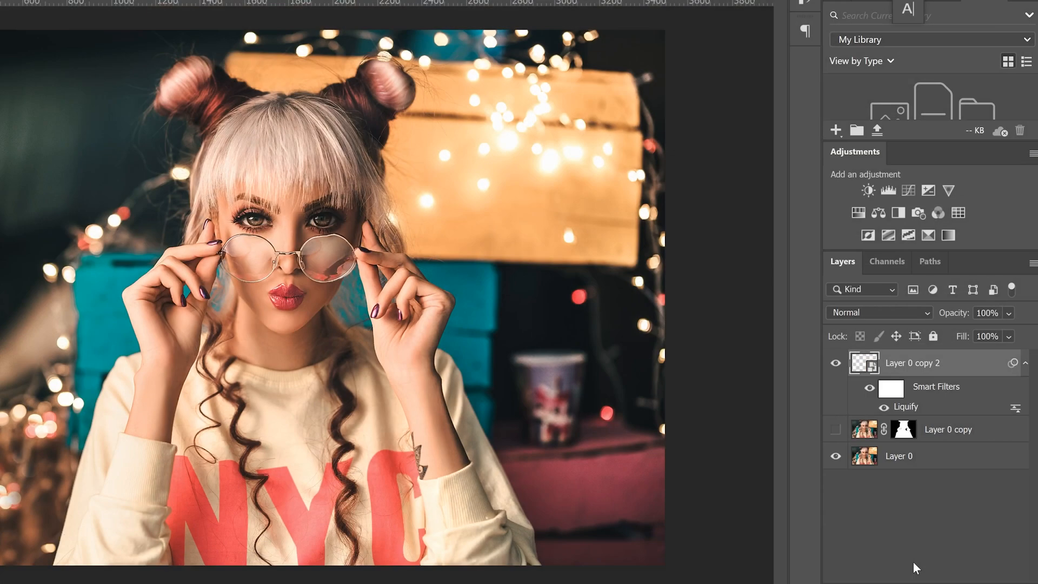
{"action": "mouse_move", "coordinate": [275, 281]}
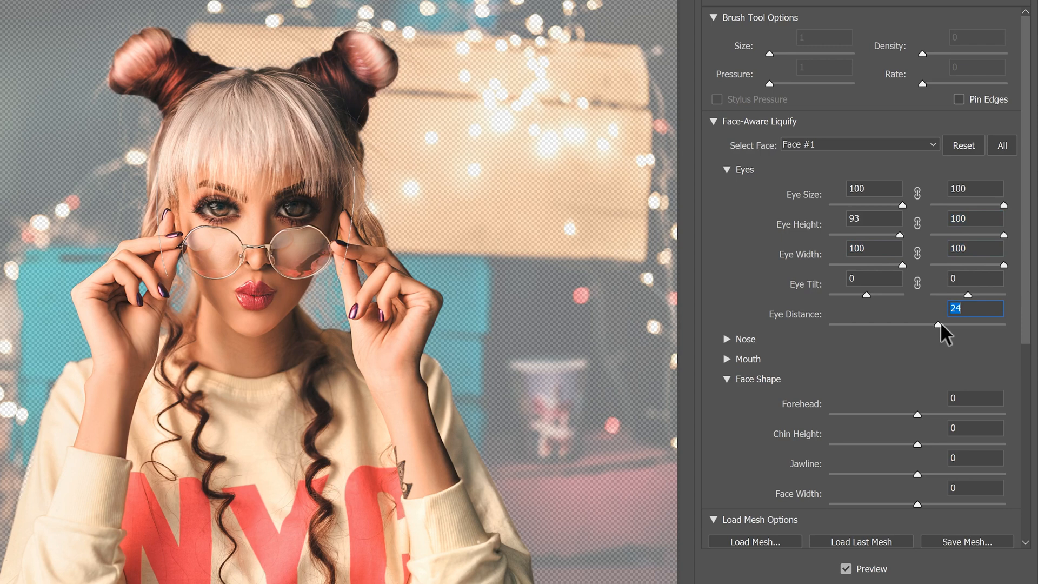
{"action": "mouse_move", "coordinate": [1026, 318]}
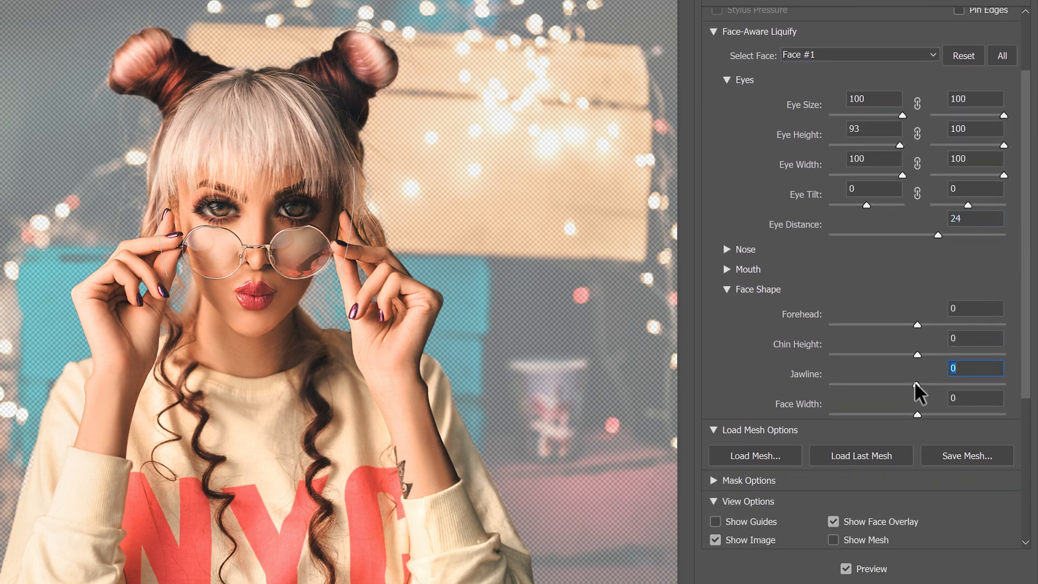
{"action": "left_click_drag", "start_coordinate": [938, 384], "coordinate": [919, 384]}
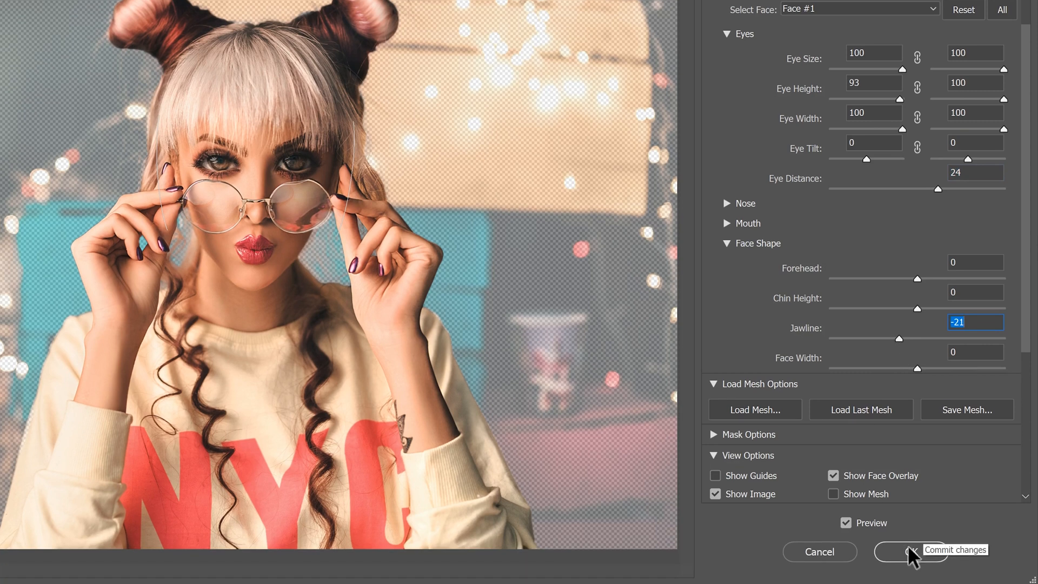
Step: Apply the second Liquify, collapse it into a smart object and duplicate it with the copies hidden
{"action": "left_click", "coordinate": [911, 551]}
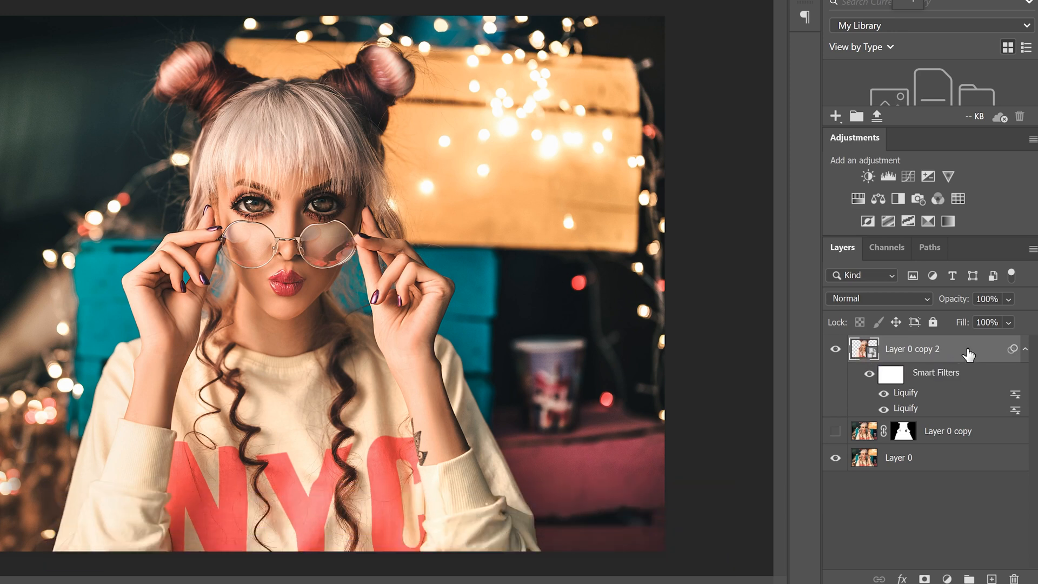
{"action": "right_click", "coordinate": [912, 349]}
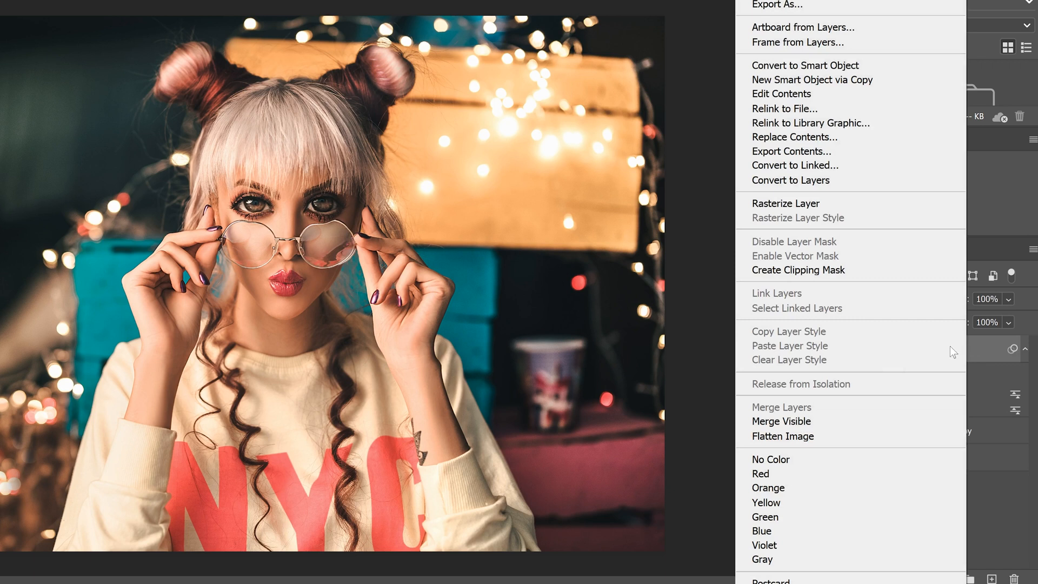
{"action": "left_click", "coordinate": [805, 65]}
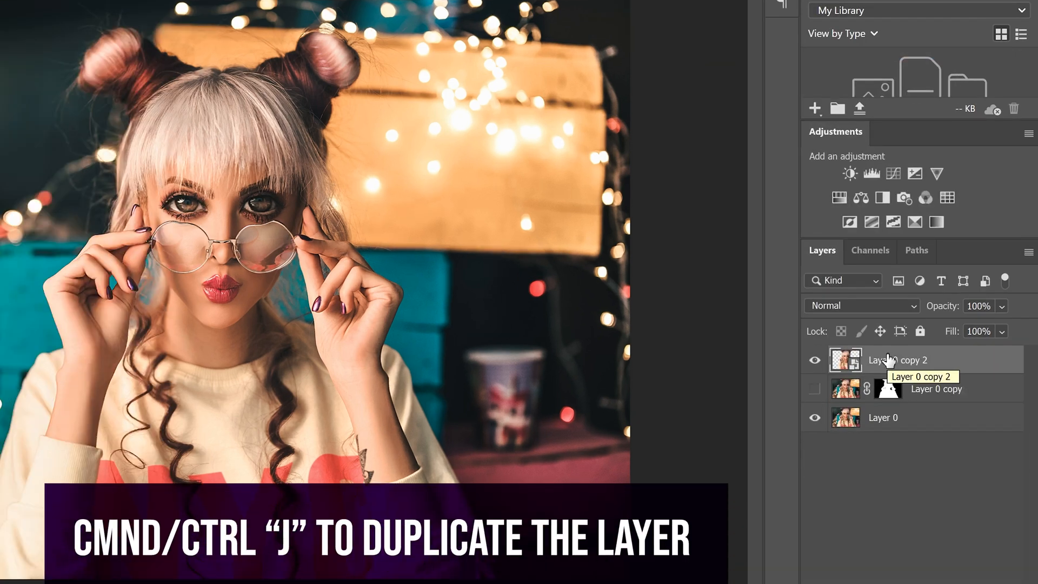
{"action": "key", "text": "ctrl+j"}
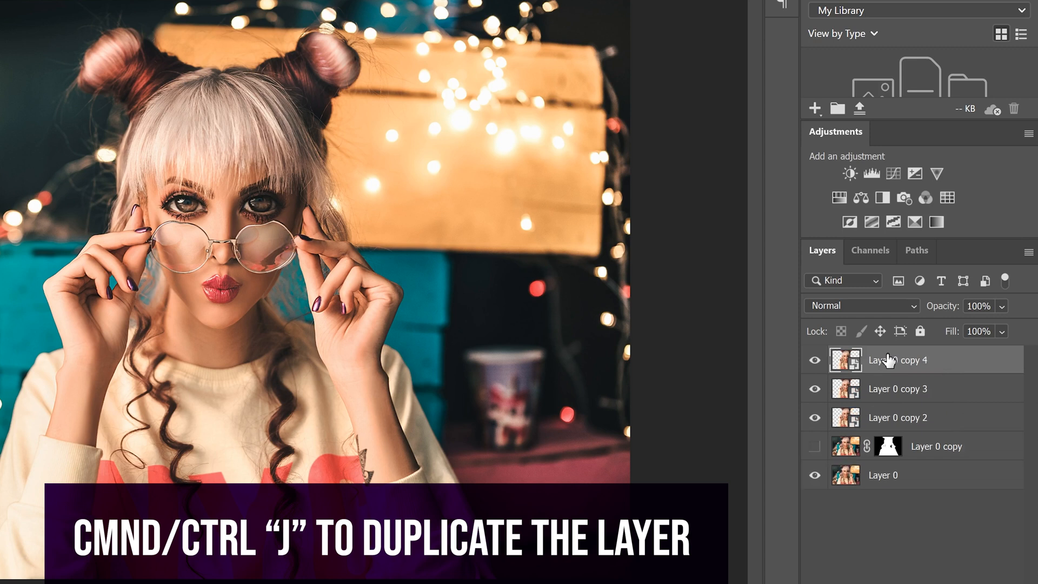
{"action": "left_click", "coordinate": [815, 359]}
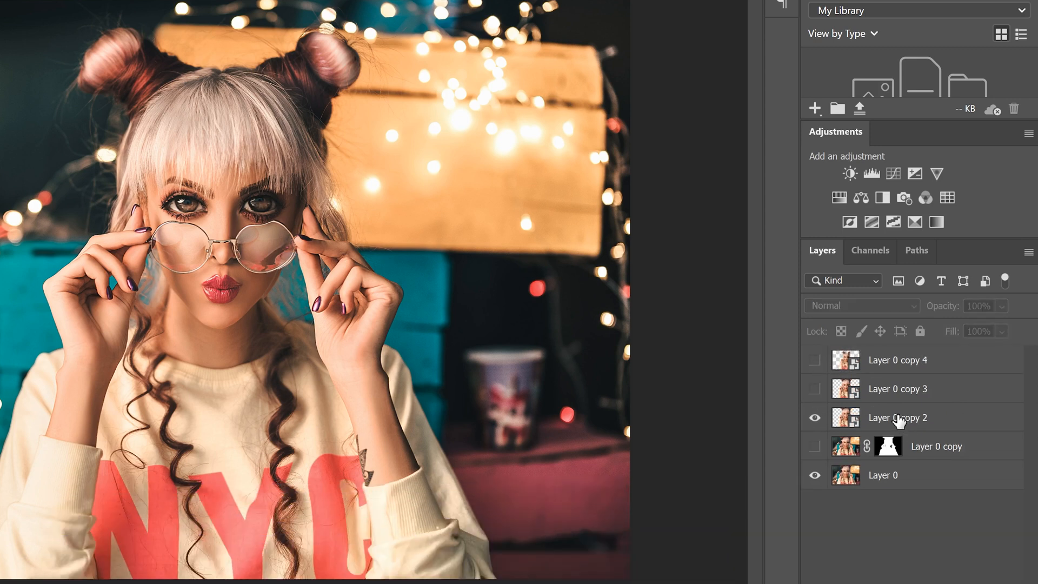
Step: Rename the copies effect 1, effect 2 and effect 3
{"action": "double_click", "coordinate": [898, 416]}
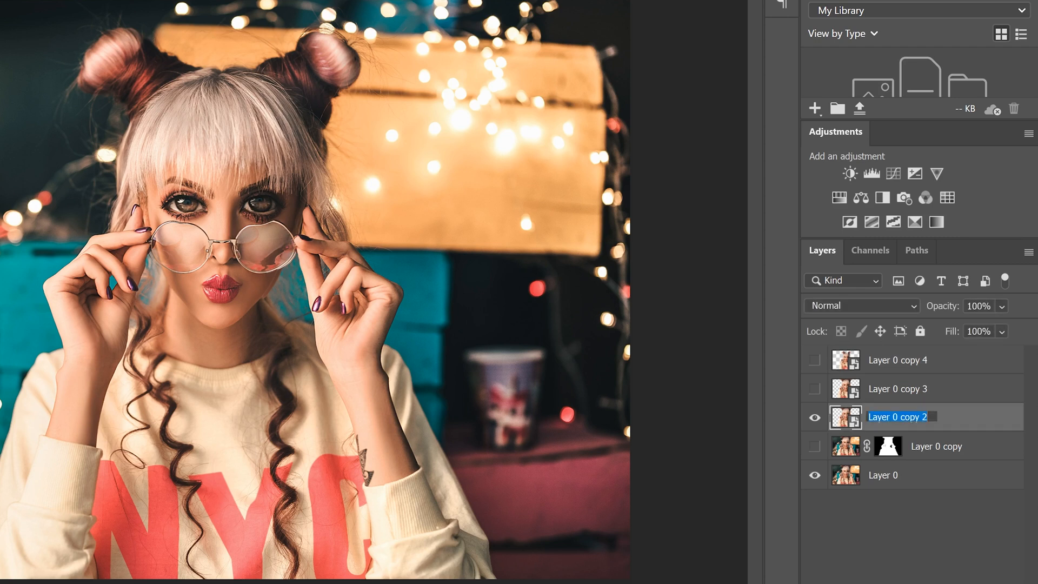
{"action": "type", "text": "effect 1"}
{"action": "left_click", "coordinate": [899, 388]}
{"action": "type", "text": "effect 2"}
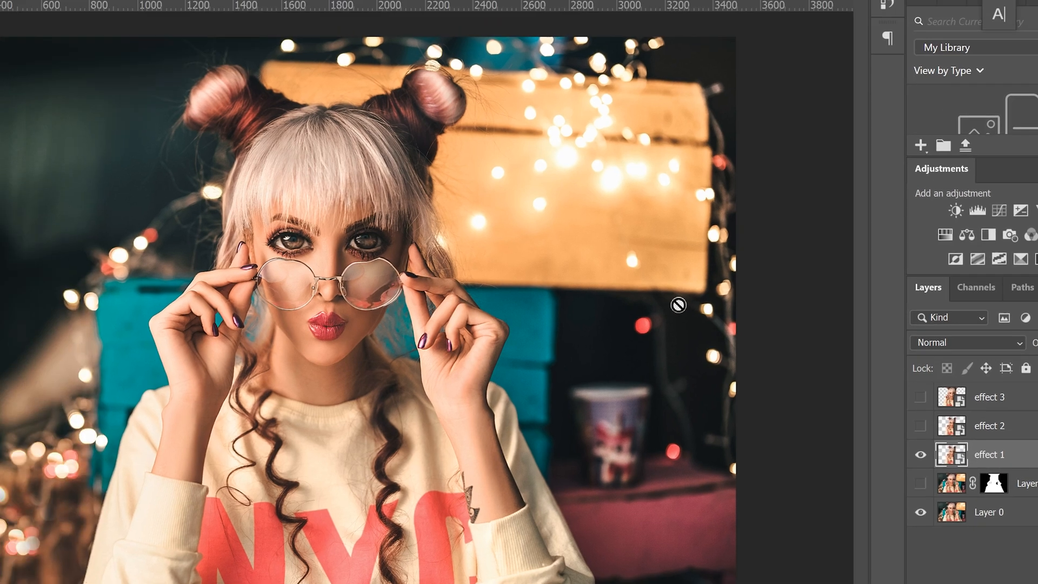
Step: Apply a Poster Edges filter from the Filter Gallery to effect 1
{"action": "left_click", "coordinate": [244, 9]}
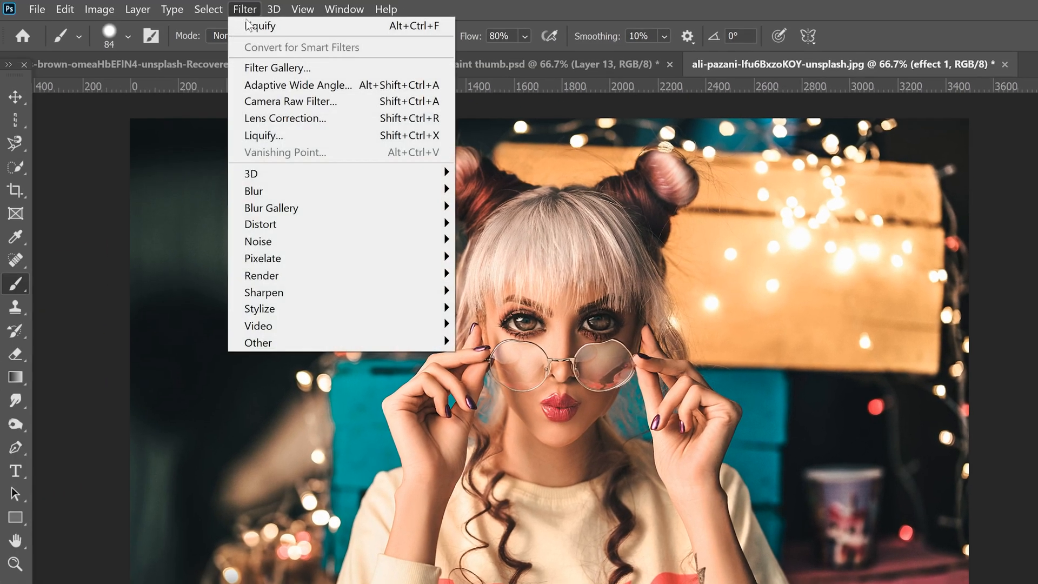
{"action": "left_click", "coordinate": [278, 67]}
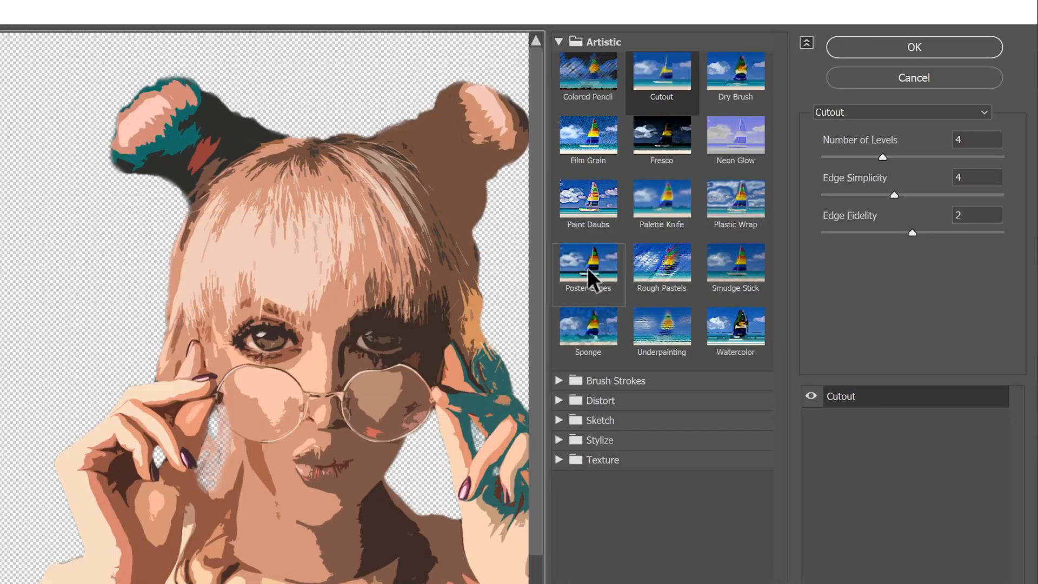
{"action": "left_click", "coordinate": [587, 263]}
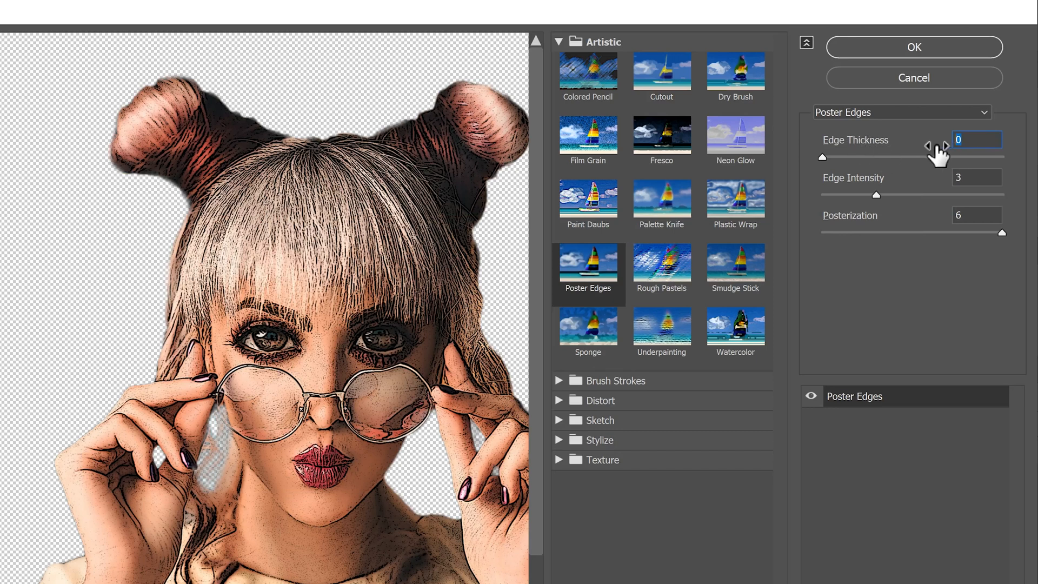
{"action": "left_click", "coordinate": [976, 176]}
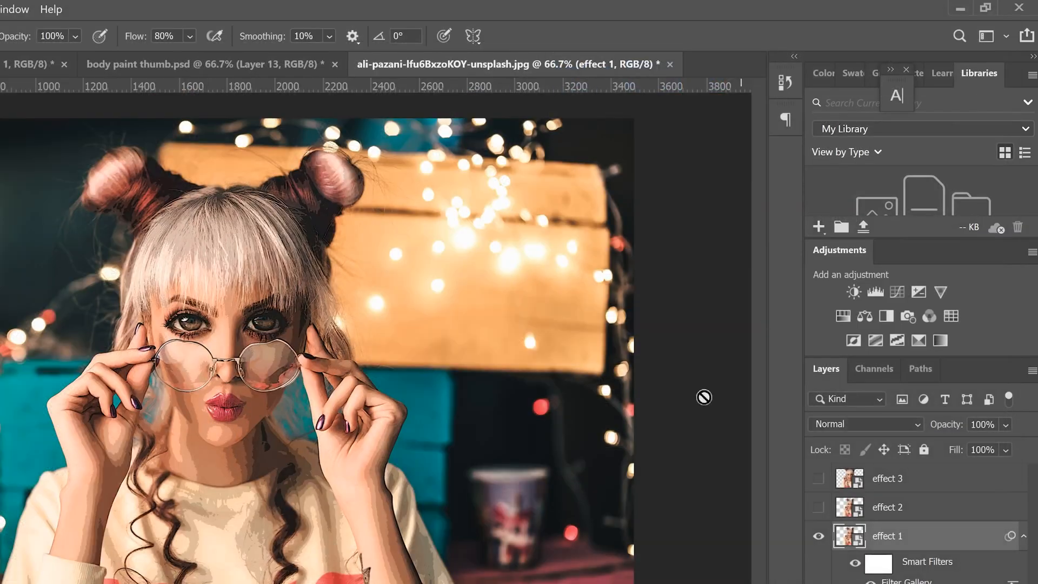
Step: Sharpen effect 1 with Unsharp Mask at amount 90, radius 5, threshold 10
{"action": "left_click", "coordinate": [171, 8]}
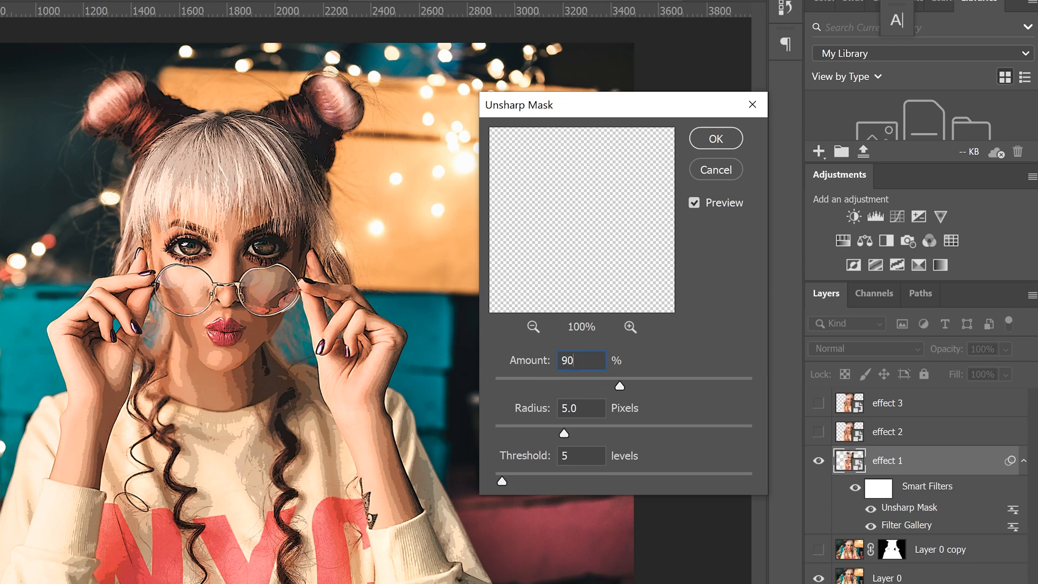
{"action": "left_click", "coordinate": [581, 455]}
{"action": "type", "text": "10"}
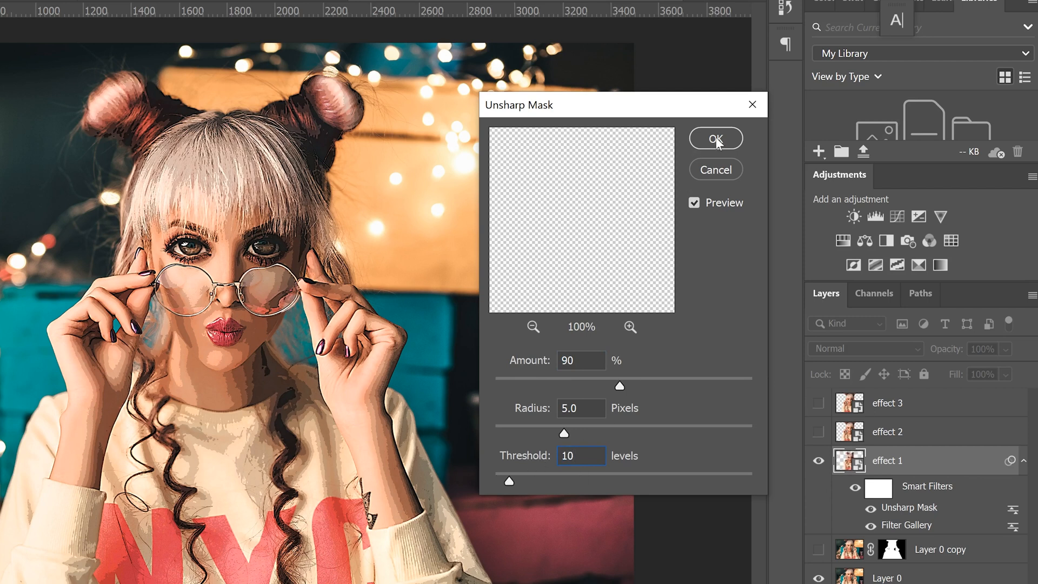
{"action": "left_click", "coordinate": [715, 138]}
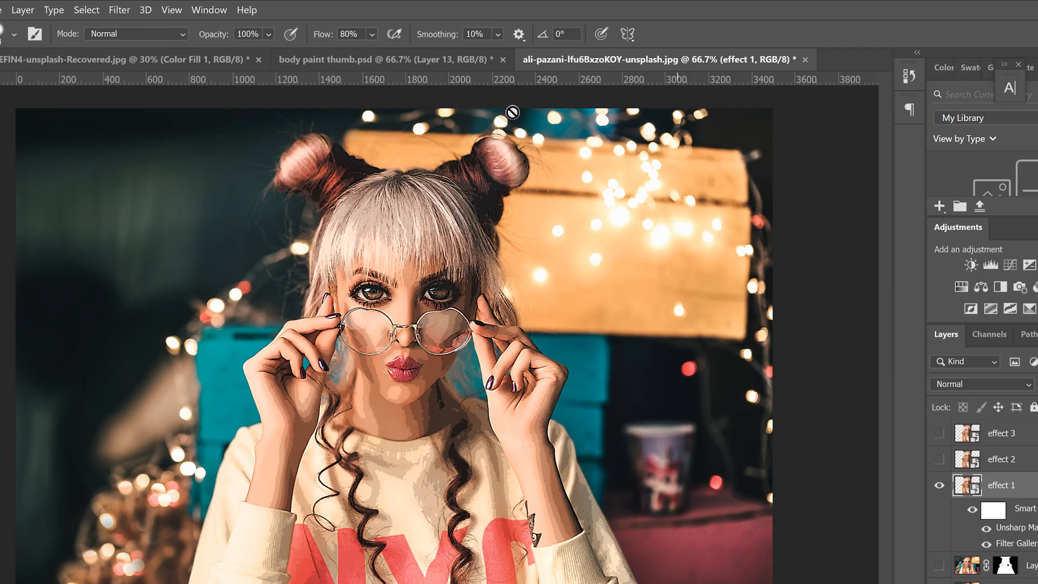
Step: Add an Oil Paint filter with lighting left off
{"action": "left_click", "coordinate": [119, 10]}
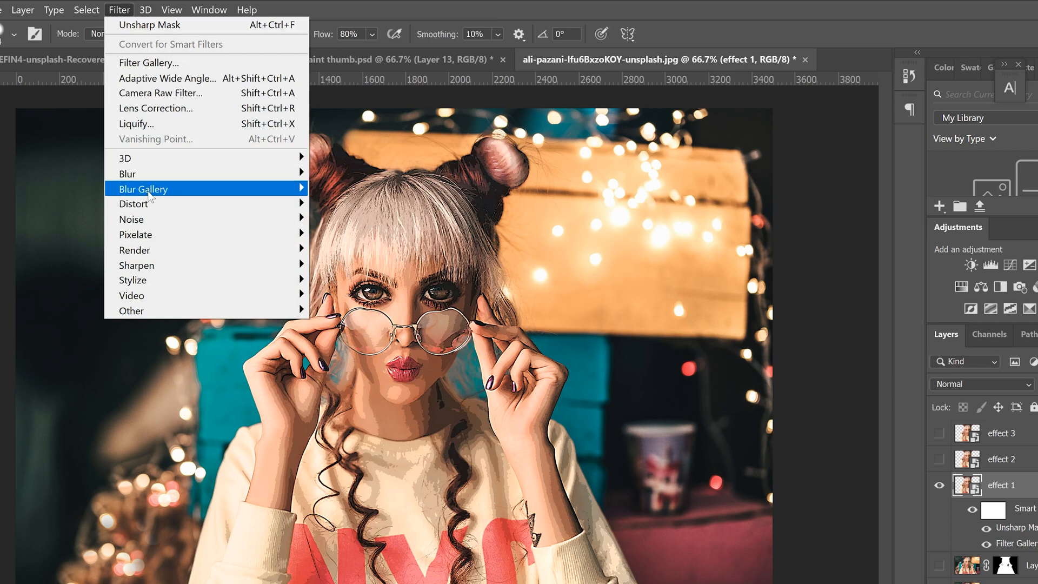
{"action": "mouse_move", "coordinate": [132, 279]}
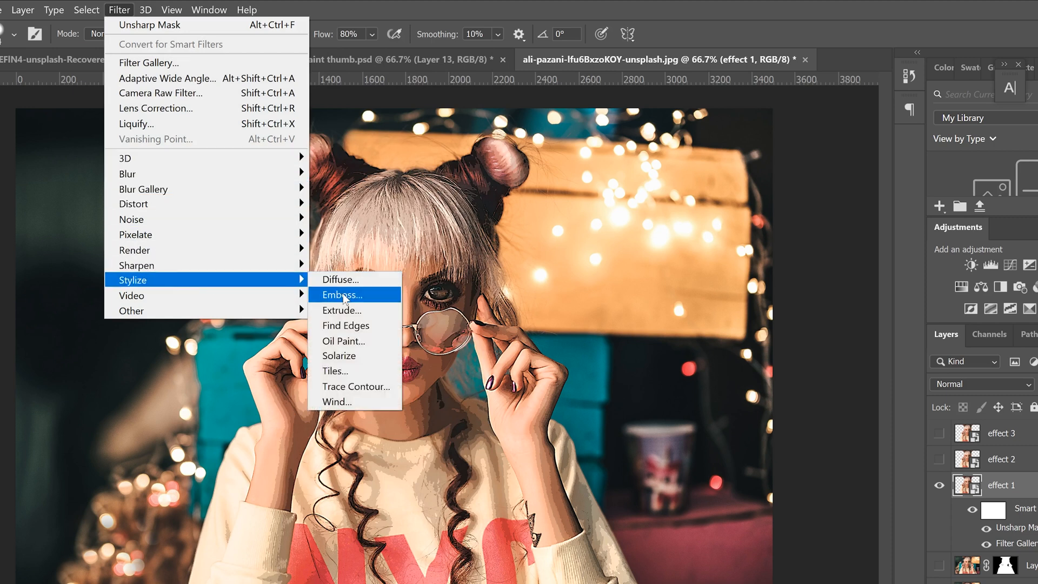
{"action": "left_click", "coordinate": [344, 341]}
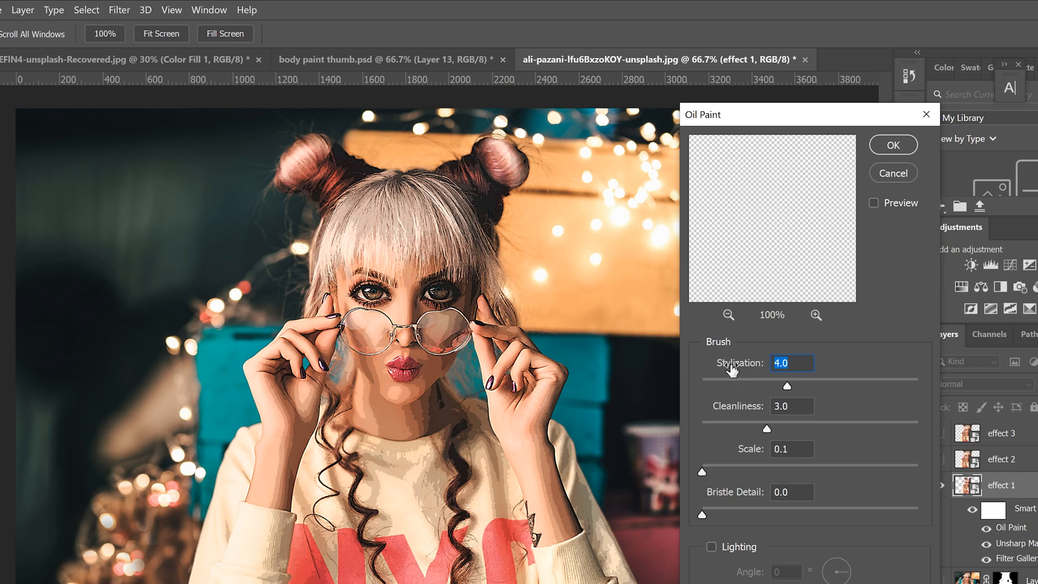
{"action": "mouse_move", "coordinate": [732, 417]}
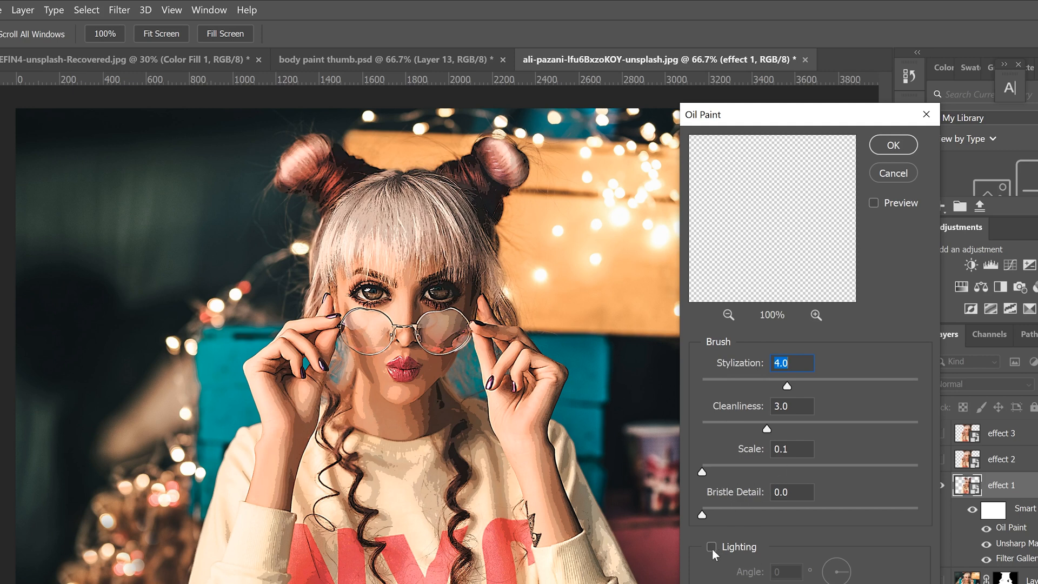
{"action": "left_click", "coordinate": [712, 547]}
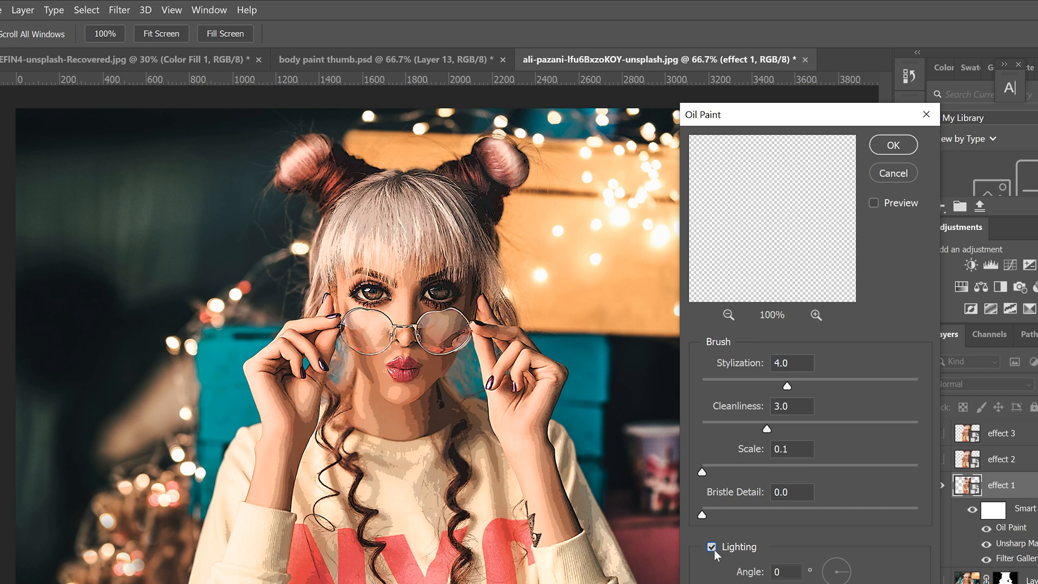
{"action": "left_click", "coordinate": [712, 547]}
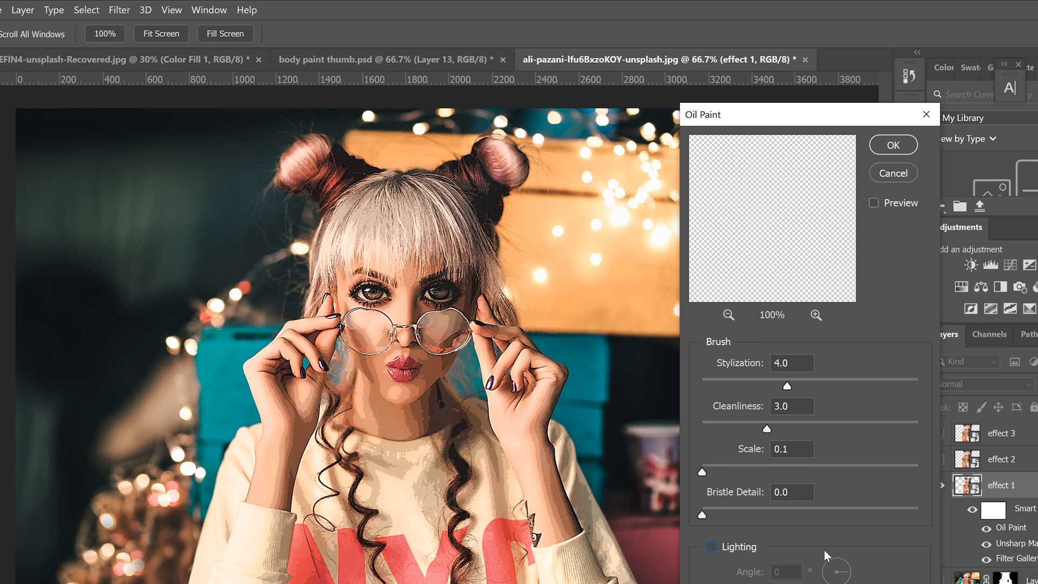
{"action": "mouse_move", "coordinate": [722, 551]}
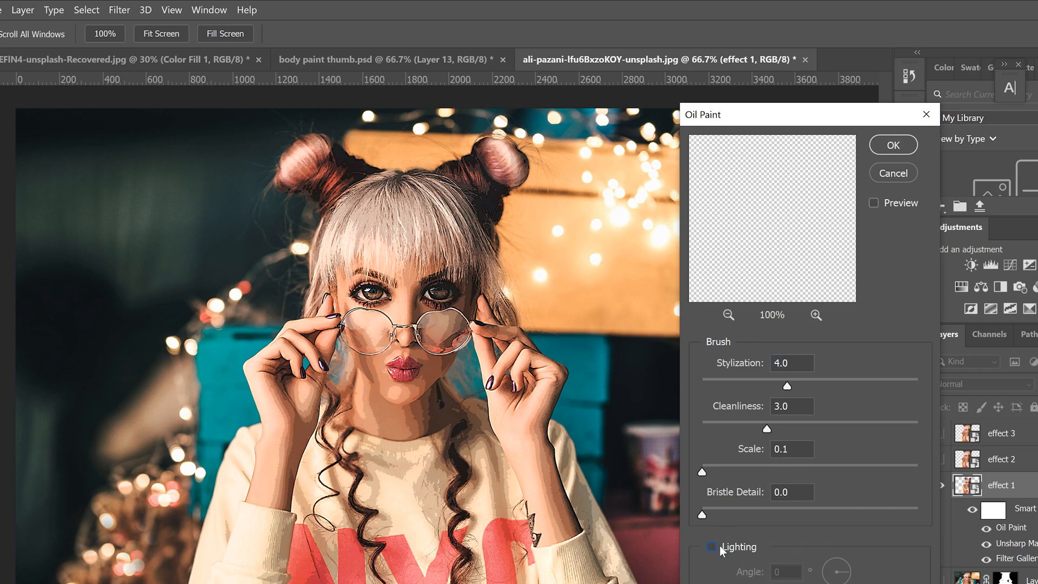
{"action": "mouse_move", "coordinate": [855, 185]}
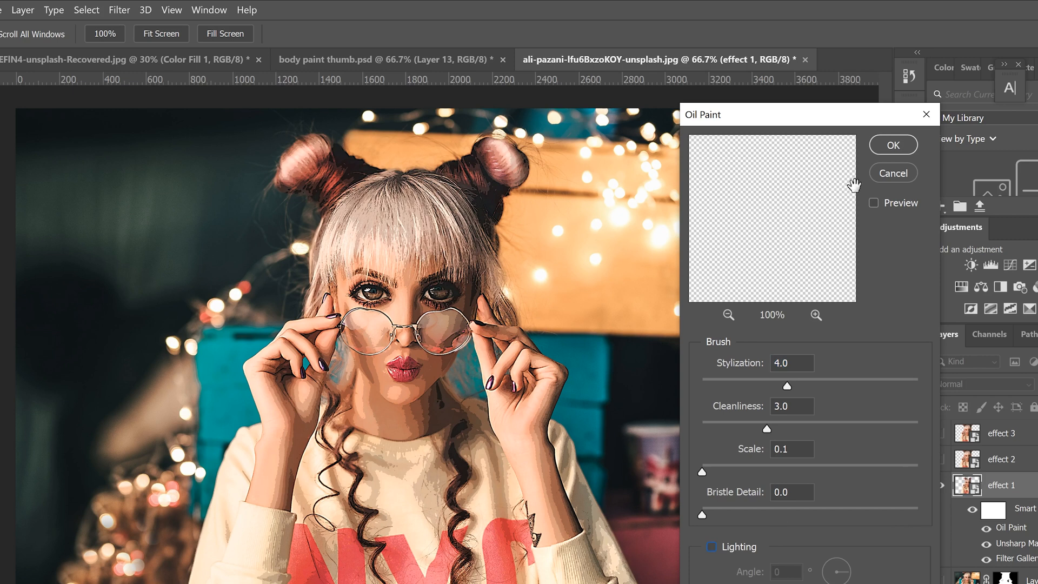
{"action": "left_click", "coordinate": [892, 144]}
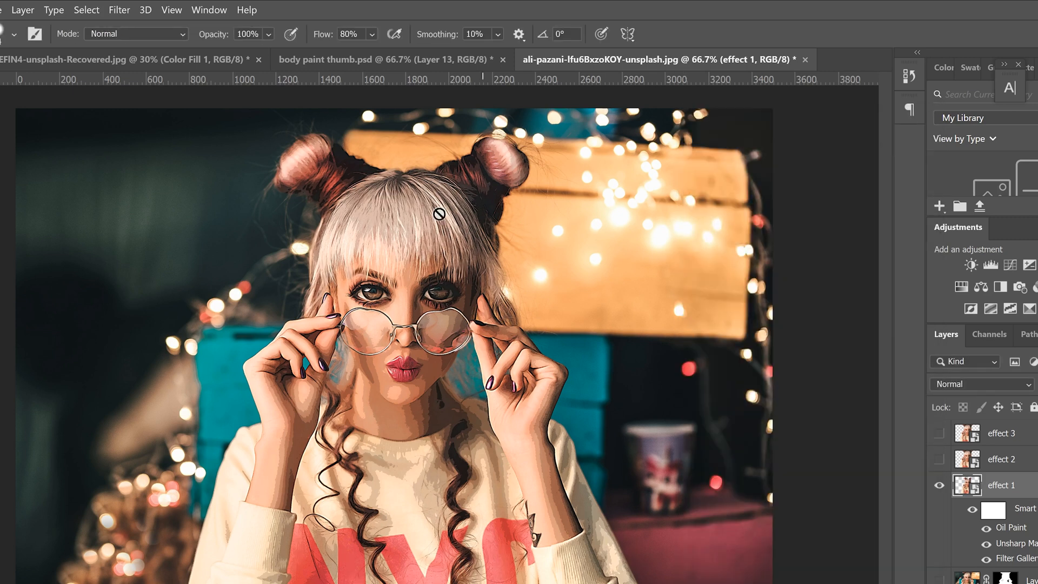
Step: Add a Surface Blur at radius 20, threshold 10
{"action": "left_click", "coordinate": [119, 10]}
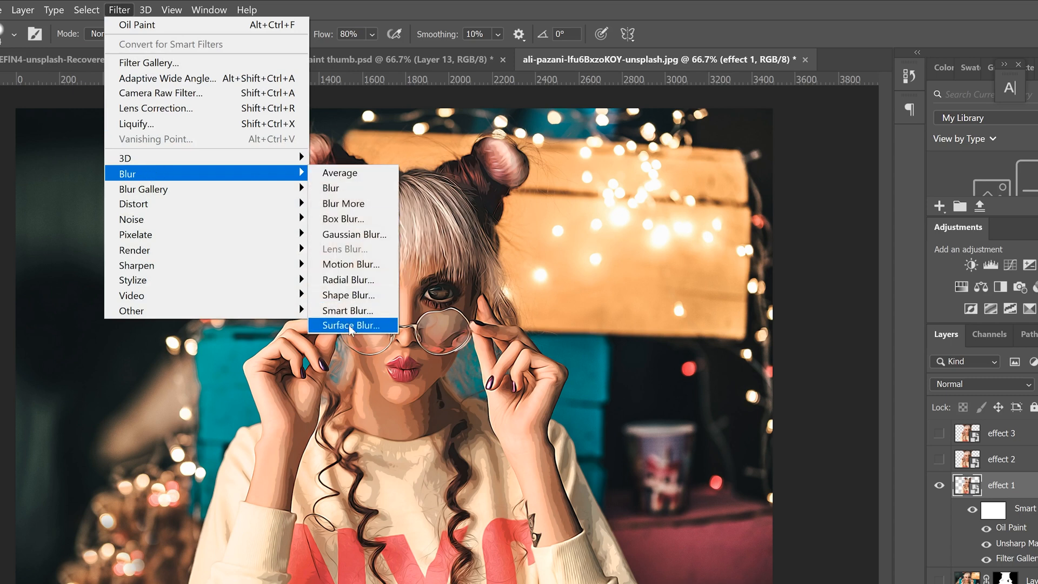
{"action": "left_click", "coordinate": [349, 326]}
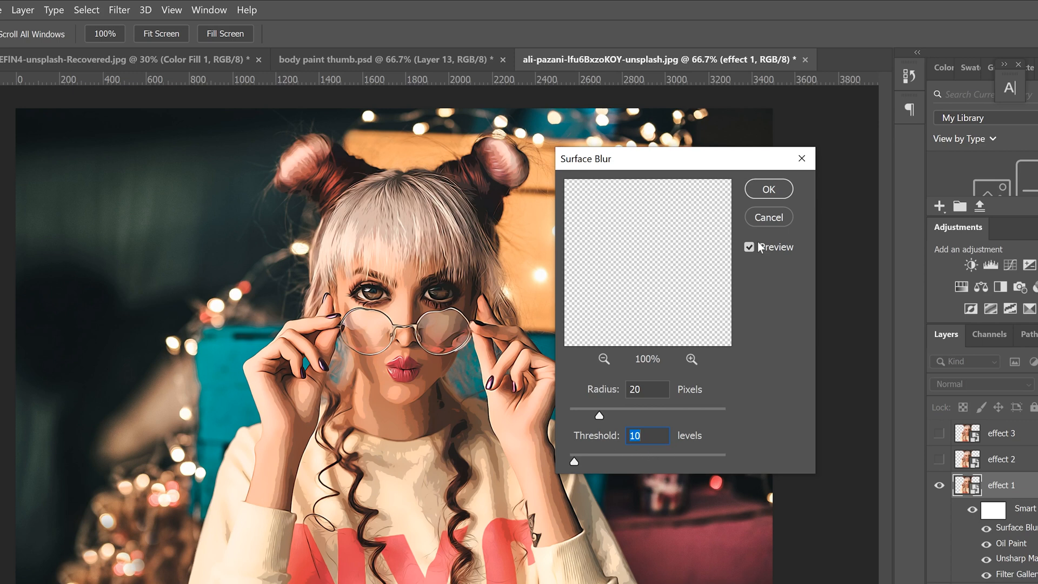
{"action": "left_click", "coordinate": [768, 188]}
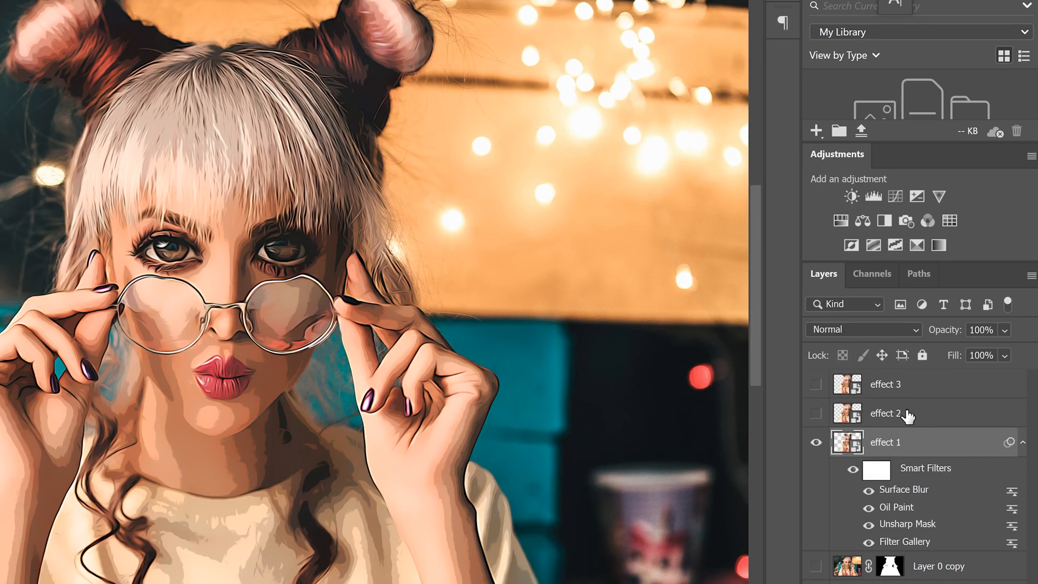
Step: Show effect 2 and give it a Poster Edges filter
{"action": "left_click", "coordinate": [885, 413]}
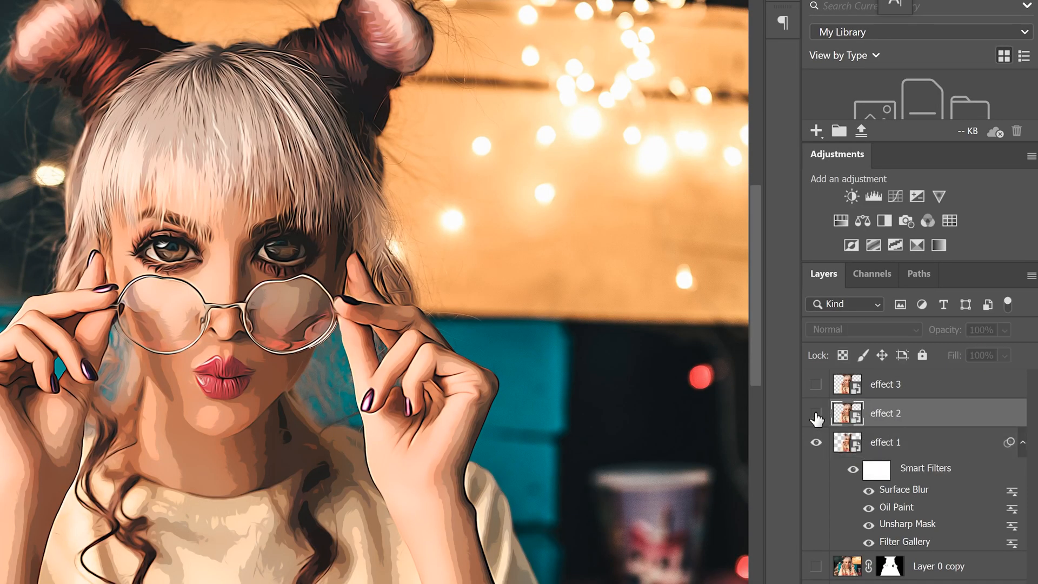
{"action": "left_click", "coordinate": [816, 414]}
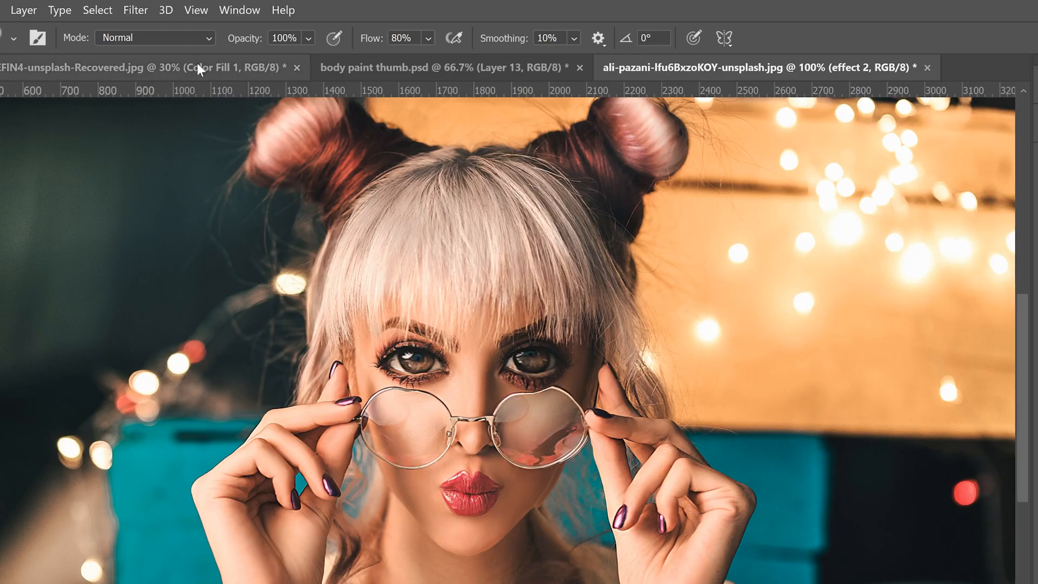
{"action": "left_click", "coordinate": [135, 10]}
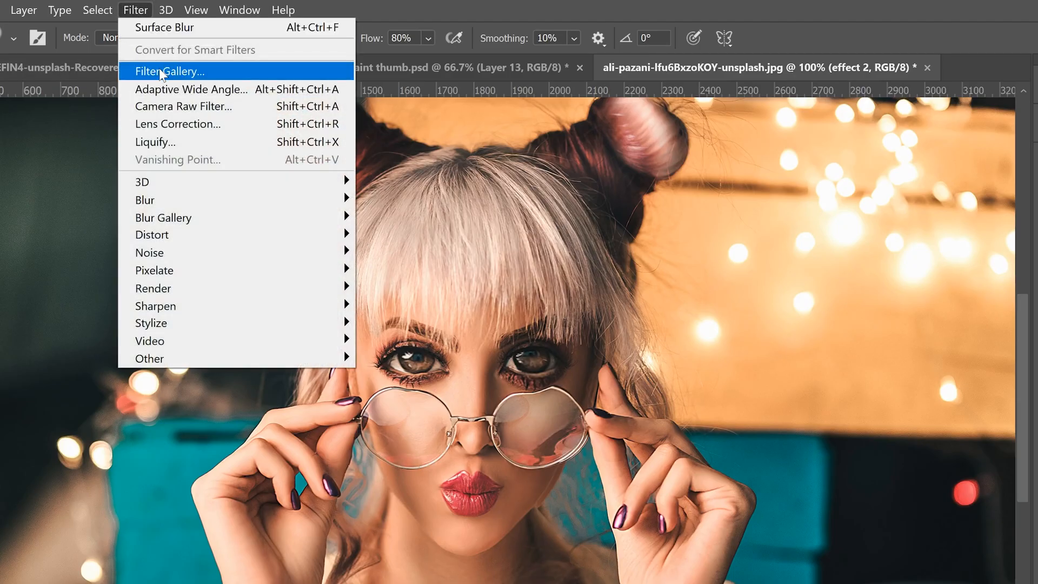
{"action": "left_click", "coordinate": [171, 72]}
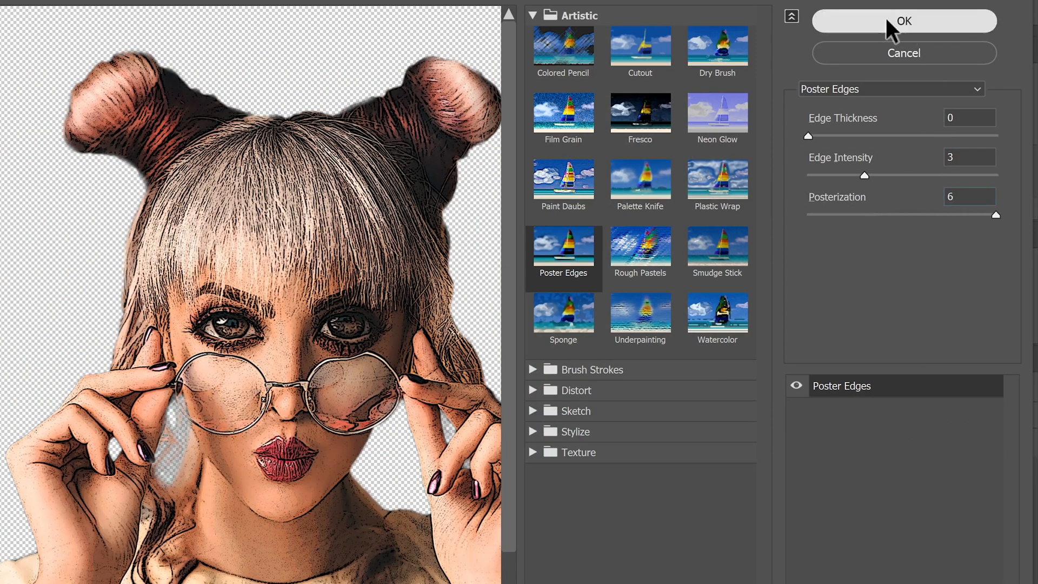
{"action": "left_click", "coordinate": [903, 21]}
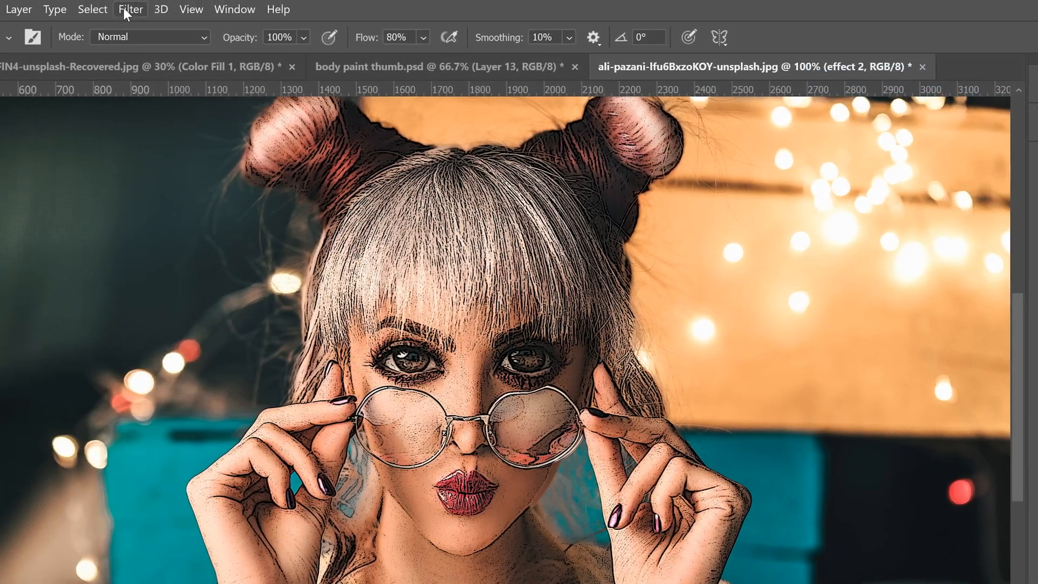
Step: Sharpen effect 2 with Unsharp Mask radius 5, then add an Oil Paint filter
{"action": "left_click", "coordinate": [130, 9]}
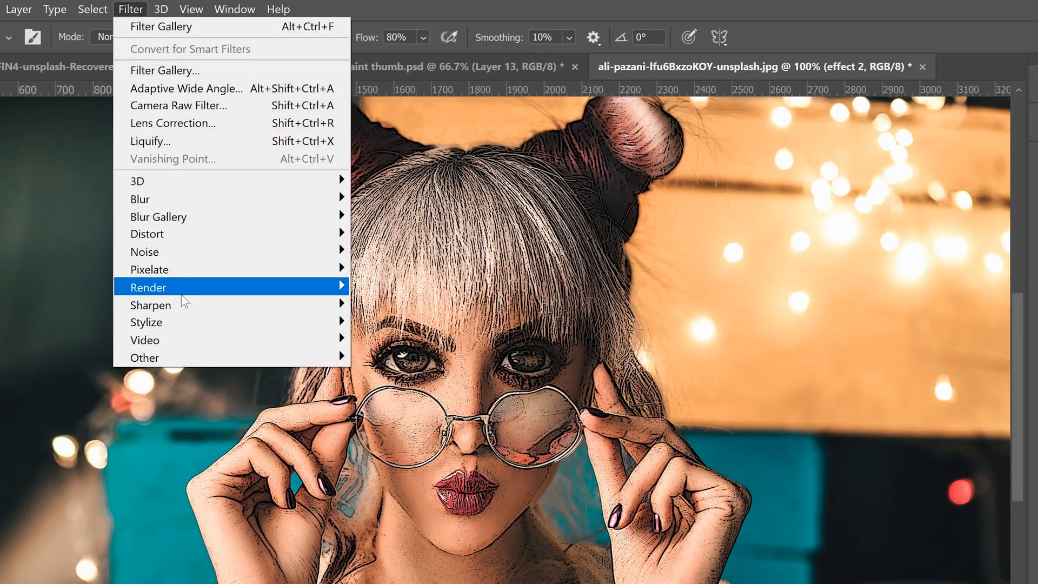
{"action": "left_click", "coordinate": [151, 305]}
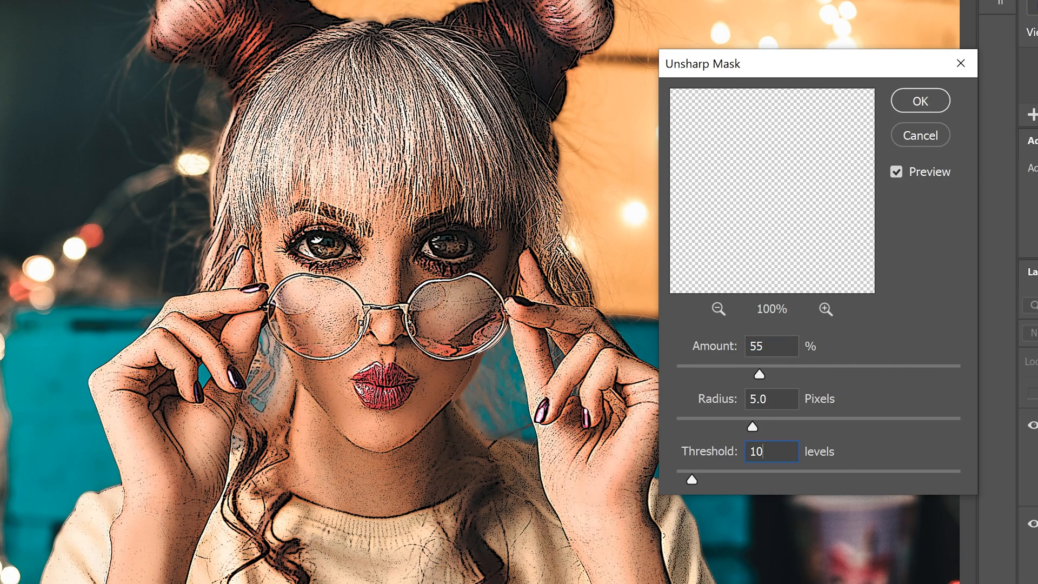
{"action": "type", "text": "5"}
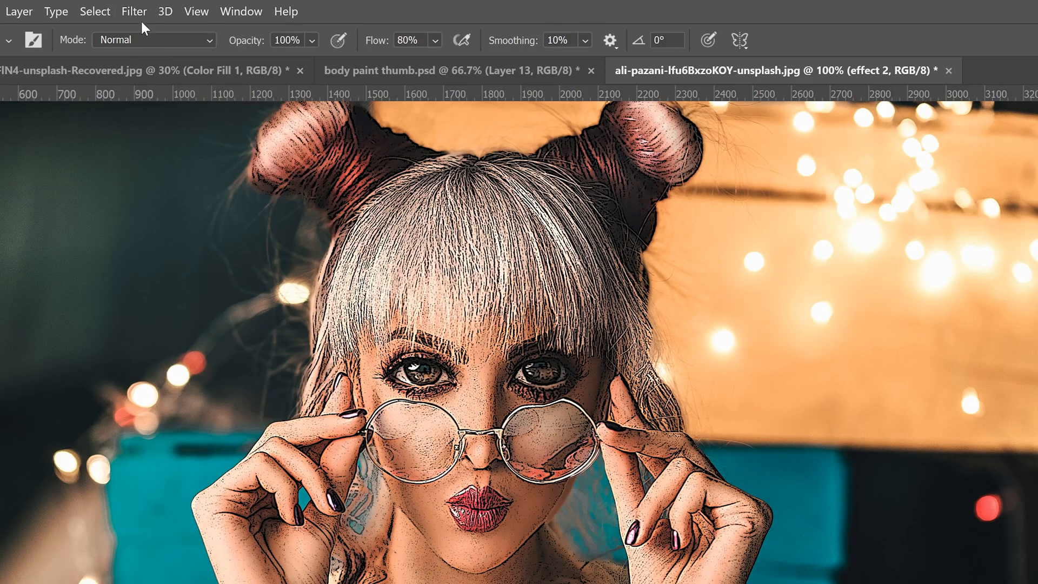
{"action": "left_click", "coordinate": [134, 11]}
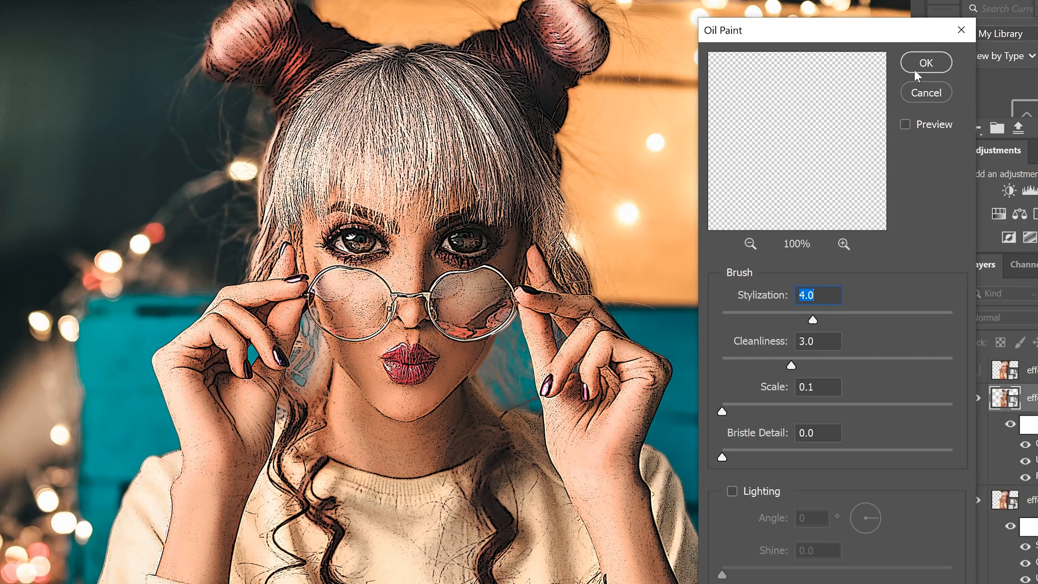
{"action": "left_click", "coordinate": [926, 63]}
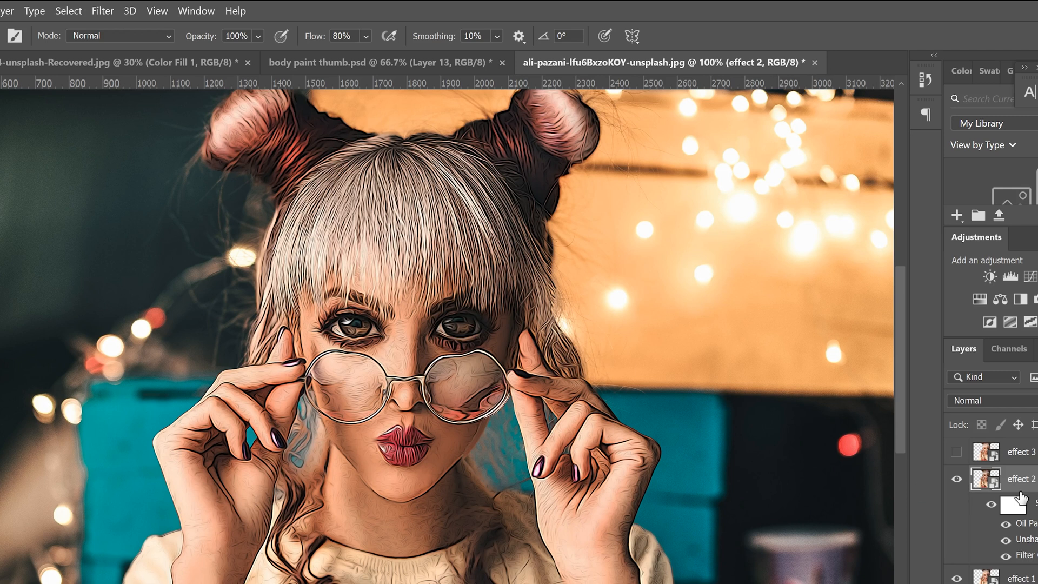
Step: Sharpen effect 2 a second time with Unsharp Mask
{"action": "left_click", "coordinate": [102, 11]}
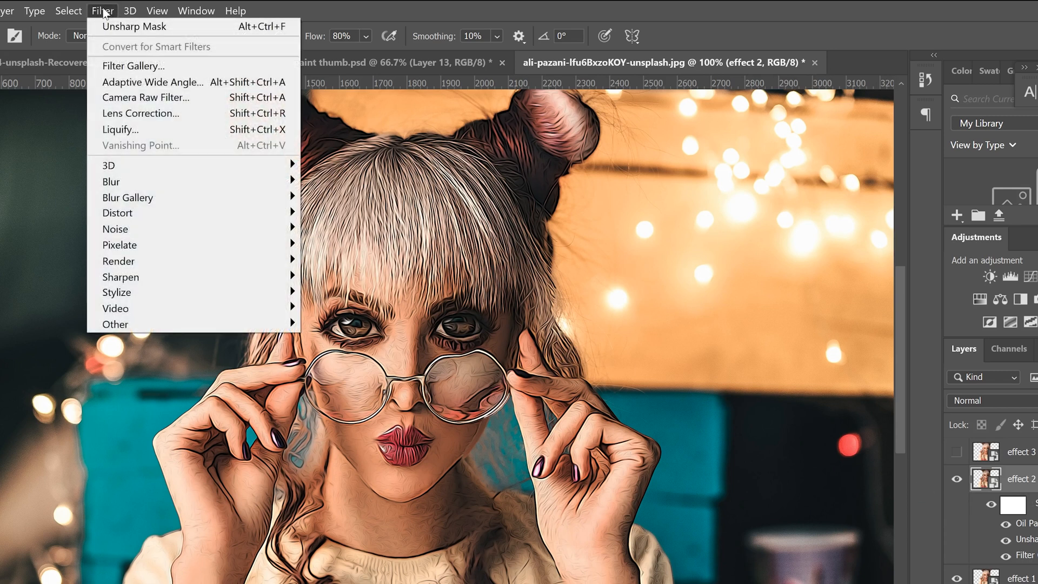
{"action": "mouse_move", "coordinate": [120, 275]}
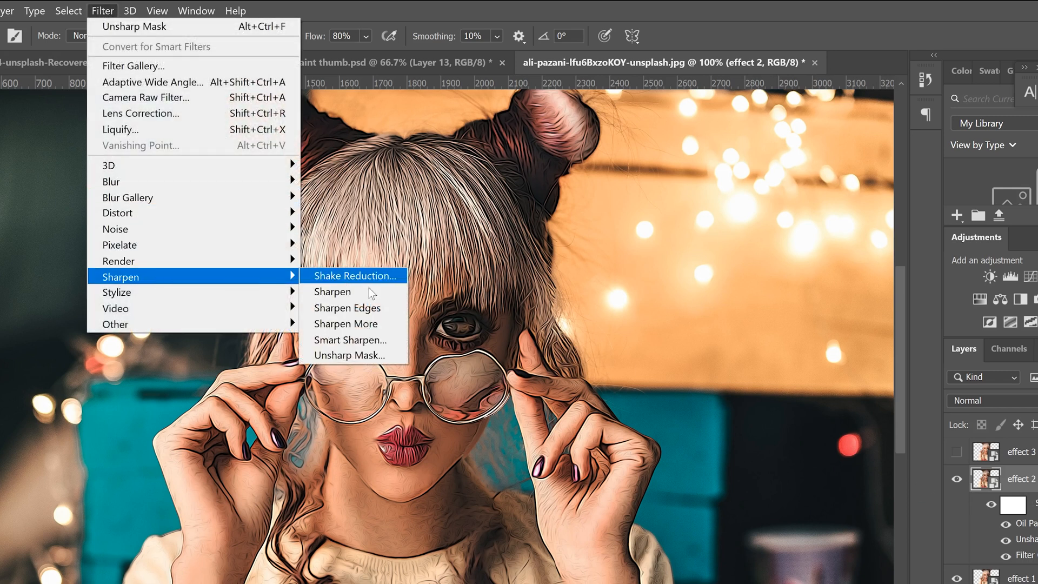
{"action": "left_click", "coordinate": [349, 355]}
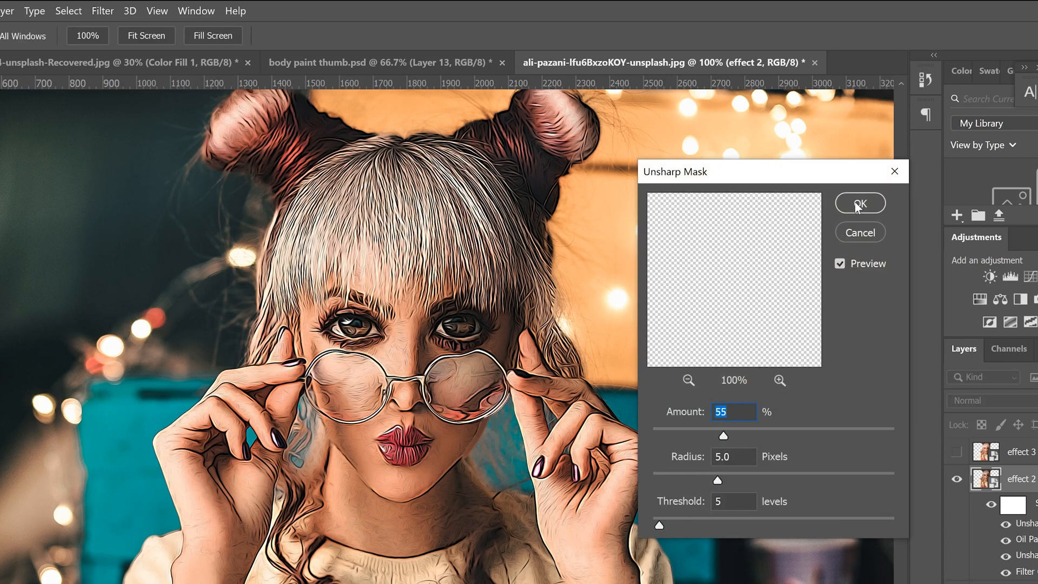
{"action": "left_click", "coordinate": [860, 204]}
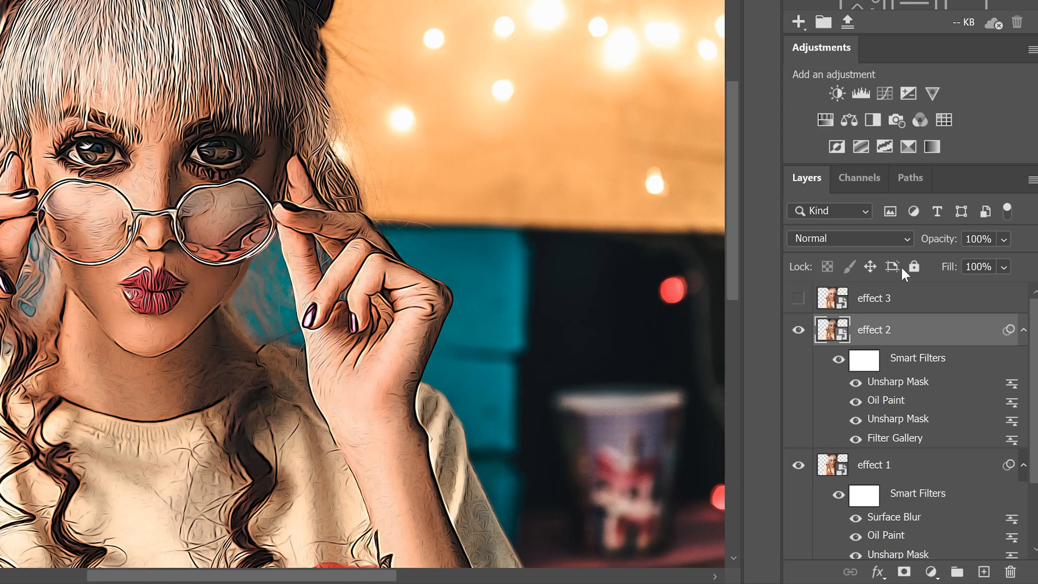
Step: Blend effect 2 in Overlay mode at 34% opacity
{"action": "left_click", "coordinate": [850, 238]}
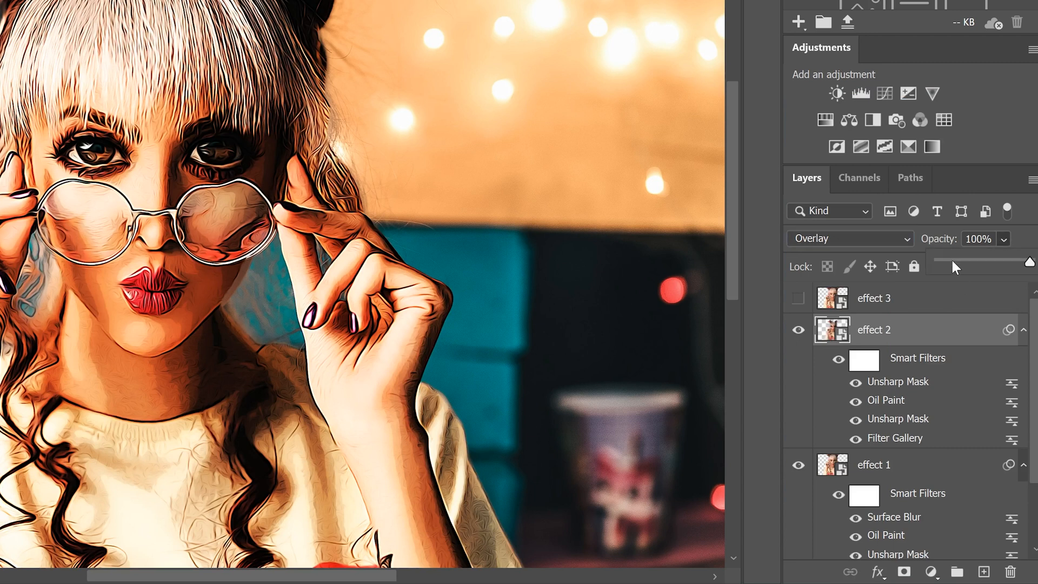
{"action": "left_click_drag", "start_coordinate": [1032, 265], "coordinate": [967, 265]}
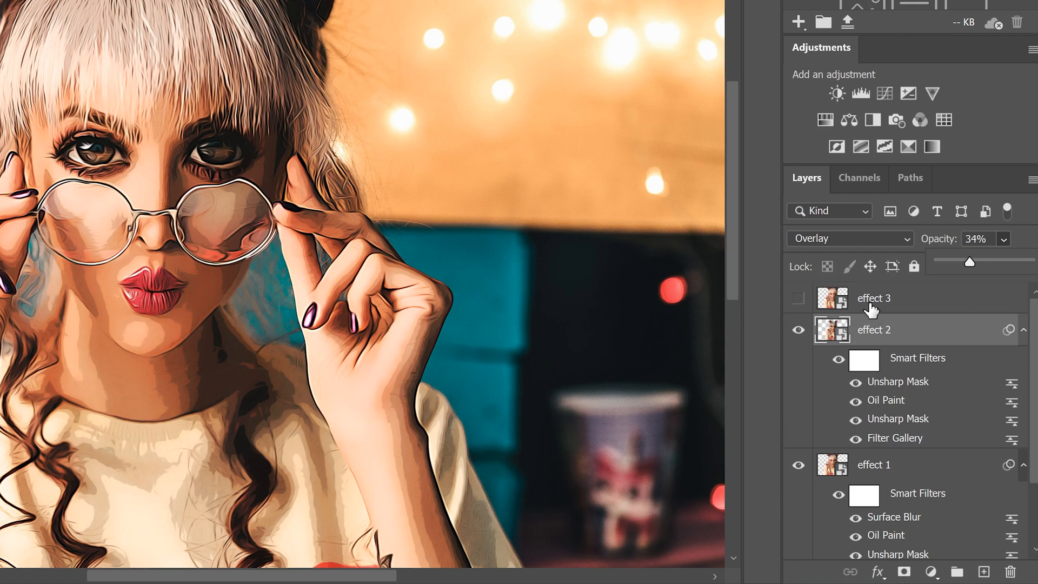
Step: Show effect 3 and give it a Cutout filter from the Filter Gallery
{"action": "left_click", "coordinate": [894, 299]}
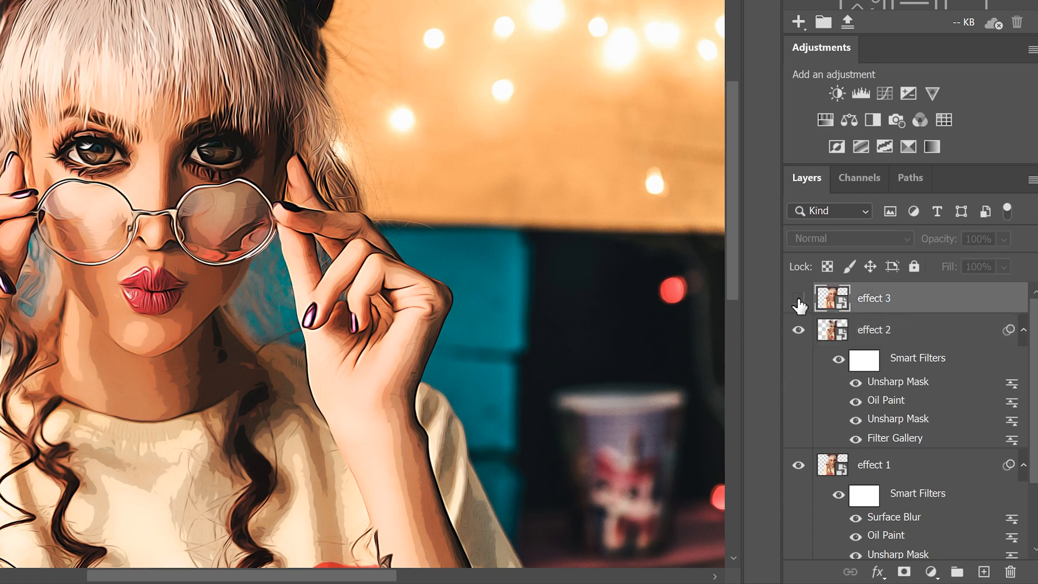
{"action": "left_click", "coordinate": [799, 299]}
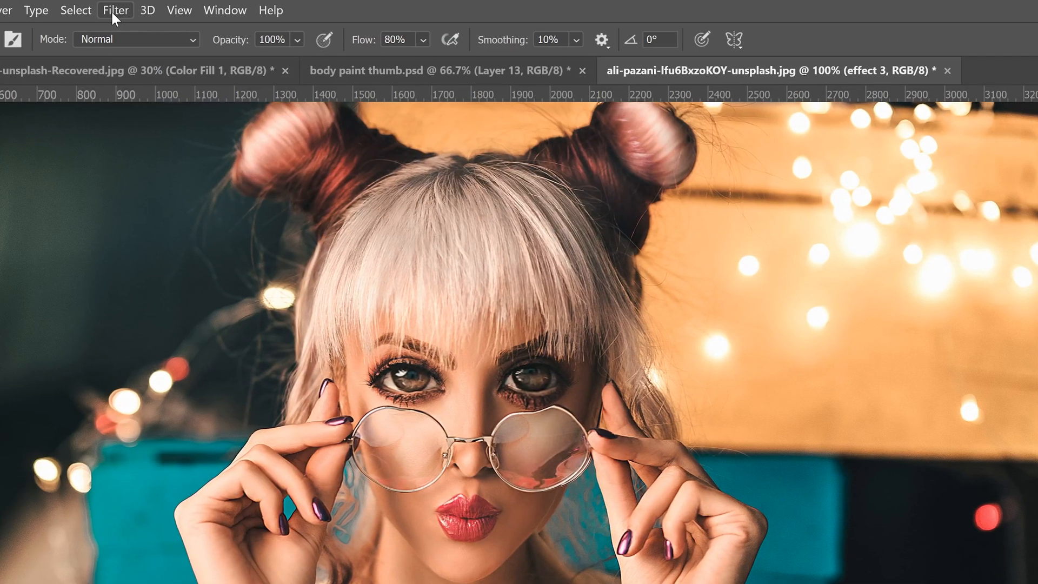
{"action": "left_click", "coordinate": [116, 10]}
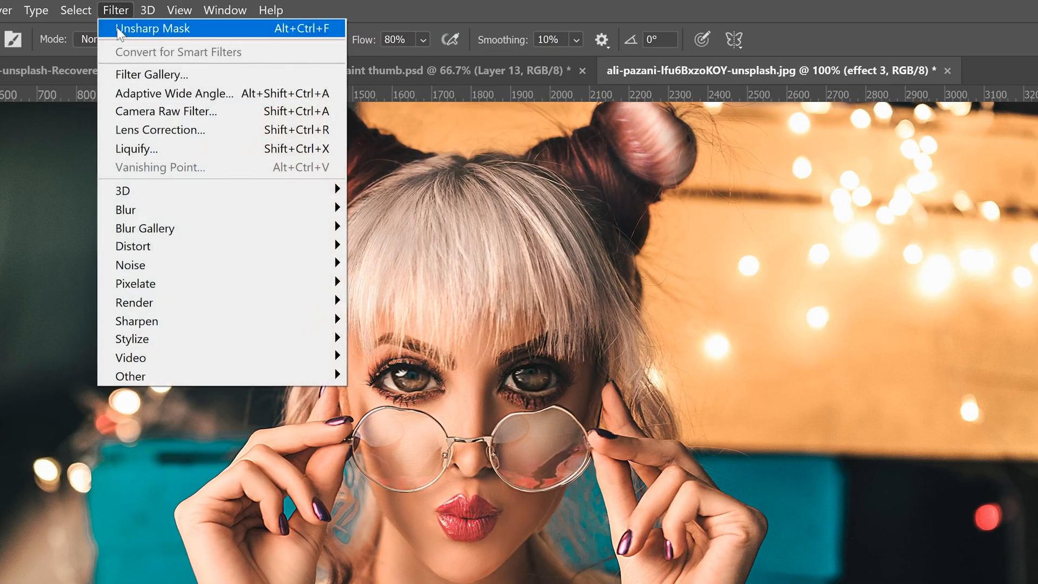
{"action": "left_click", "coordinate": [151, 74]}
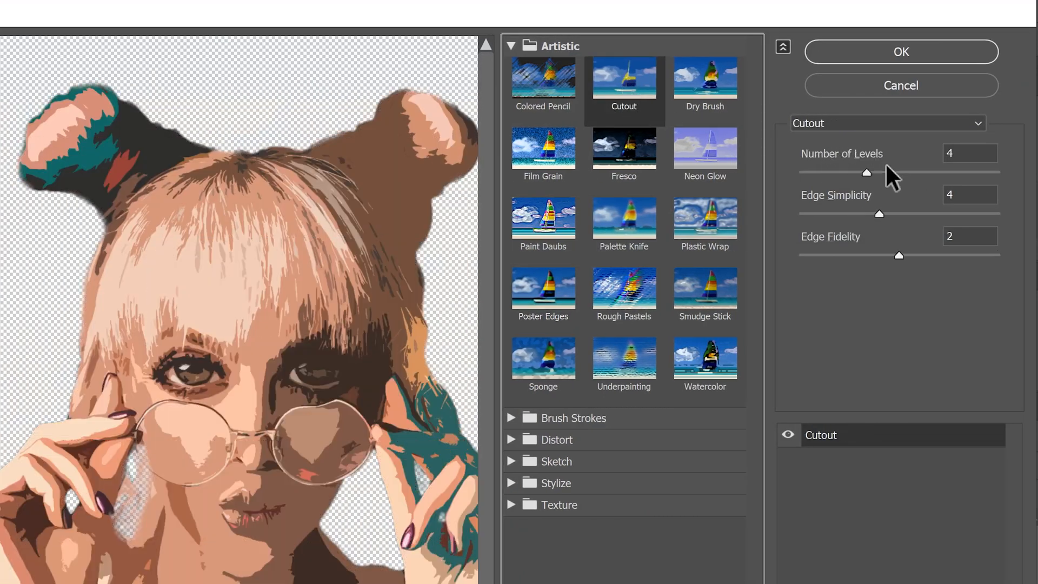
{"action": "mouse_move", "coordinate": [894, 238]}
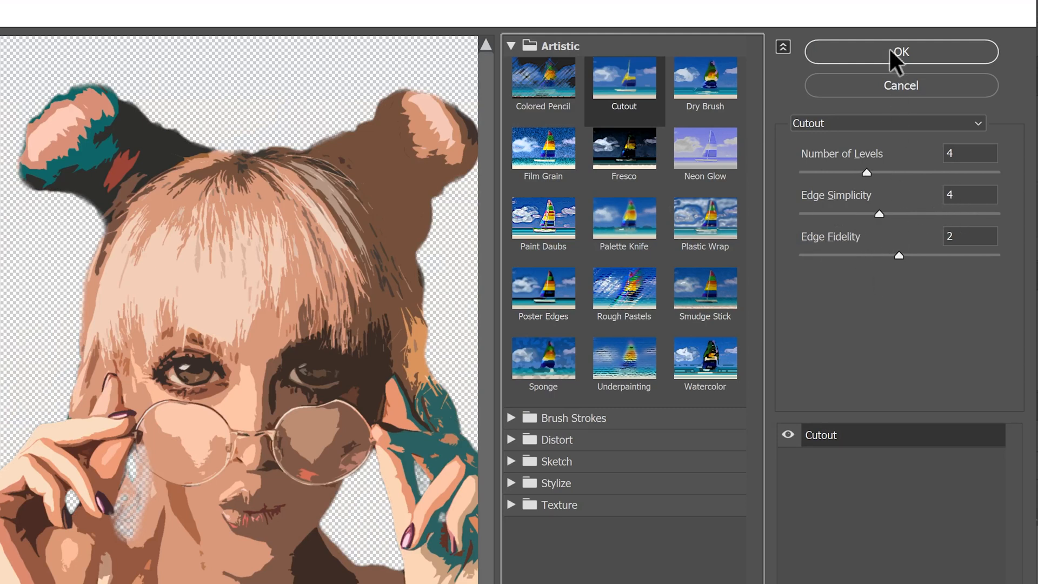
{"action": "left_click", "coordinate": [901, 52]}
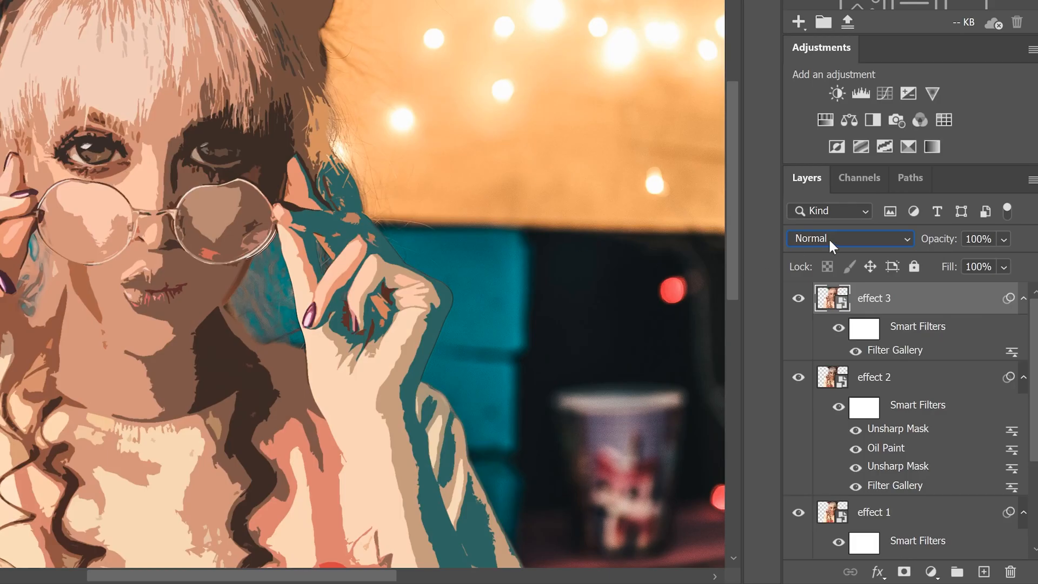
Step: Blend effect 3 as Darker Color at 34% opacity
{"action": "left_click", "coordinate": [850, 238]}
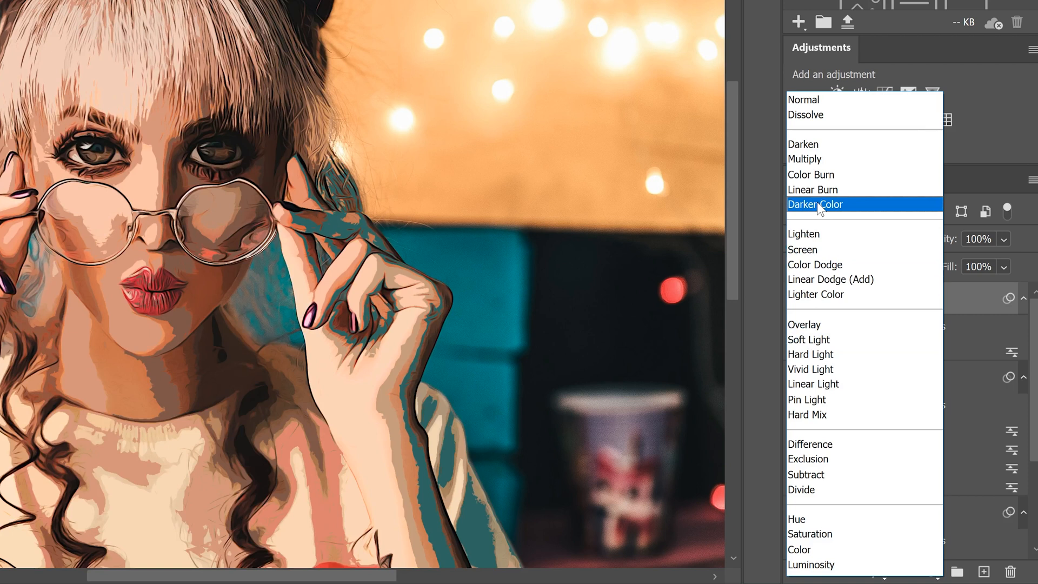
{"action": "left_click", "coordinate": [816, 205]}
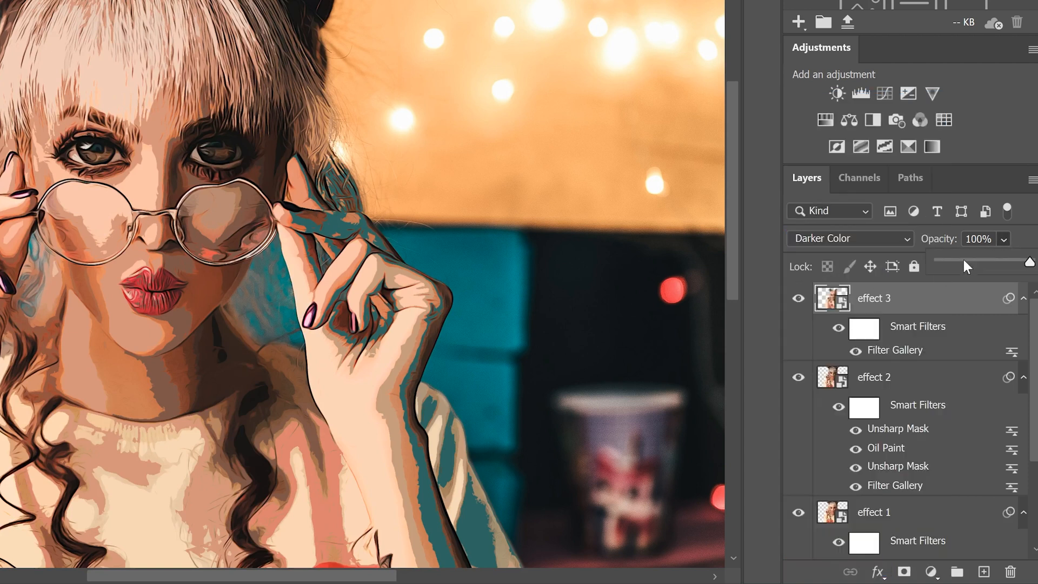
{"action": "left_click_drag", "start_coordinate": [1031, 262], "coordinate": [970, 263]}
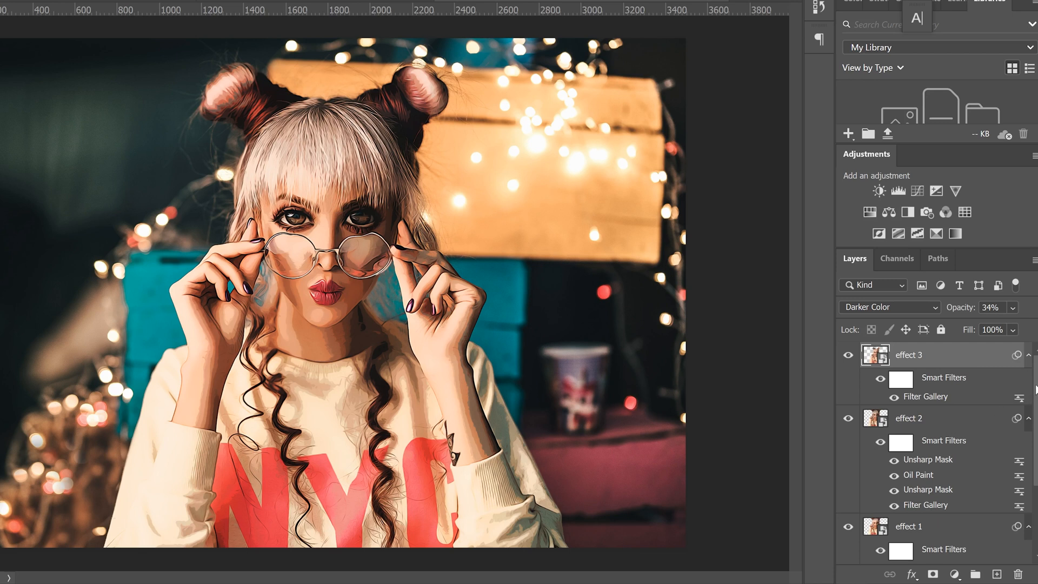
Step: Add a Solid Color fill layer in dark purple #2f1929 beneath the effect layers
{"action": "scroll", "scroll_direction": "down", "scroll_amount": 3}
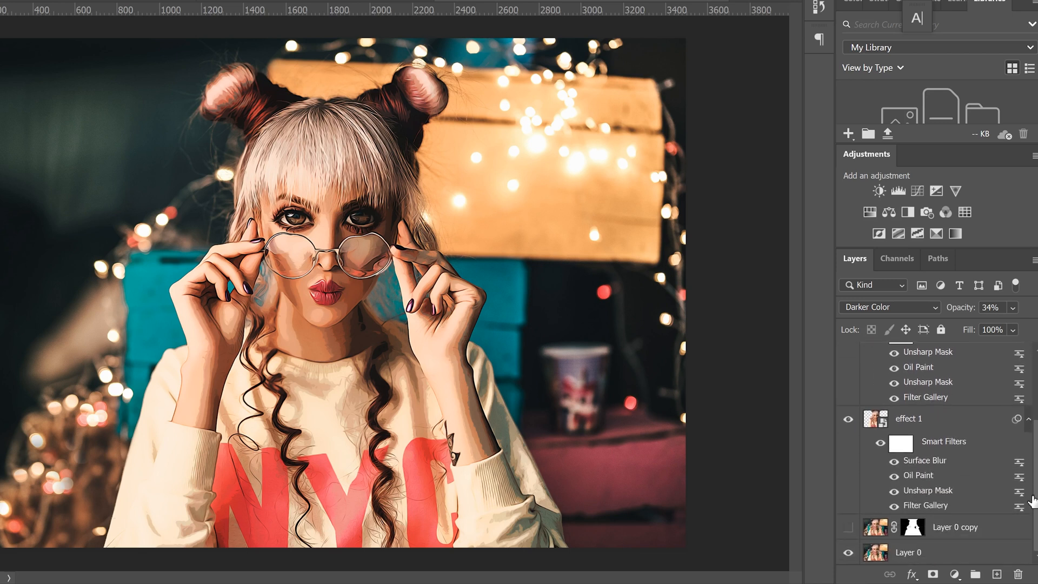
{"action": "left_click", "coordinate": [954, 527]}
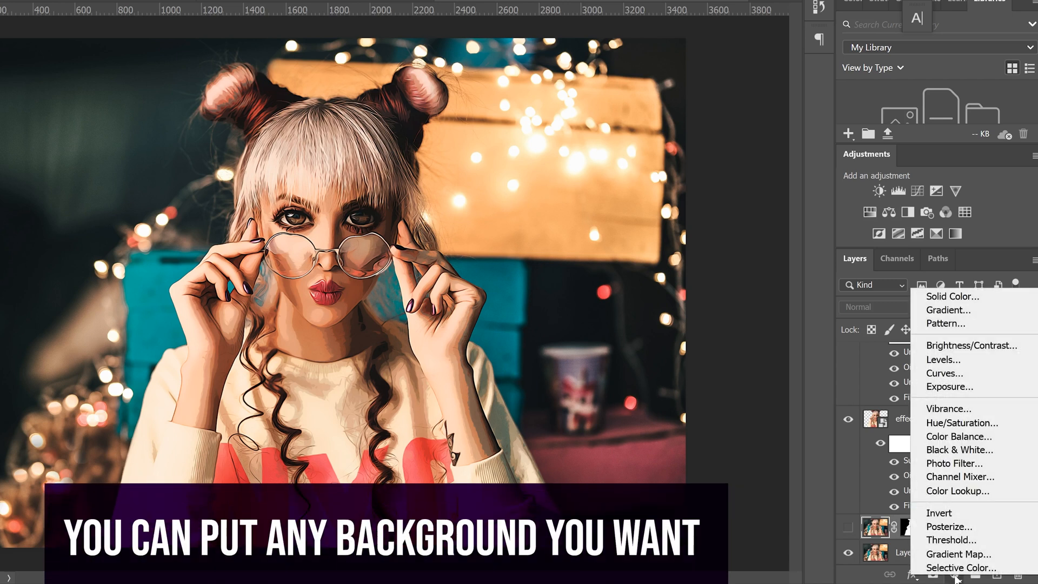
{"action": "left_click", "coordinate": [952, 296]}
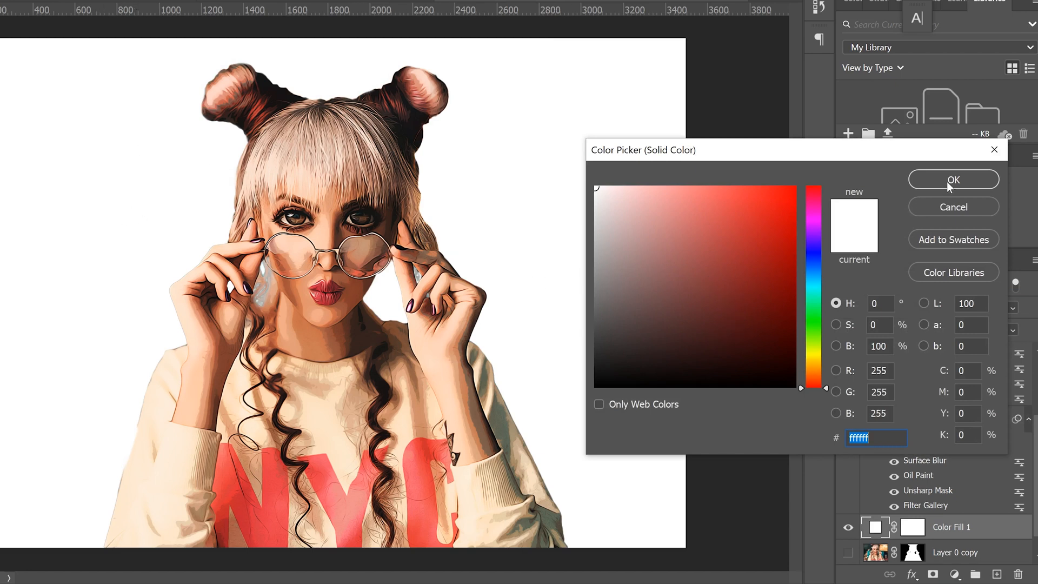
{"action": "mouse_move", "coordinate": [815, 285]}
{"action": "type", "text": "2f1929"}
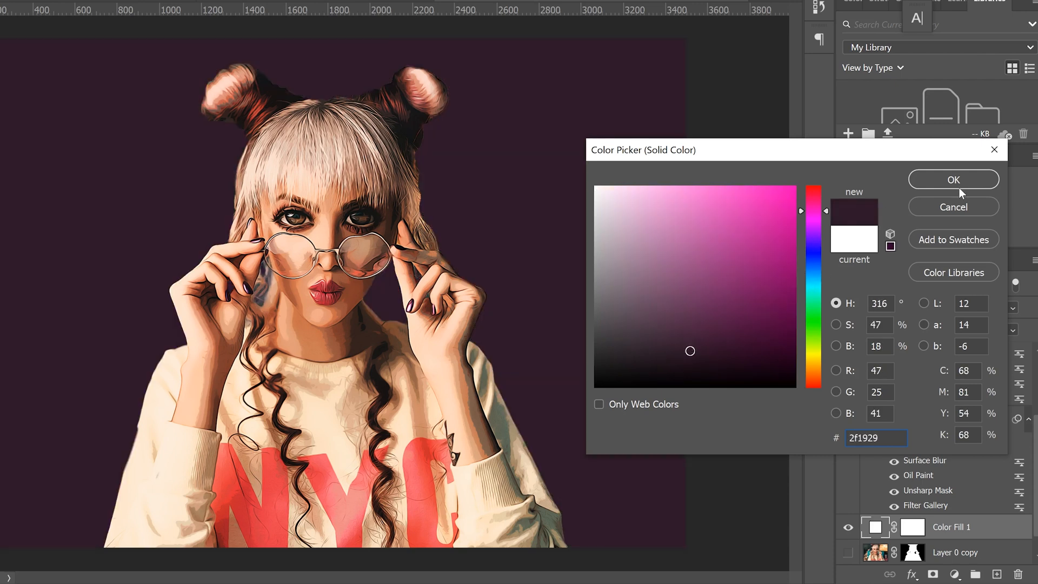
{"action": "left_click", "coordinate": [952, 179]}
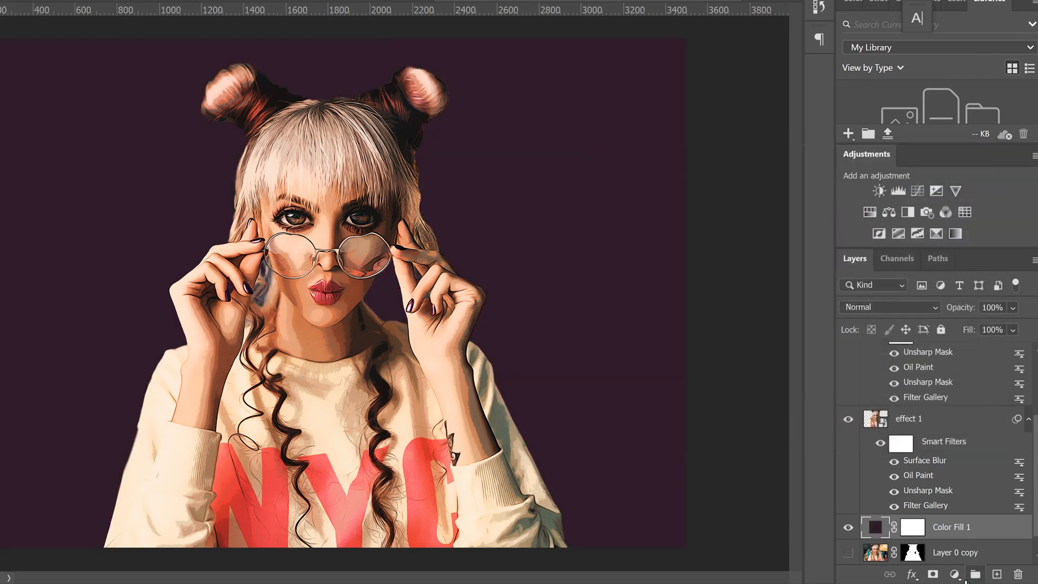
{"action": "left_click", "coordinate": [954, 574]}
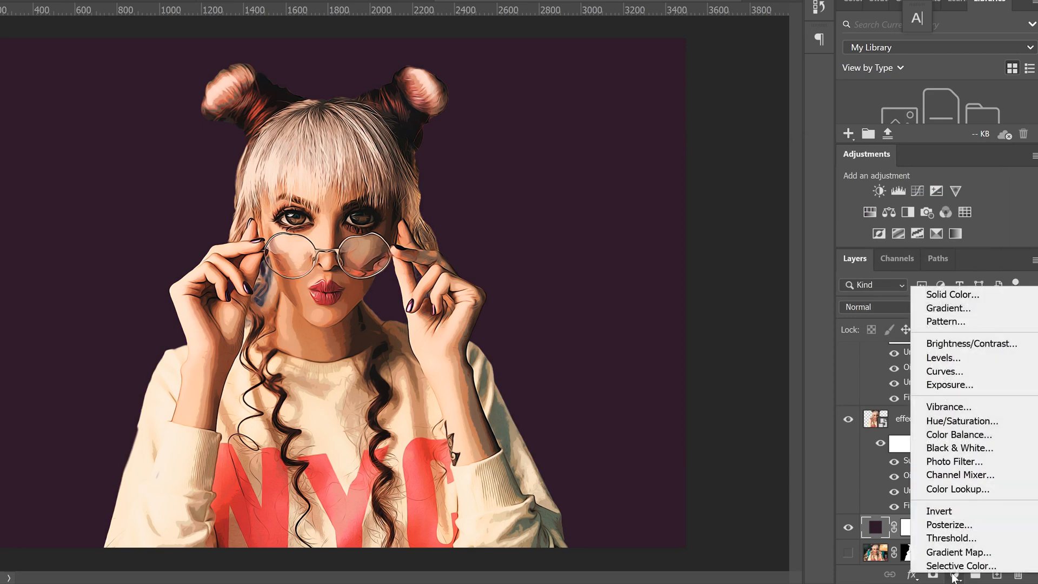
{"action": "mouse_move", "coordinate": [949, 308]}
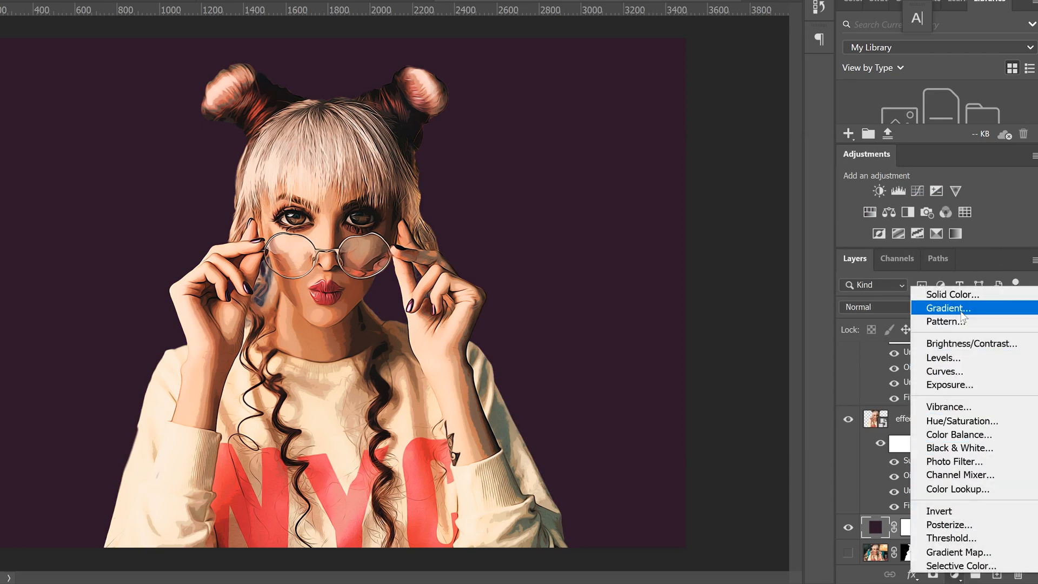
Step: Add a Gradient fill layer with Radial style and 133% scale behind the portrait
{"action": "left_click", "coordinate": [948, 309]}
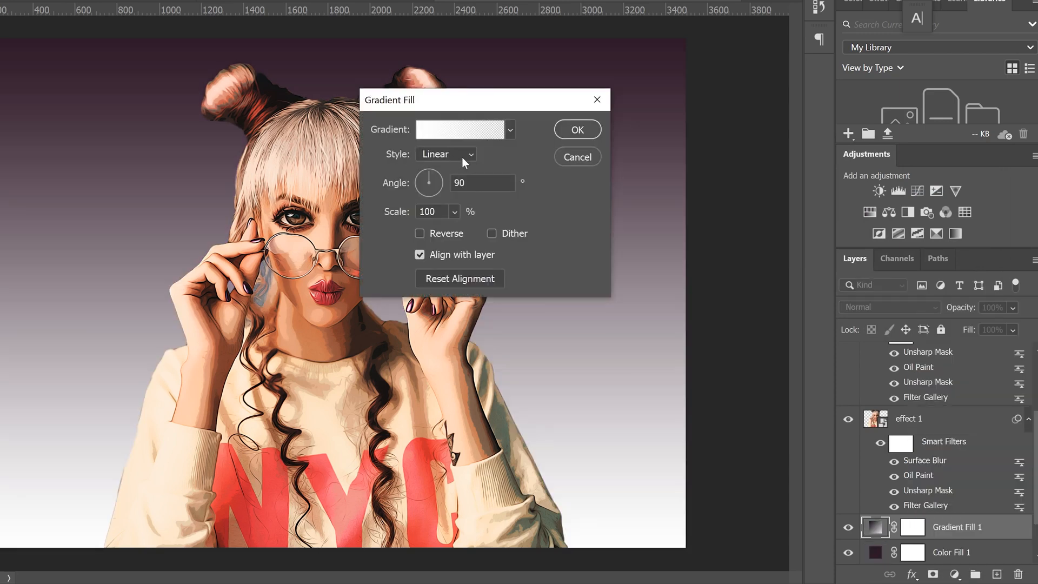
{"action": "left_click", "coordinate": [446, 154]}
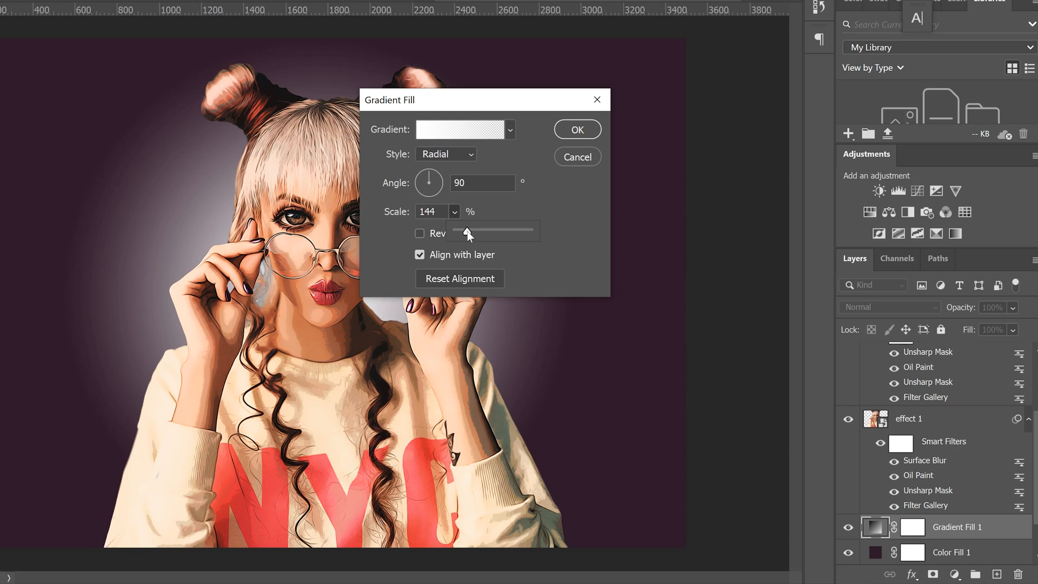
{"action": "left_click_drag", "start_coordinate": [468, 231], "coordinate": [474, 232]}
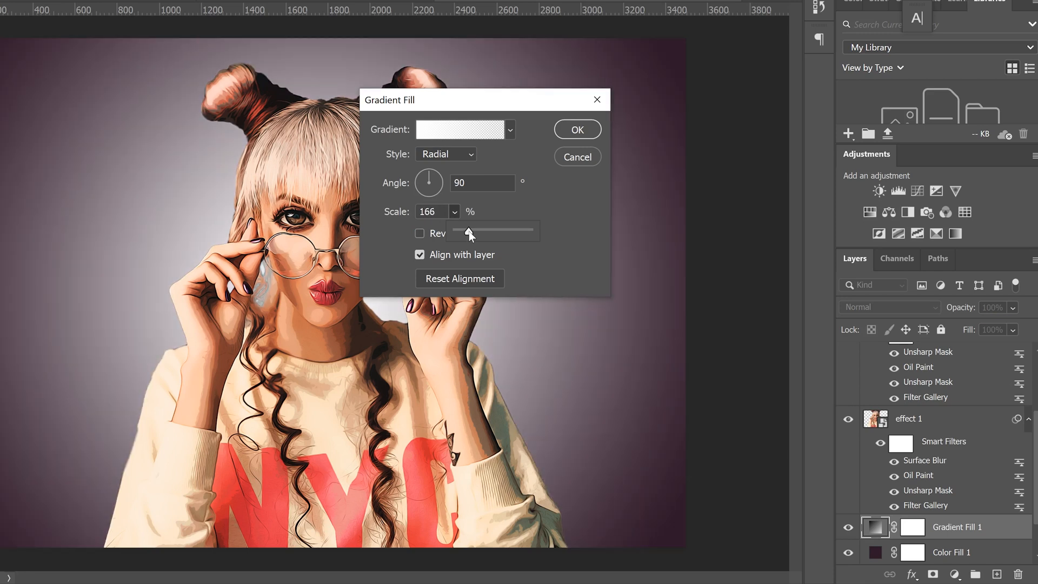
{"action": "left_click_drag", "start_coordinate": [472, 232], "coordinate": [467, 232]}
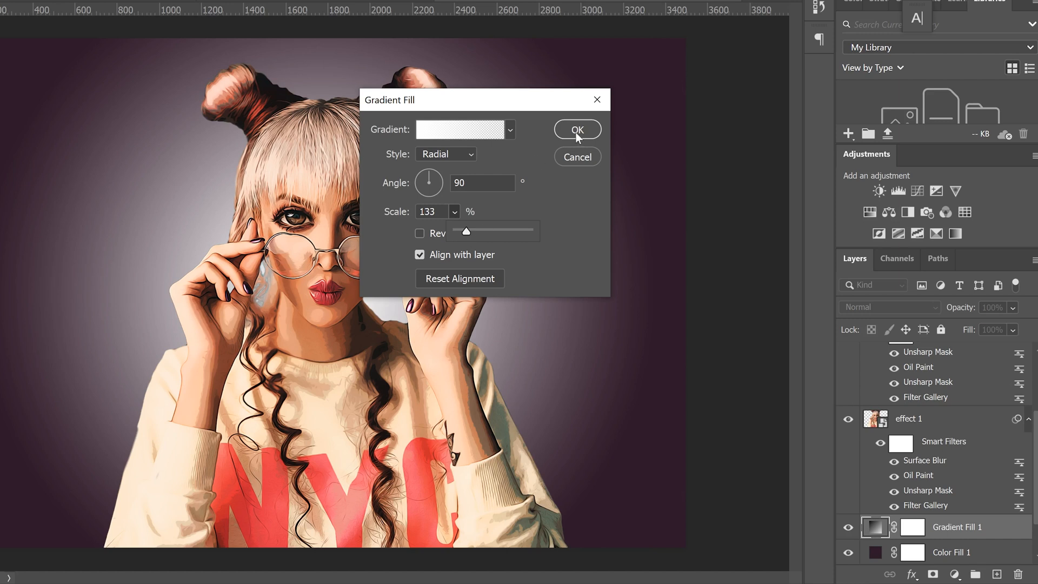
{"action": "left_click", "coordinate": [577, 128]}
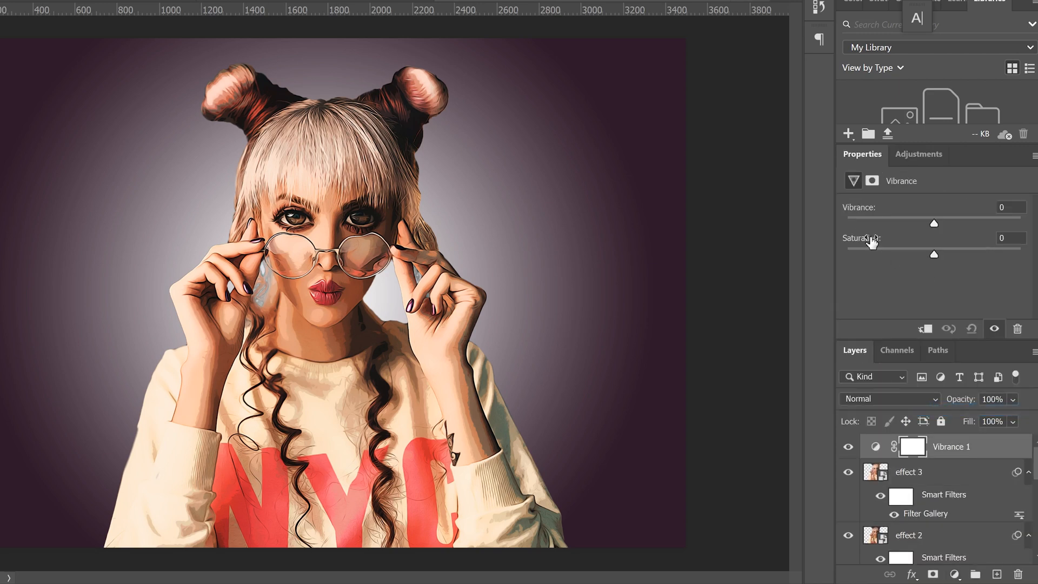
{"action": "mouse_move", "coordinate": [919, 264]}
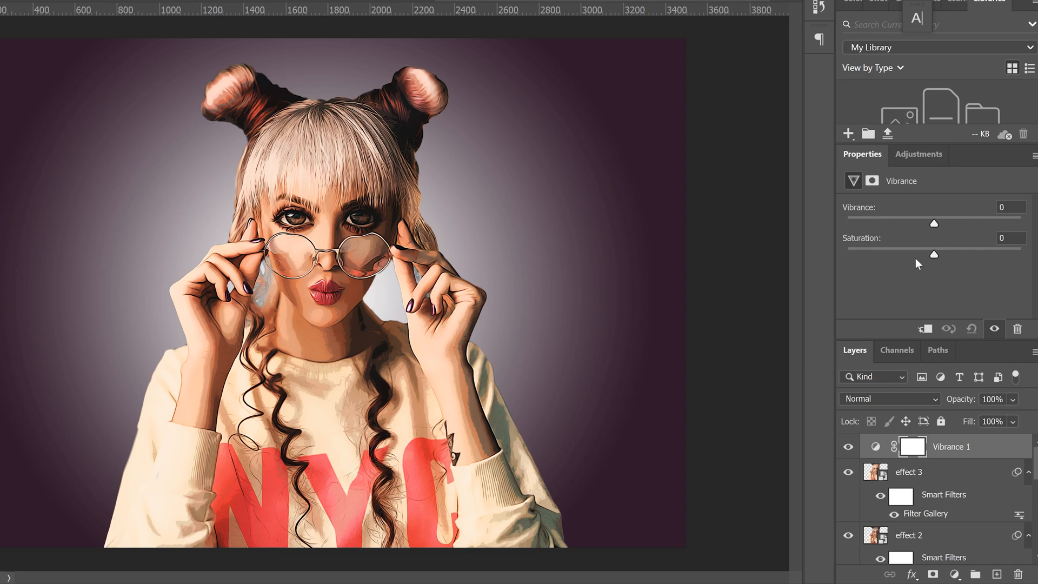
Step: Set the Vibrance layer to vibrance +37 and saturation +9
{"action": "left_click_drag", "start_coordinate": [934, 254], "coordinate": [940, 254]}
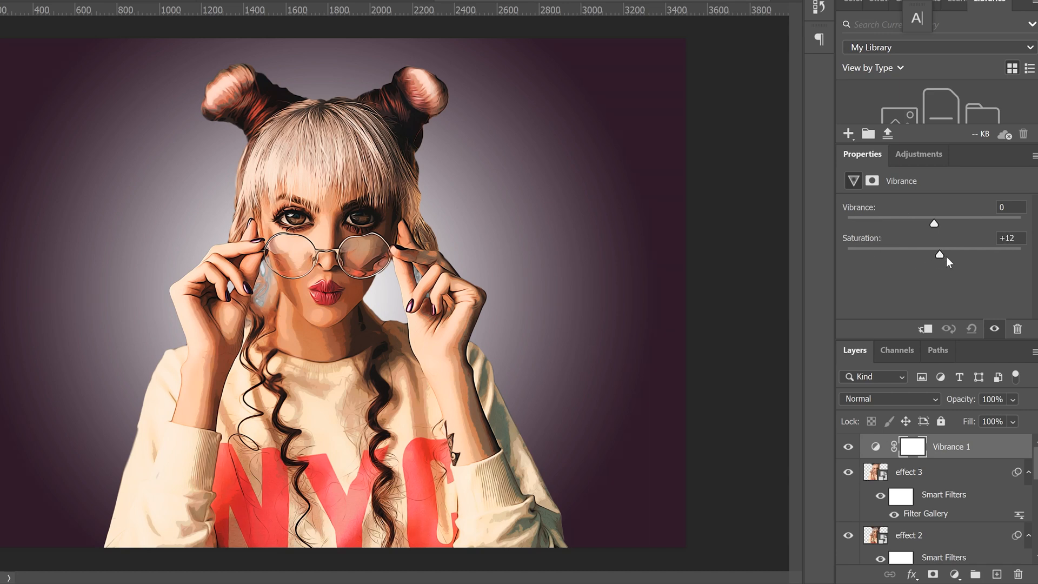
{"action": "left_click_drag", "start_coordinate": [933, 223], "coordinate": [934, 223]}
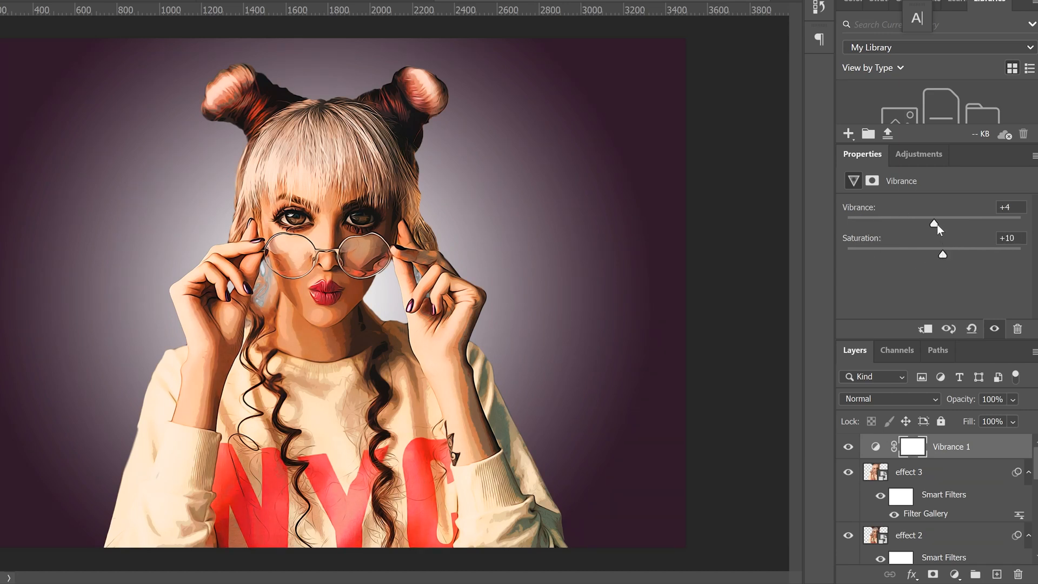
{"action": "left_click_drag", "start_coordinate": [934, 224], "coordinate": [966, 224]}
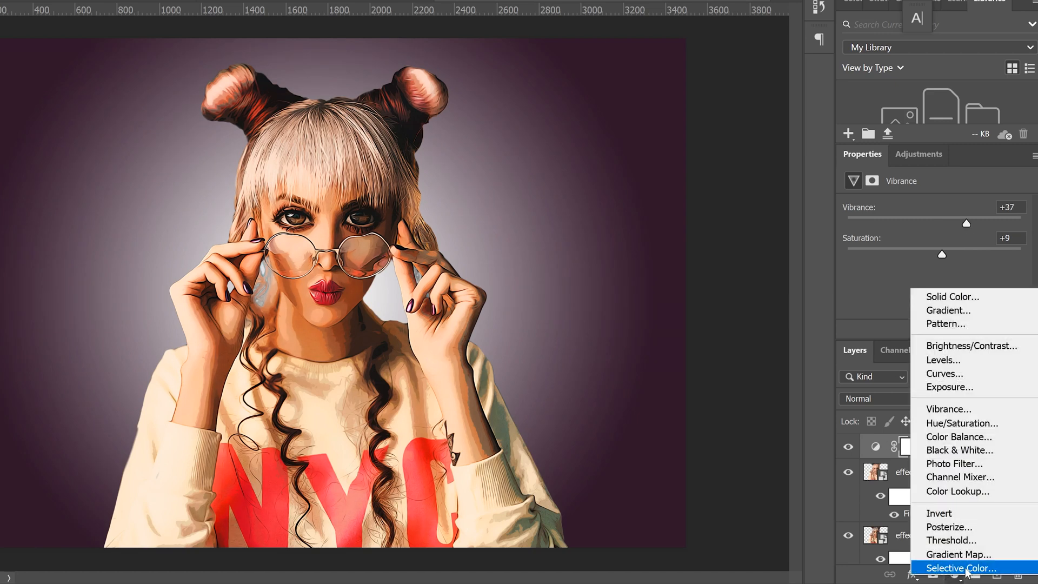
Step: Add a Selective Color layer and shift the Neutrals toward purple (Cyan +18, Magenta +12, Yellow -14)
{"action": "left_click", "coordinate": [961, 568]}
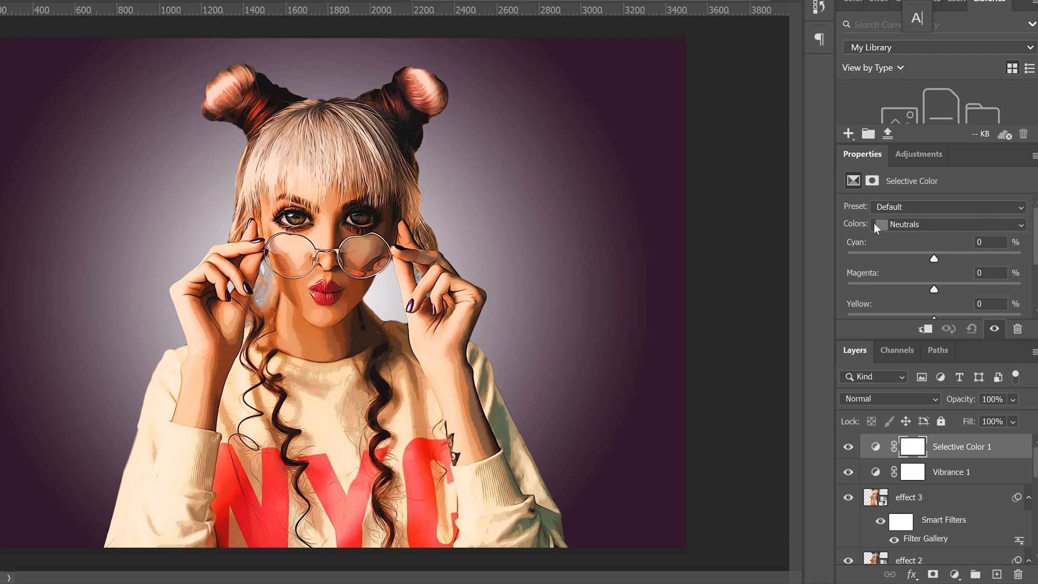
{"action": "mouse_move", "coordinate": [909, 230]}
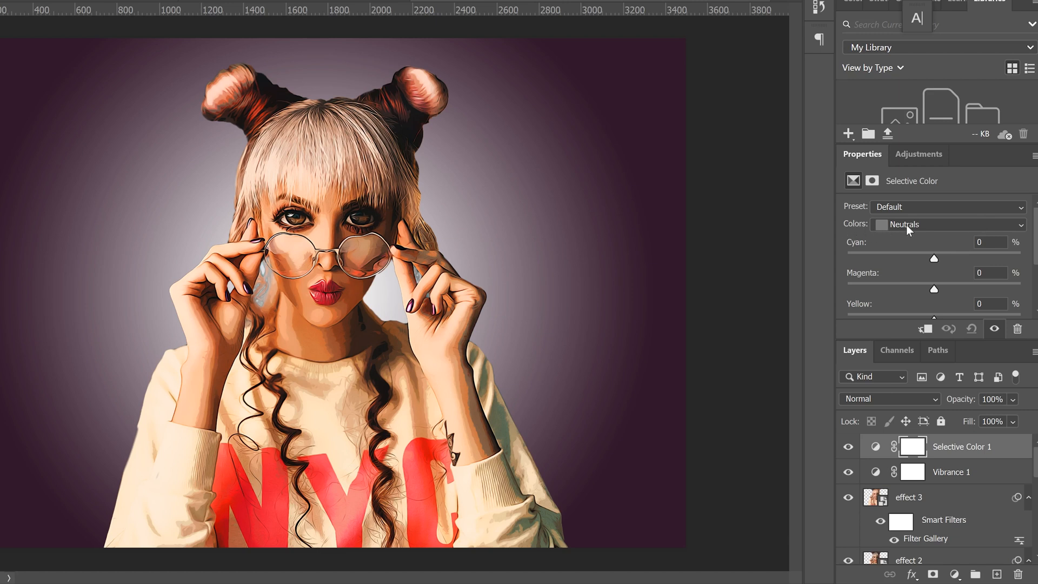
{"action": "left_click", "coordinate": [950, 224]}
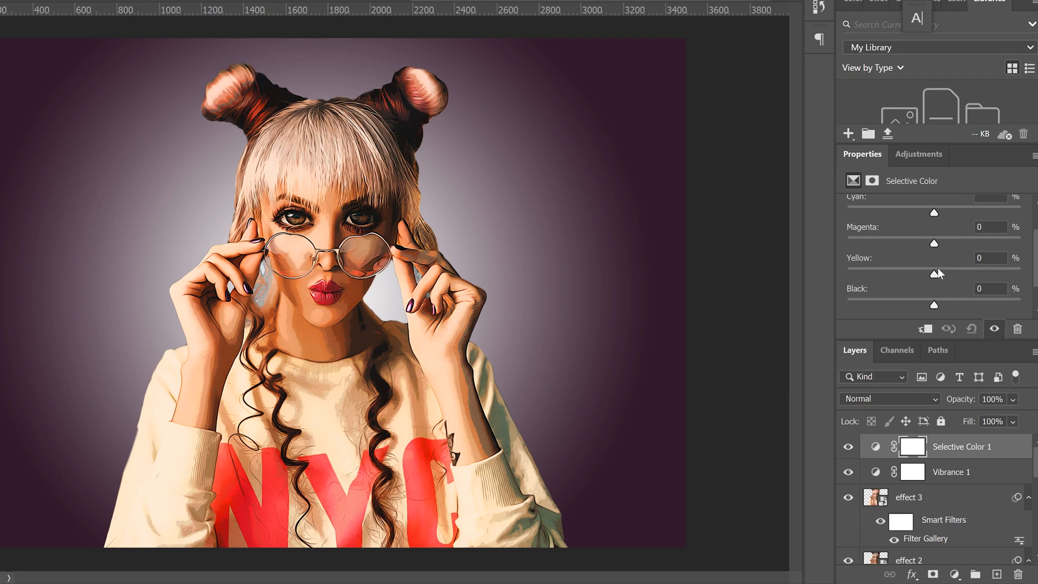
{"action": "mouse_move", "coordinate": [914, 228]}
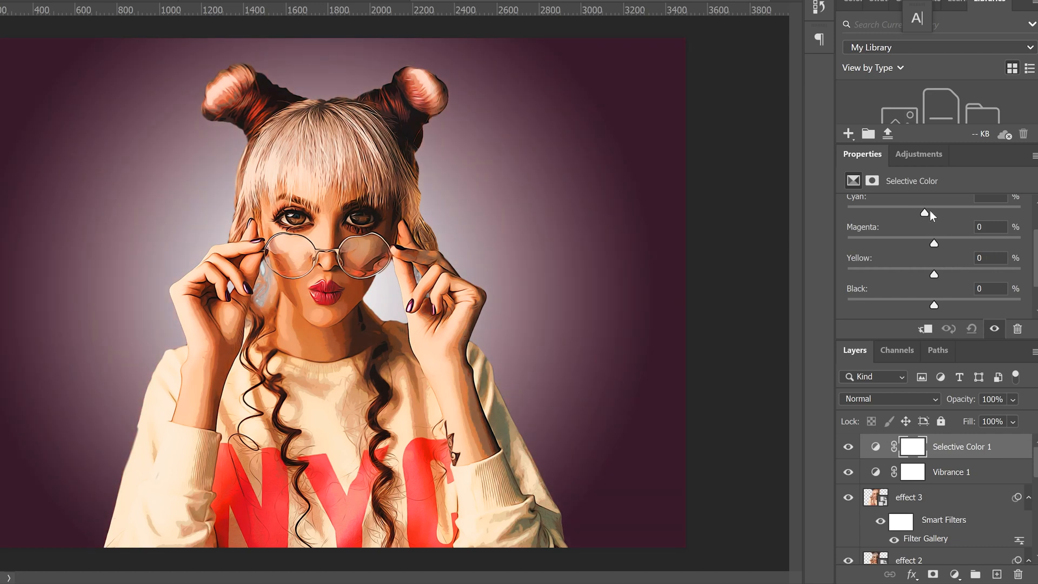
{"action": "left_click_drag", "start_coordinate": [924, 213], "coordinate": [974, 213]}
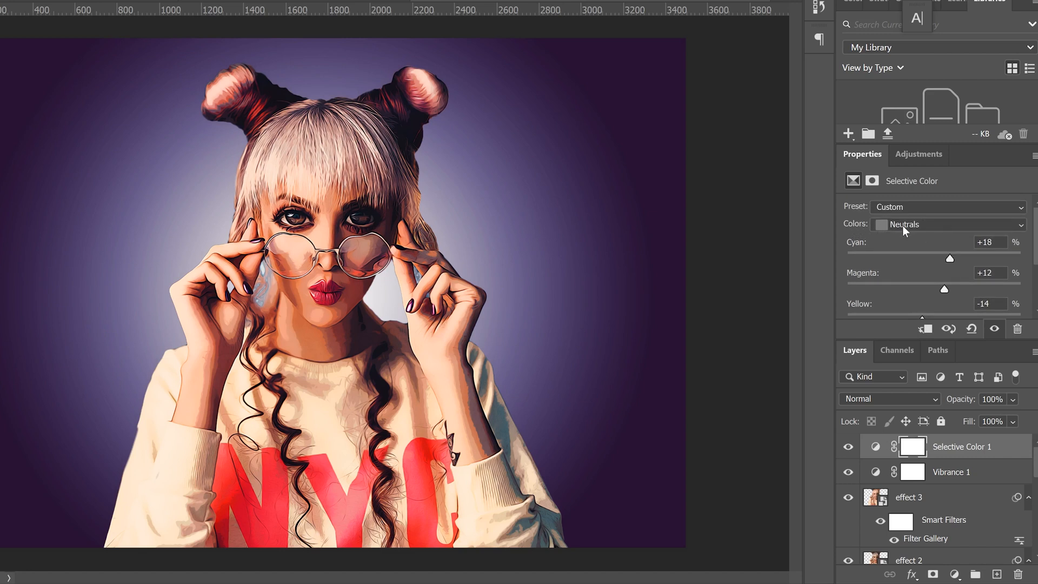
Step: Switch to the Reds range and set Cyan +10 and Magenta +11
{"action": "left_click", "coordinate": [948, 224]}
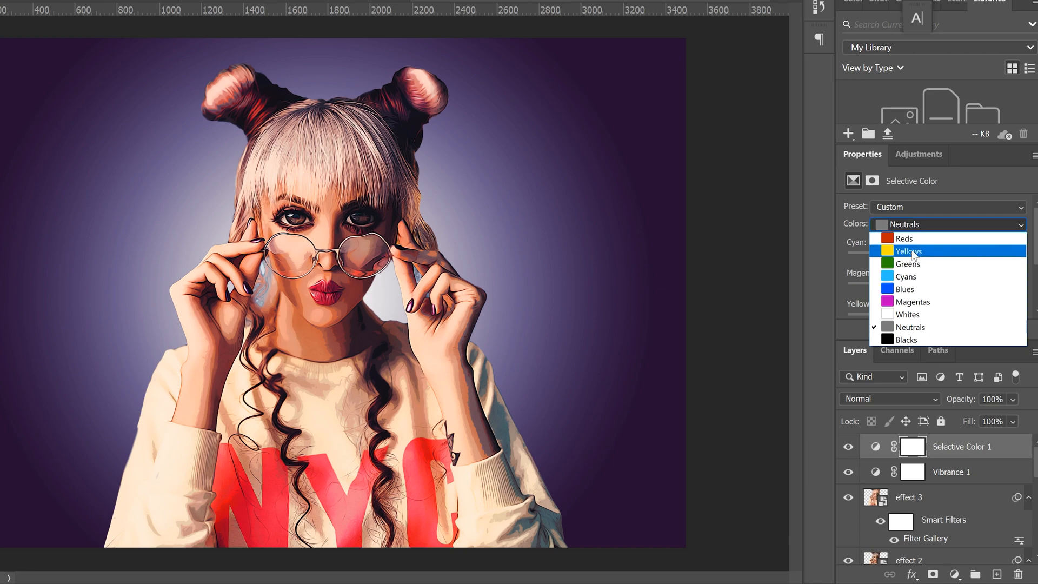
{"action": "left_click", "coordinate": [900, 238]}
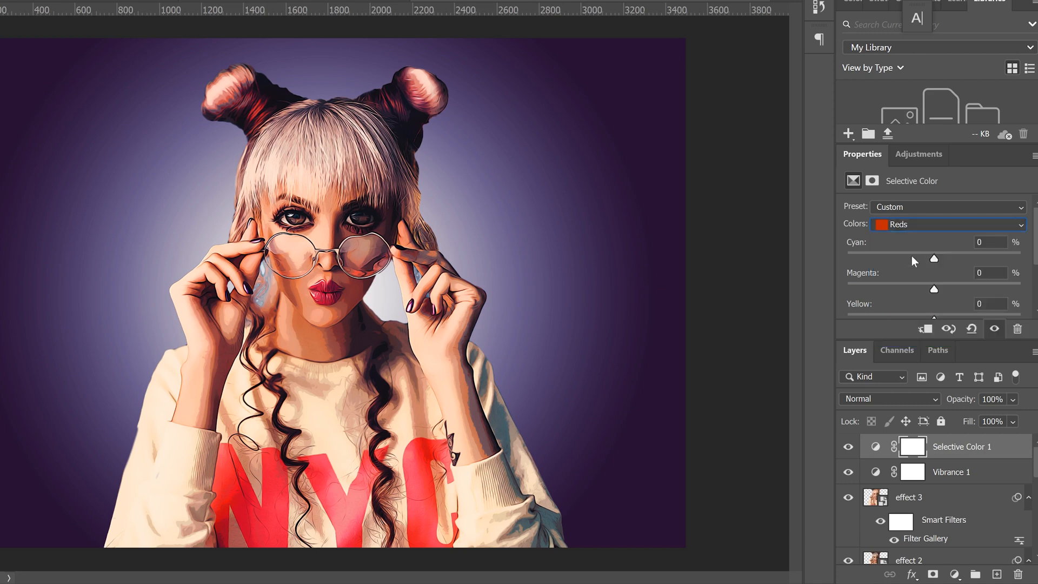
{"action": "left_click_drag", "start_coordinate": [934, 259], "coordinate": [946, 258]}
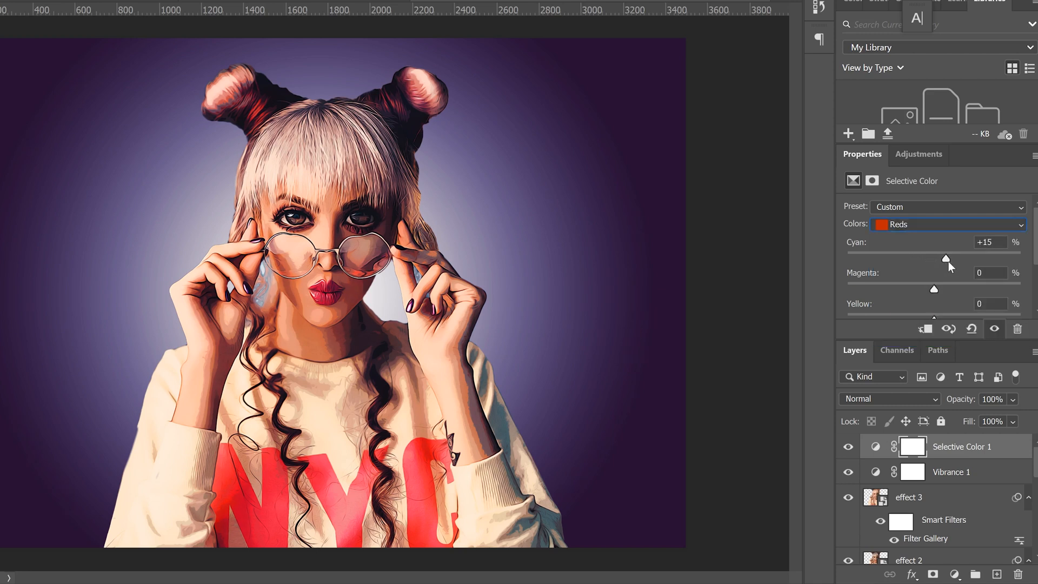
{"action": "left_click_drag", "start_coordinate": [947, 259], "coordinate": [943, 259]}
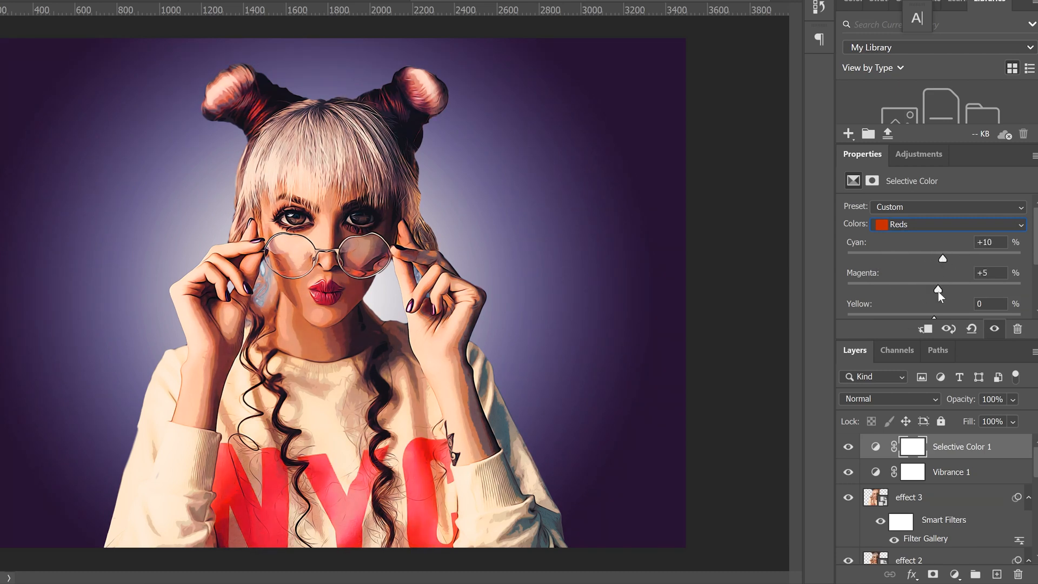
{"action": "left_click_drag", "start_coordinate": [937, 290], "coordinate": [943, 290]}
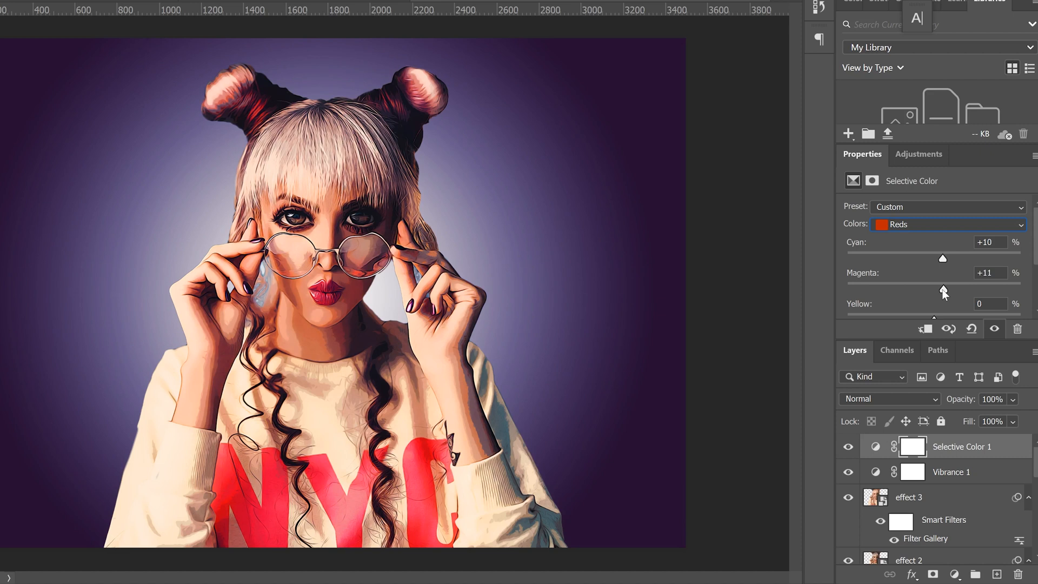
{"action": "left_click_drag", "start_coordinate": [944, 293], "coordinate": [936, 293]}
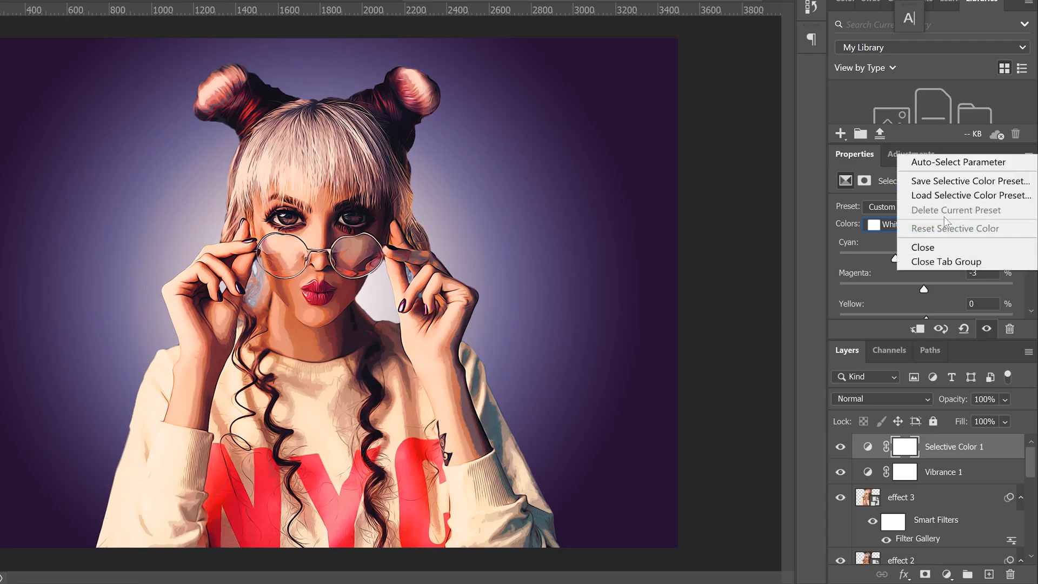
Step: Group the effect layers into Group 1 and duplicate it as Group 1 copy
{"action": "left_click", "coordinate": [922, 246]}
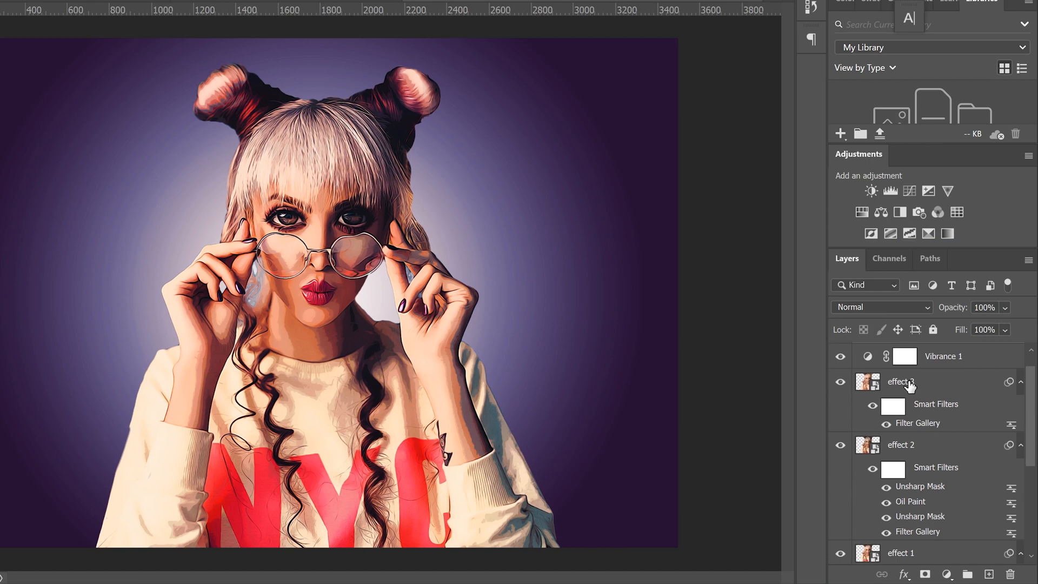
{"action": "left_click", "coordinate": [901, 382]}
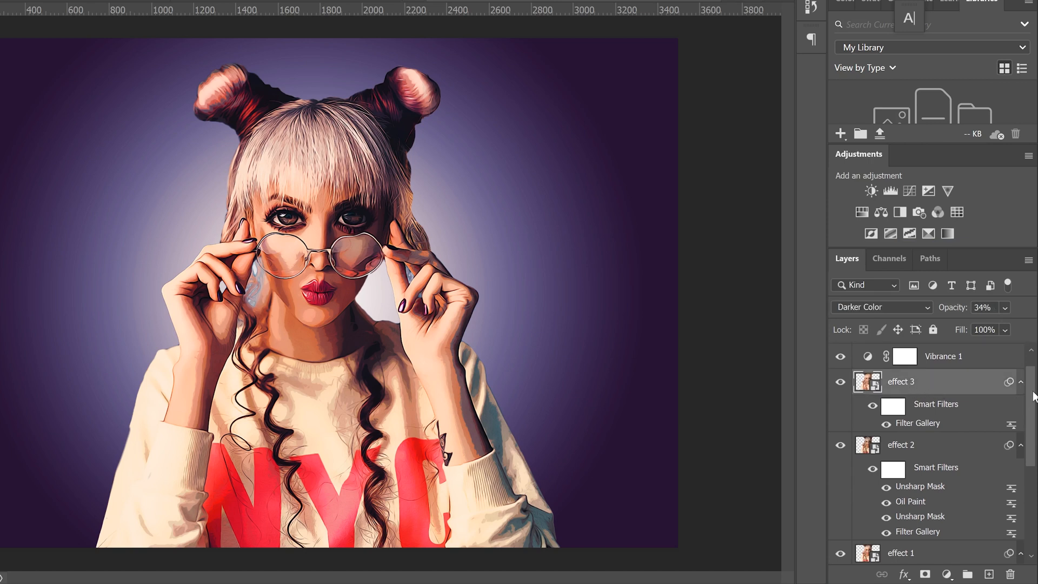
{"action": "scroll", "scroll_direction": "down", "scroll_amount": 3}
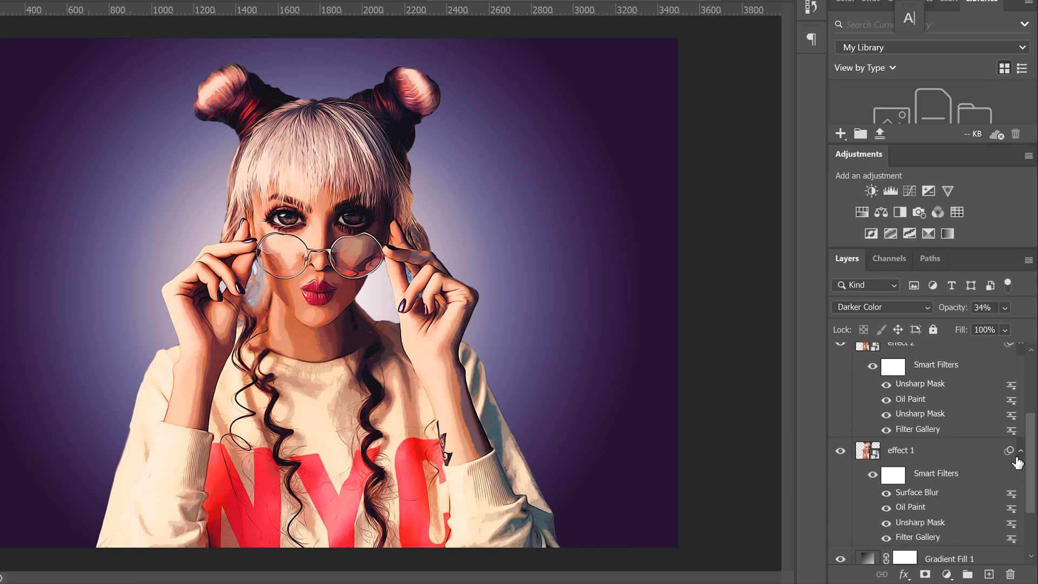
{"action": "left_click", "coordinate": [901, 450]}
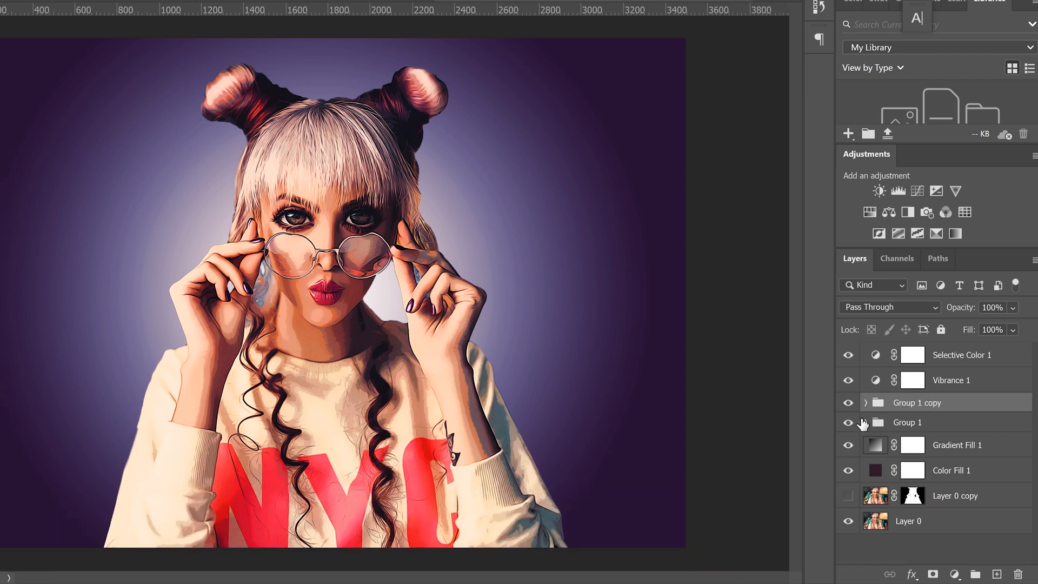
{"action": "left_click", "coordinate": [848, 423]}
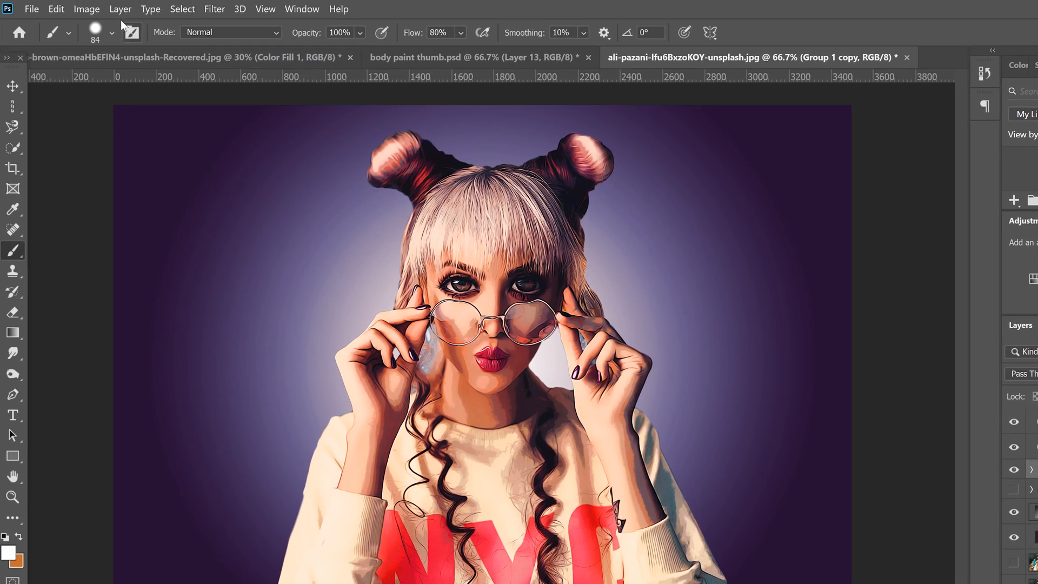
Step: Merge Group 1 copy into a single flattened layer via the Layer menu
{"action": "left_click", "coordinate": [120, 8]}
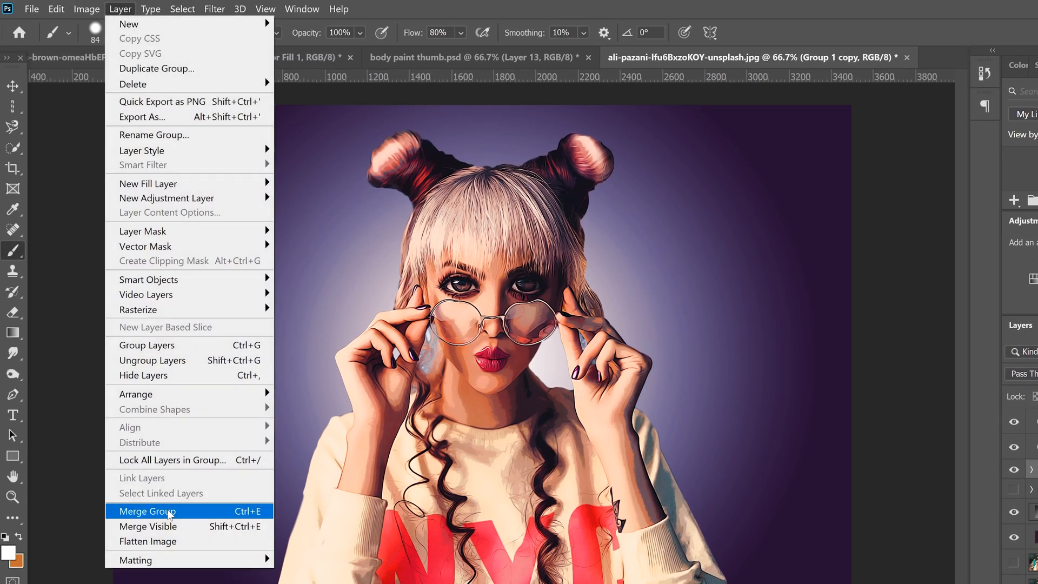
{"action": "left_click", "coordinate": [146, 510]}
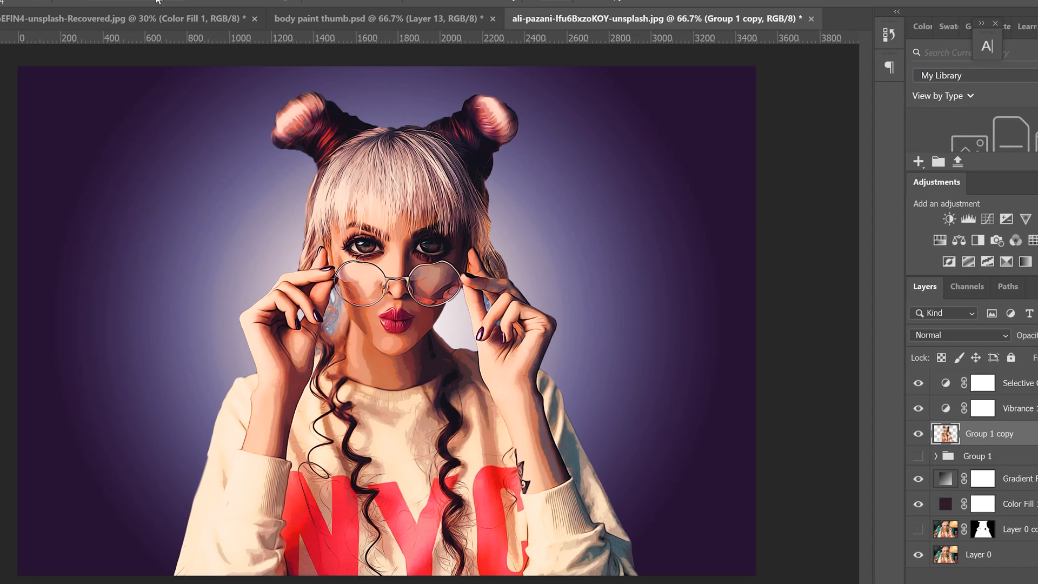
{"action": "left_click", "coordinate": [217, 9]}
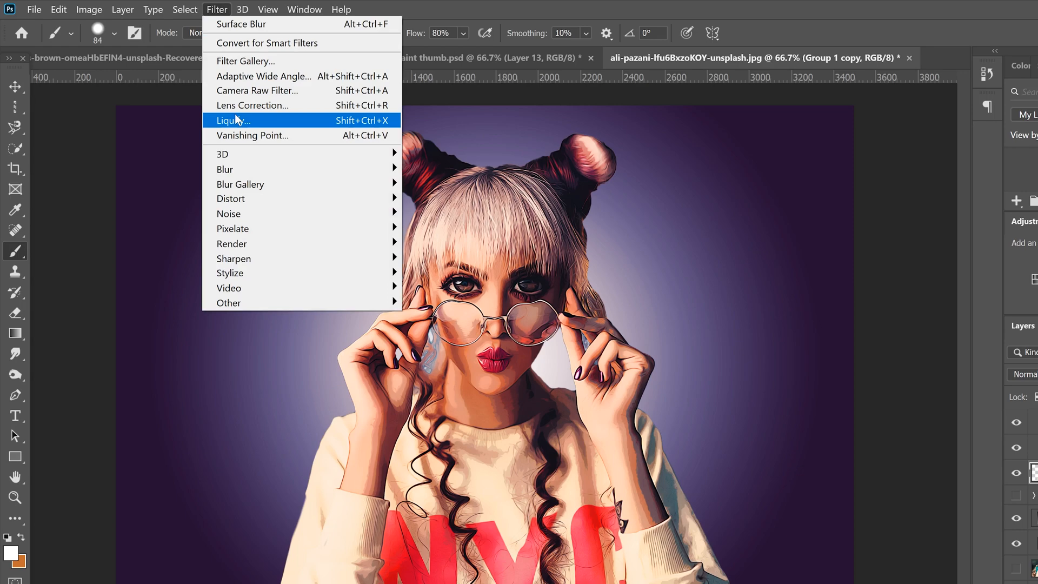
Step: Run the Liquify filter on the merged layer with brush size reduced to 891 and accept it
{"action": "left_click", "coordinate": [233, 120]}
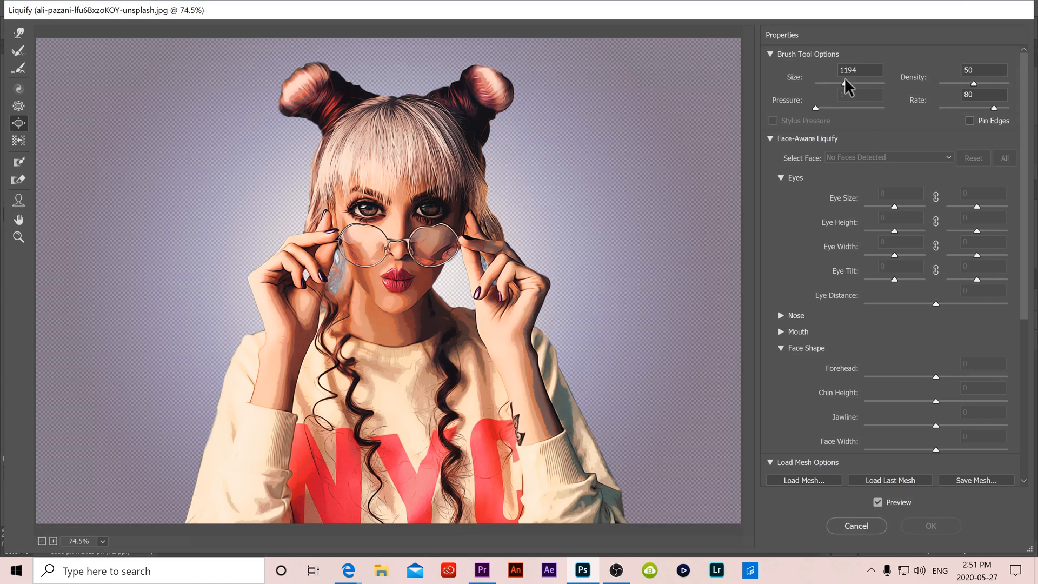
{"action": "left_click_drag", "start_coordinate": [874, 84], "coordinate": [841, 84]}
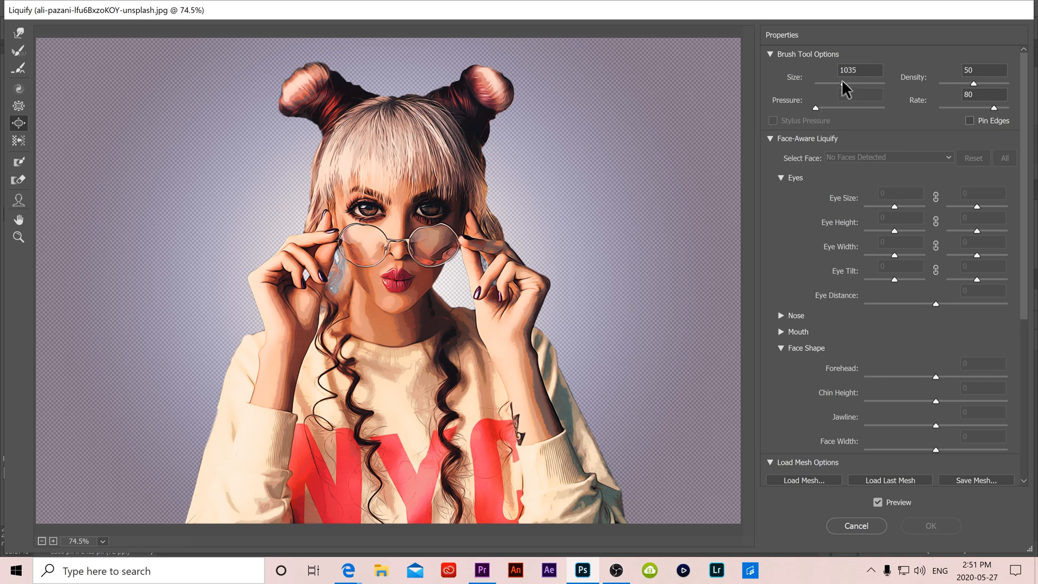
{"action": "left_click_drag", "start_coordinate": [867, 91], "coordinate": [842, 83]}
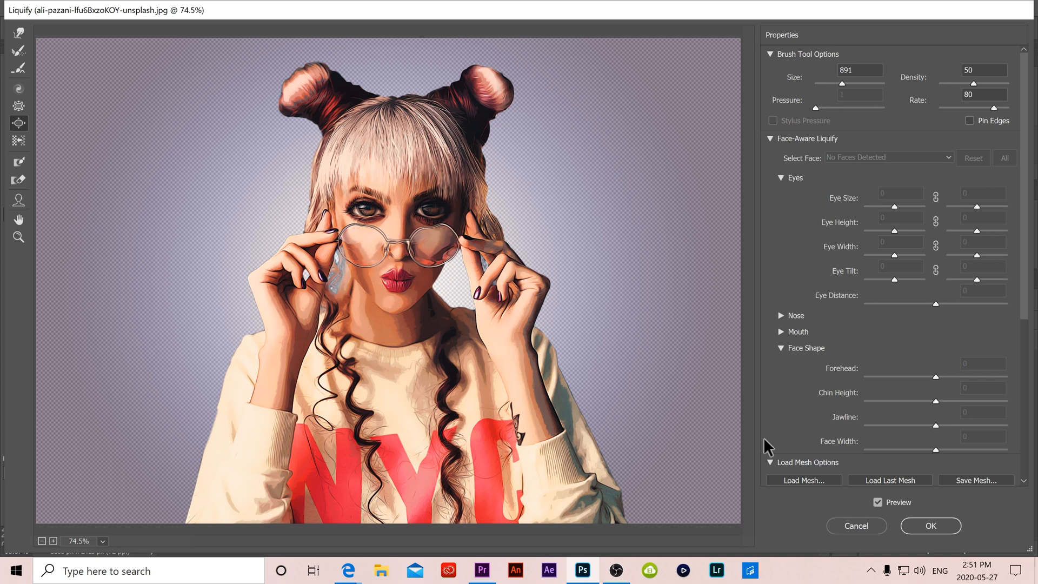
{"action": "left_click", "coordinate": [929, 526]}
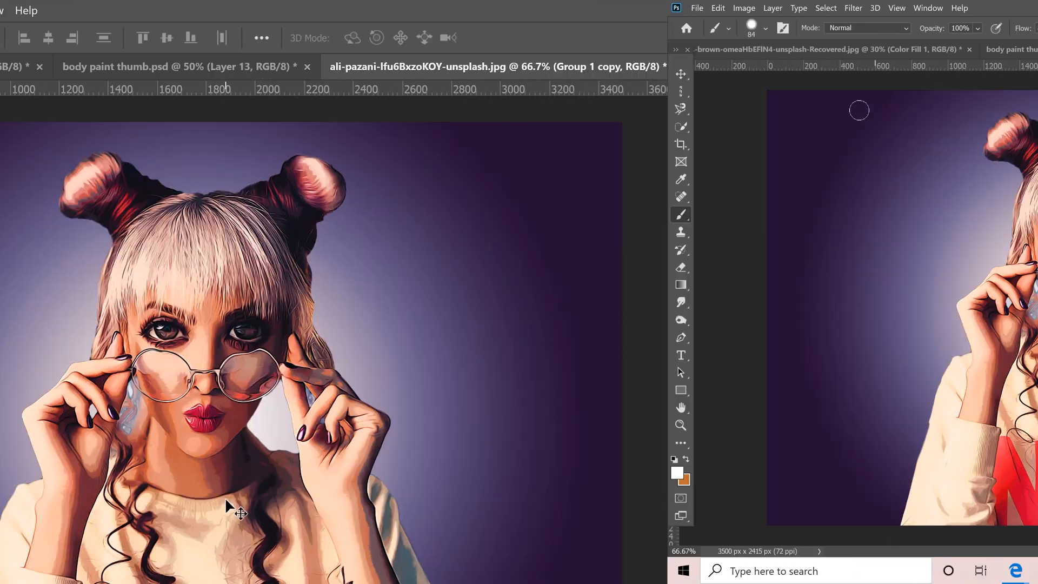
Step: Start Edit > Transform > Warp on the portrait with a 5x5 grid
{"action": "left_click", "coordinate": [67, 8]}
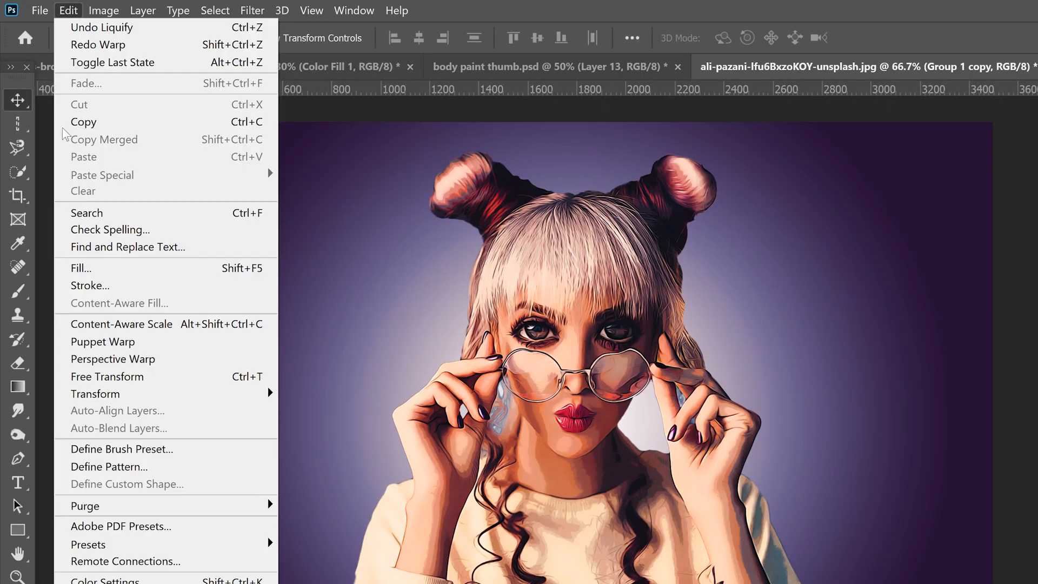
{"action": "mouse_move", "coordinate": [95, 394]}
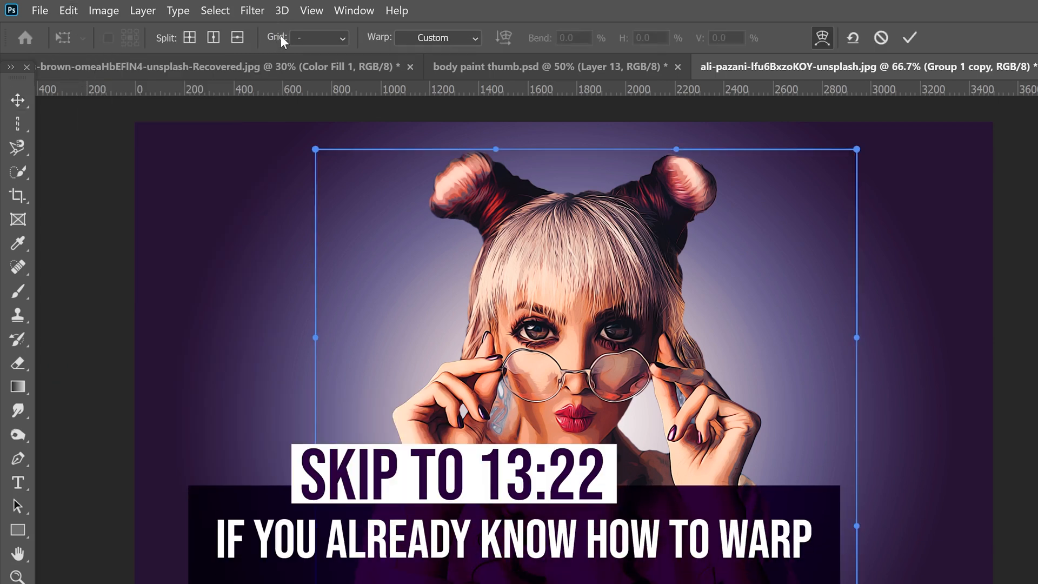
{"action": "mouse_move", "coordinate": [343, 42]}
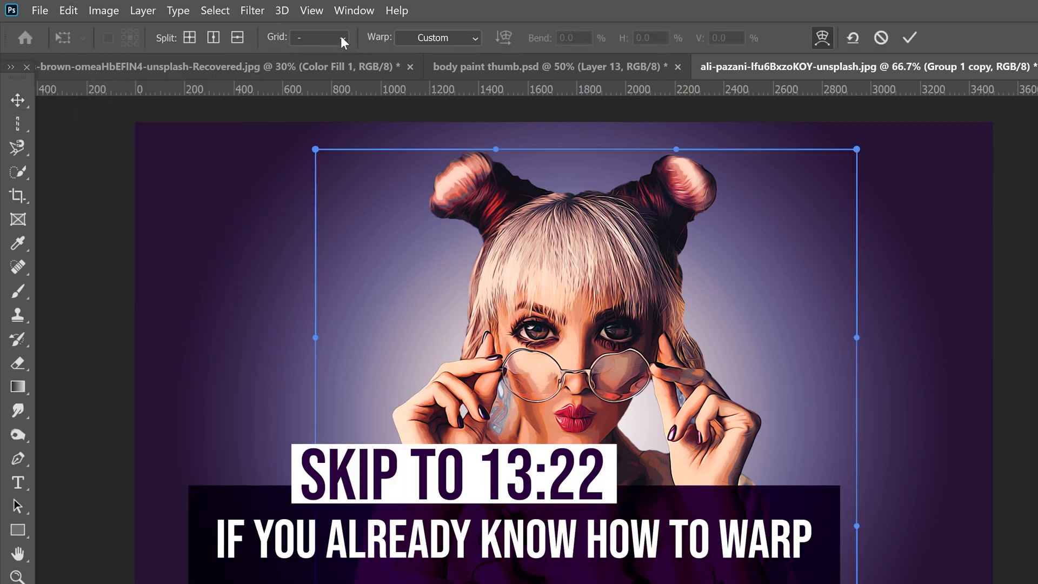
{"action": "left_click", "coordinate": [318, 37]}
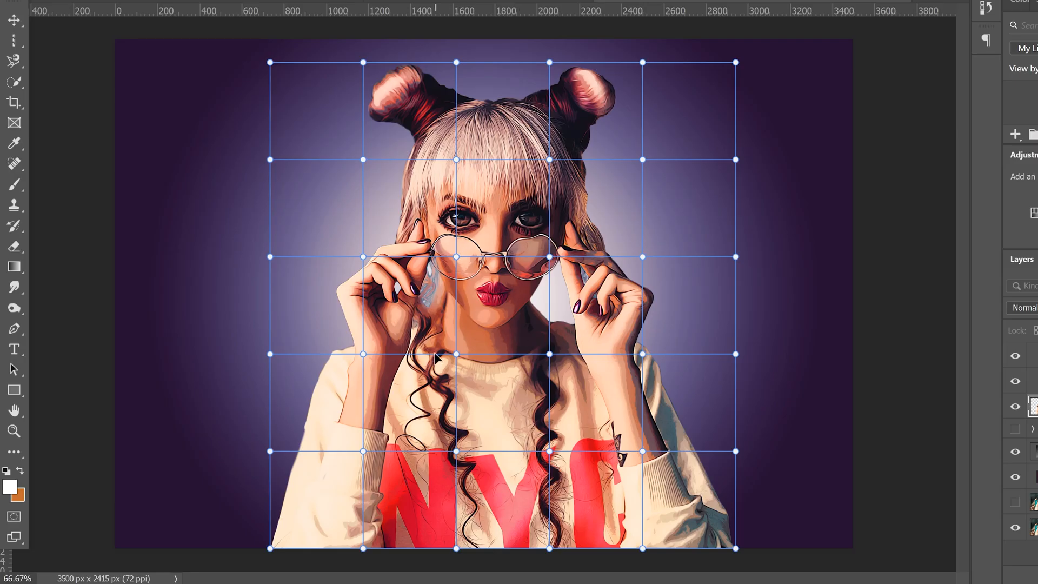
{"action": "mouse_move", "coordinate": [371, 352]}
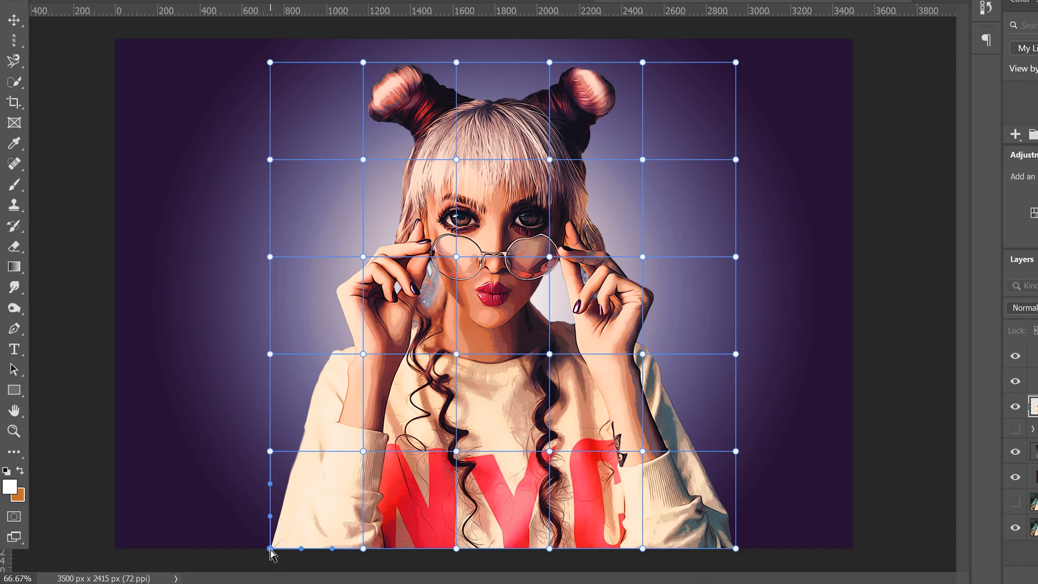
Step: Drag the lower-left warp points inward to slim the sweater's left side and commit
{"action": "left_click_drag", "start_coordinate": [271, 548], "coordinate": [308, 548]}
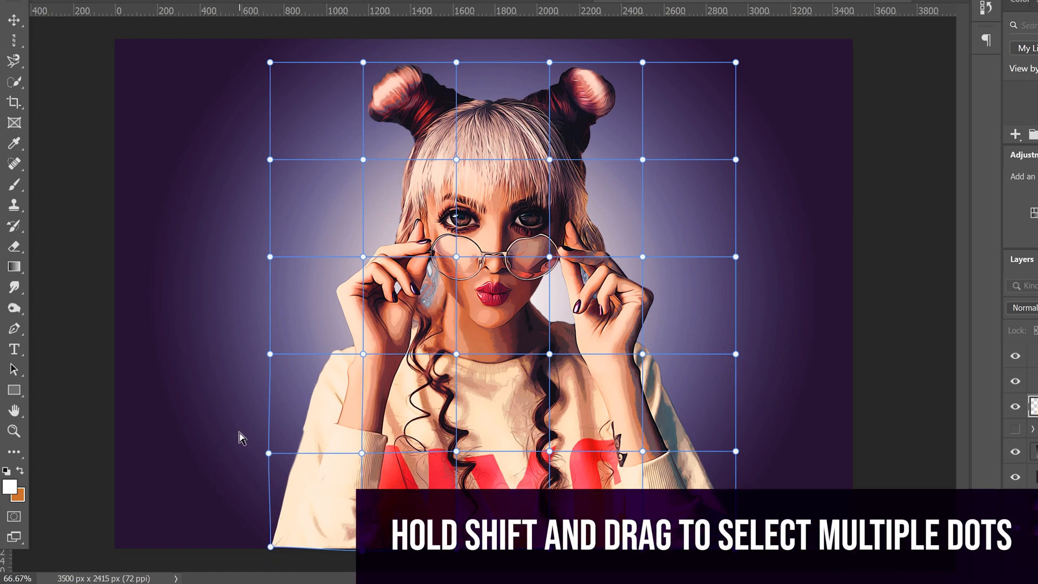
{"action": "left_click_drag", "start_coordinate": [240, 437], "coordinate": [299, 549]}
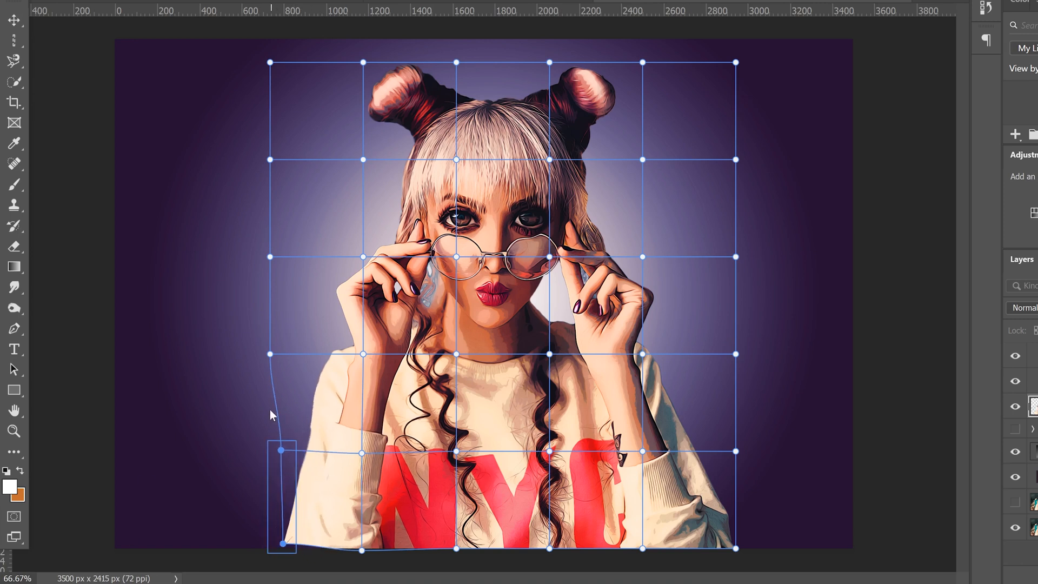
{"action": "mouse_move", "coordinate": [230, 443]}
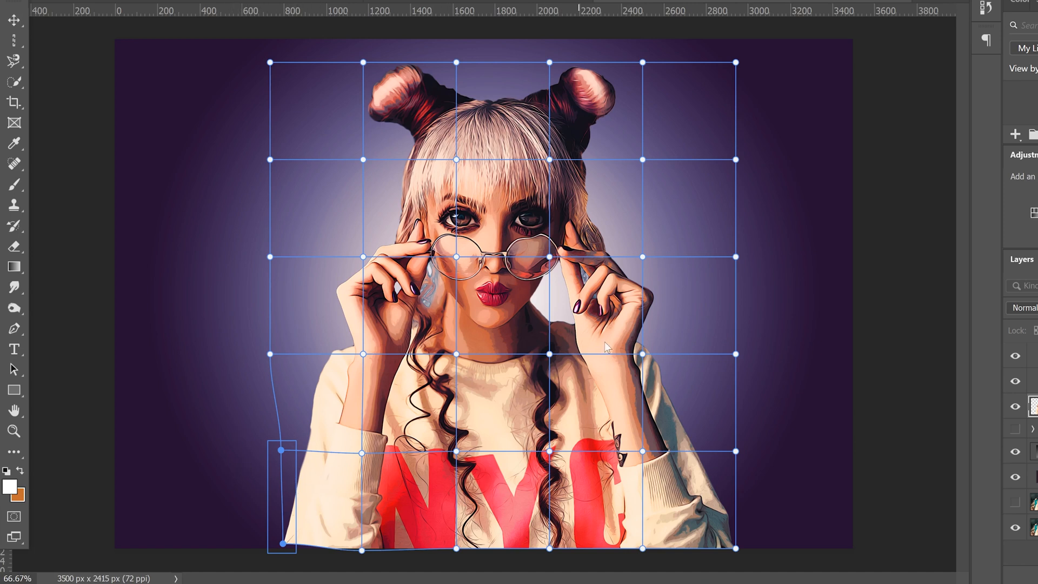
{"action": "mouse_move", "coordinate": [334, 424]}
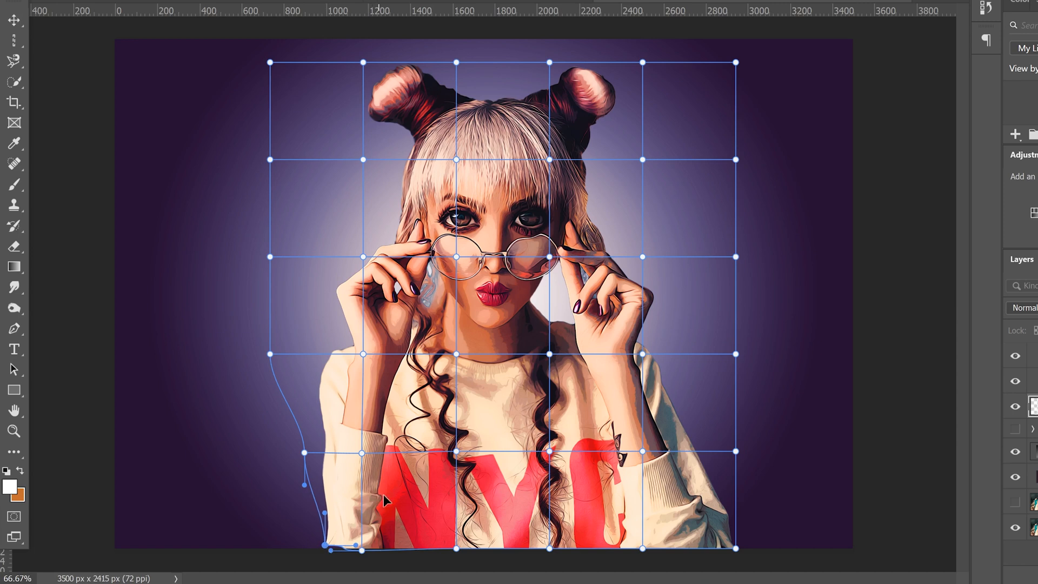
{"action": "mouse_move", "coordinate": [329, 550]}
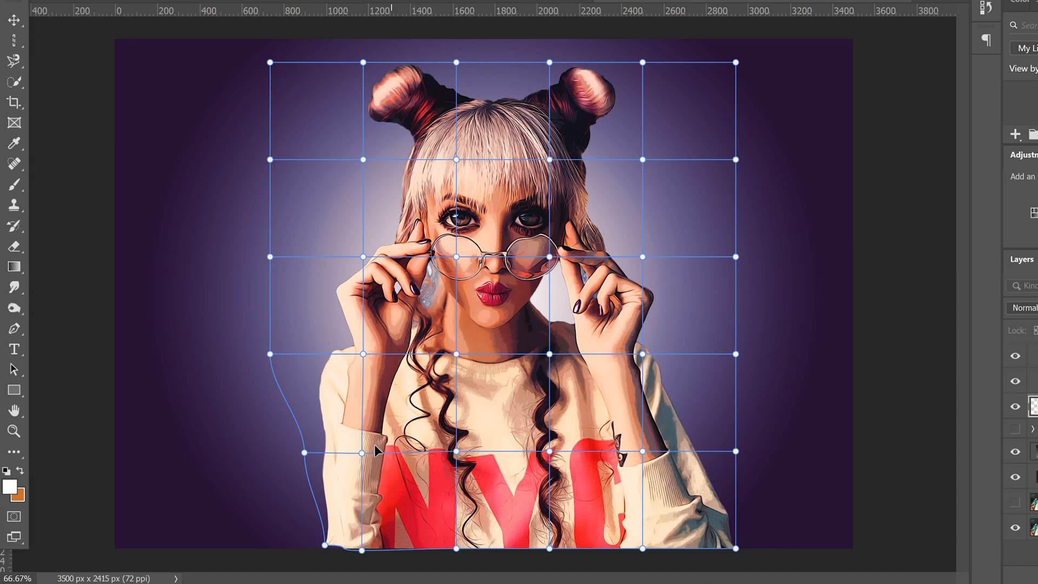
{"action": "left_click_drag", "start_coordinate": [363, 452], "coordinate": [362, 553]}
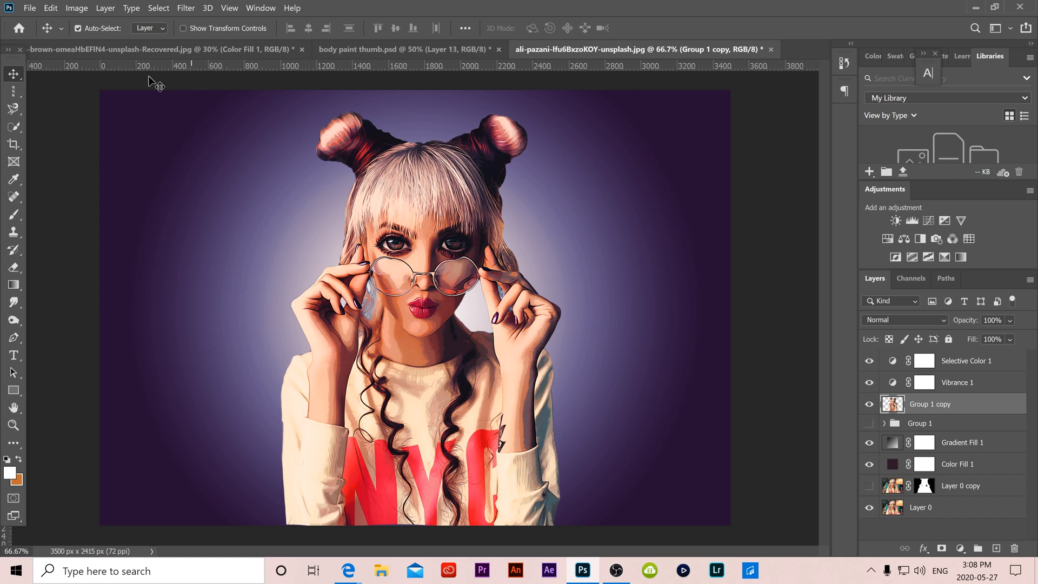
Step: Distort the layer, pulling the top corners outward and tilting the bottom edge inward, then commit
{"action": "left_click", "coordinate": [51, 7]}
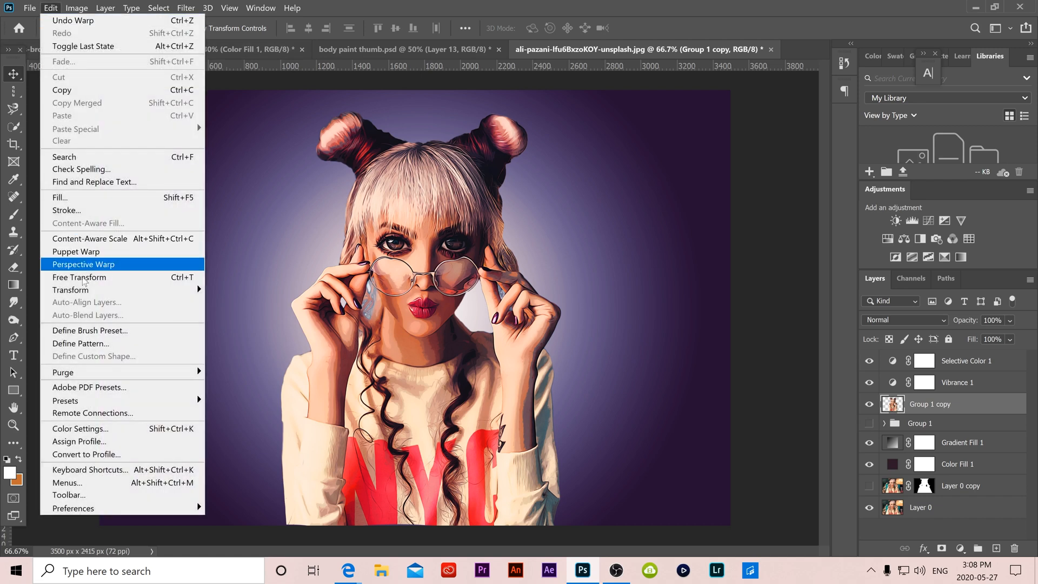
{"action": "mouse_move", "coordinate": [70, 289]}
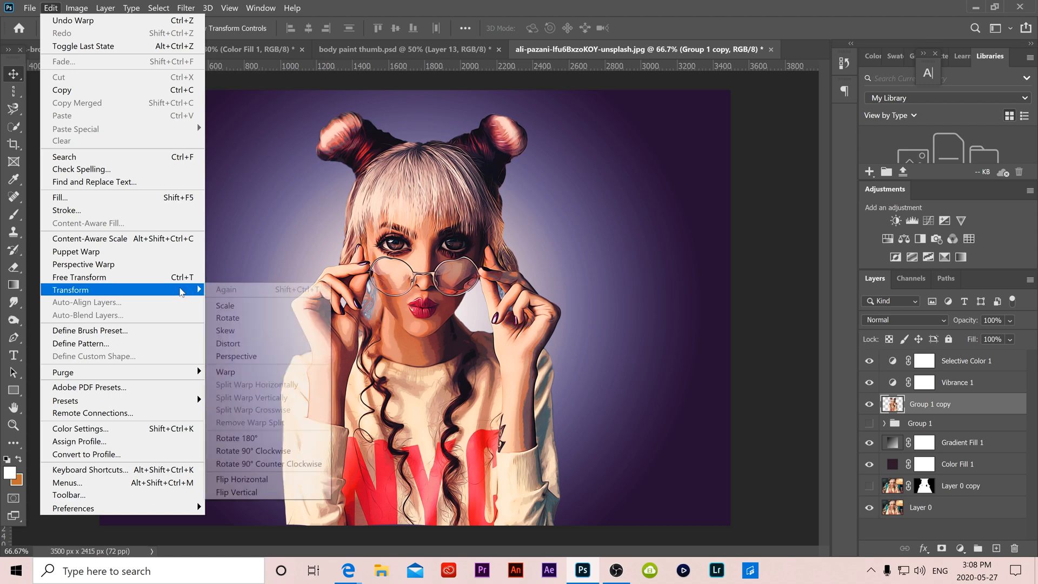
{"action": "left_click", "coordinate": [225, 305]}
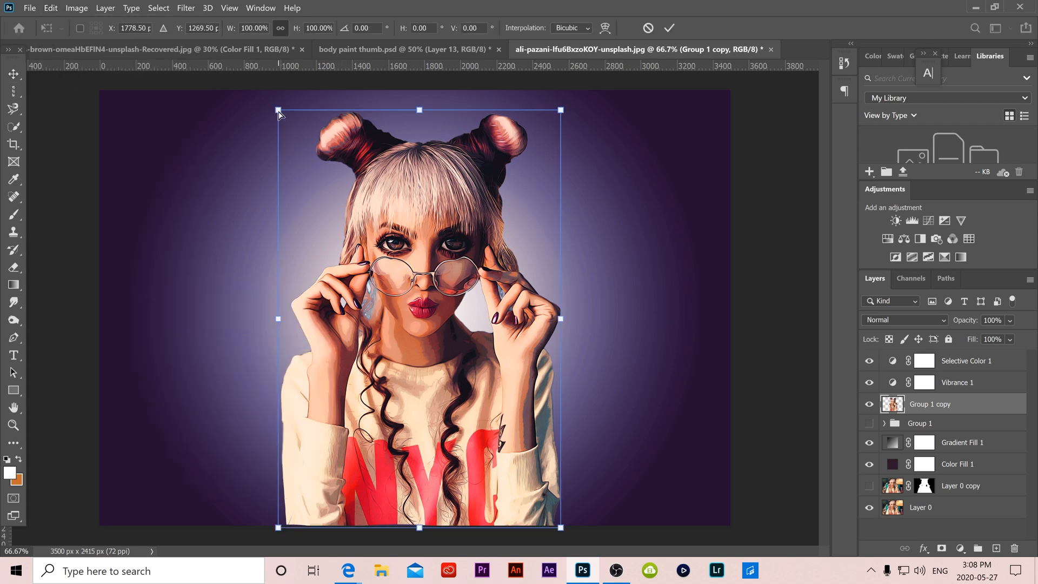
{"action": "left_click_drag", "start_coordinate": [278, 110], "coordinate": [268, 112]}
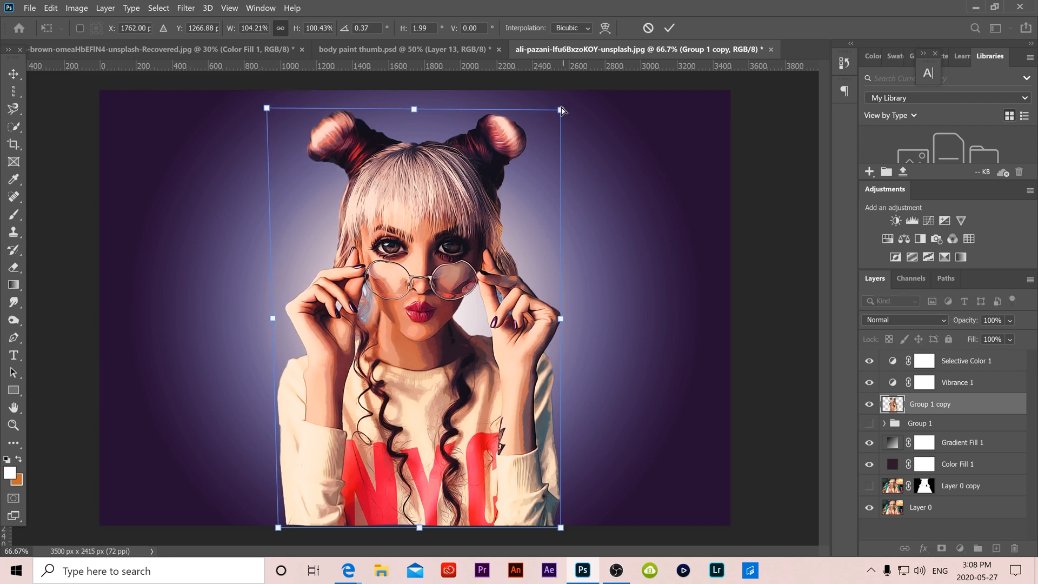
{"action": "left_click_drag", "start_coordinate": [561, 109], "coordinate": [578, 107]}
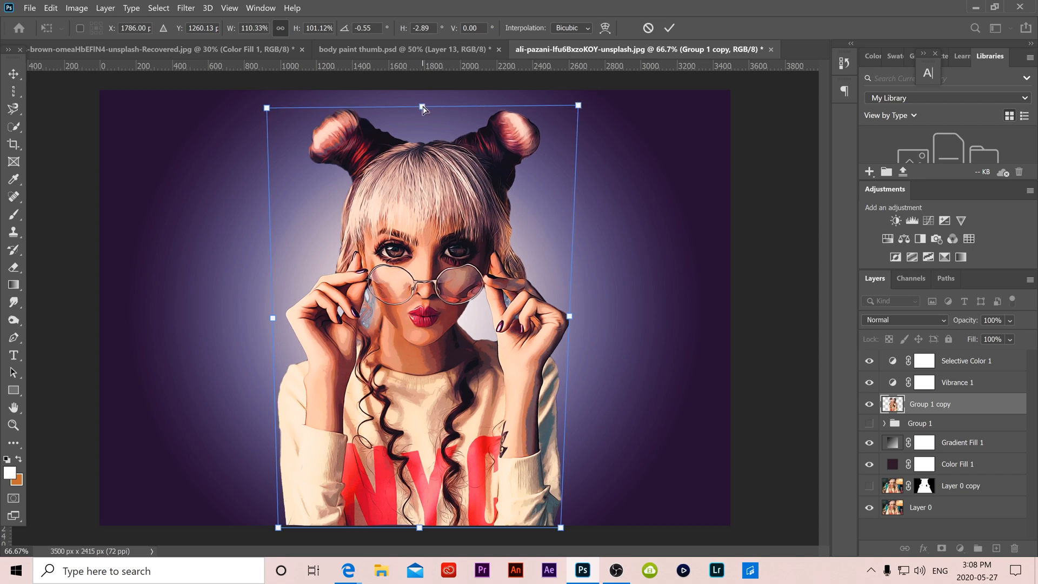
{"action": "left_click_drag", "start_coordinate": [578, 317], "coordinate": [563, 530]}
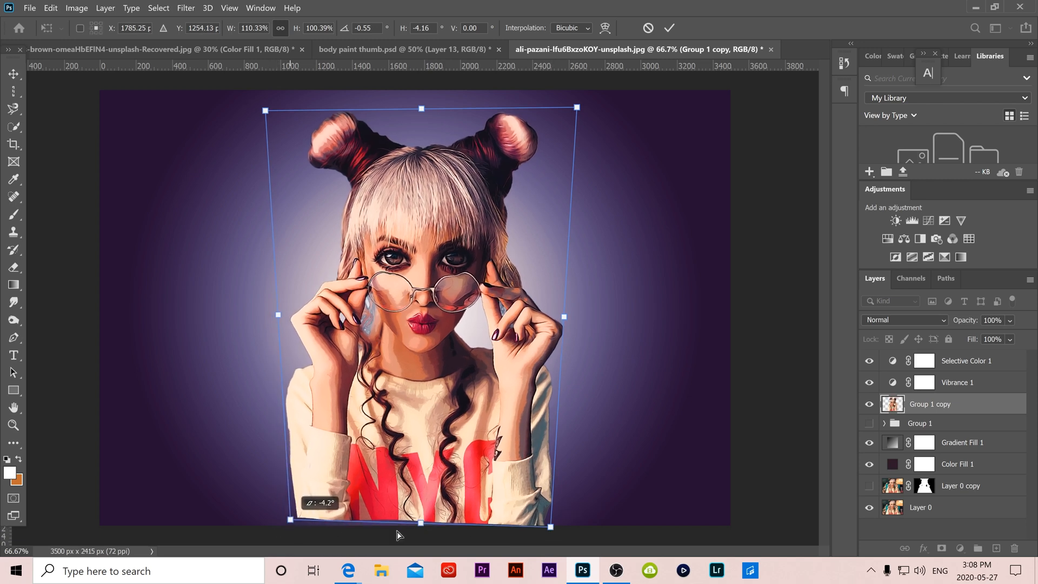
{"action": "left_click", "coordinate": [670, 28]}
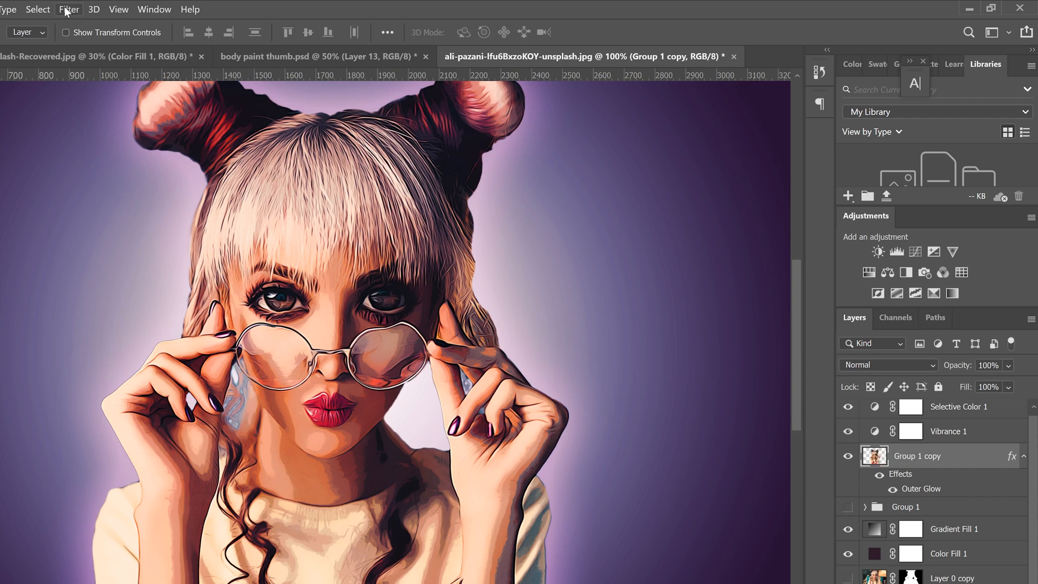
Step: Head to the filters after giving Group 1 copy its Outer Glow
{"action": "left_click", "coordinate": [68, 10]}
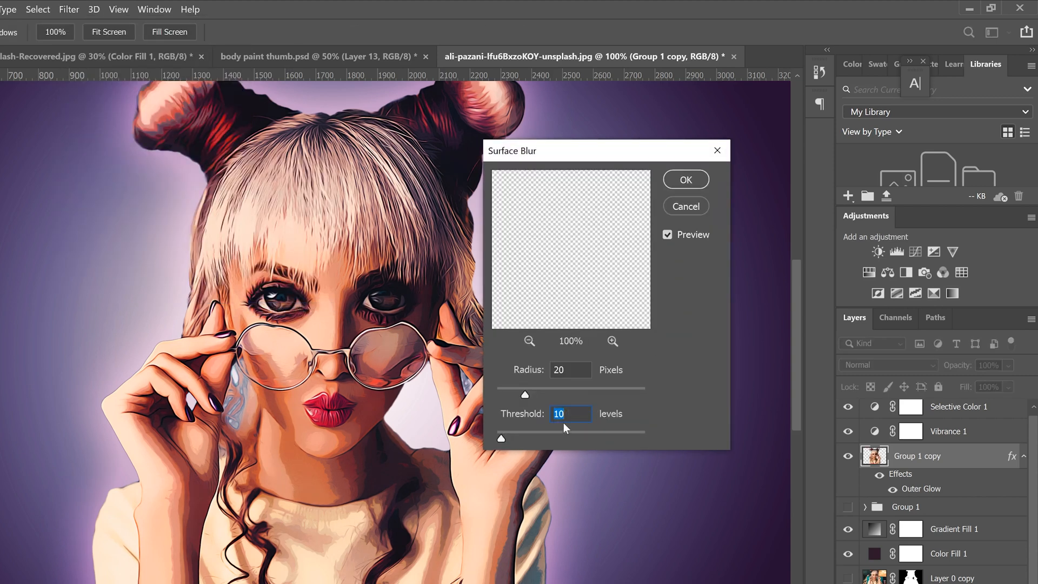
Step: Apply Surface Blur with radius 20 and threshold 10 to the merged portrait
{"action": "left_click", "coordinate": [685, 180]}
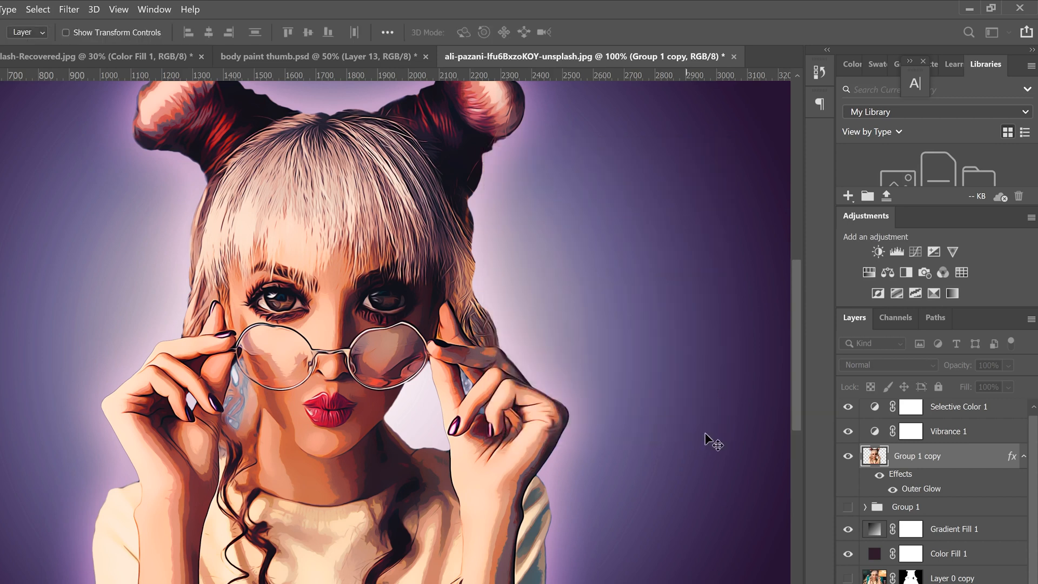